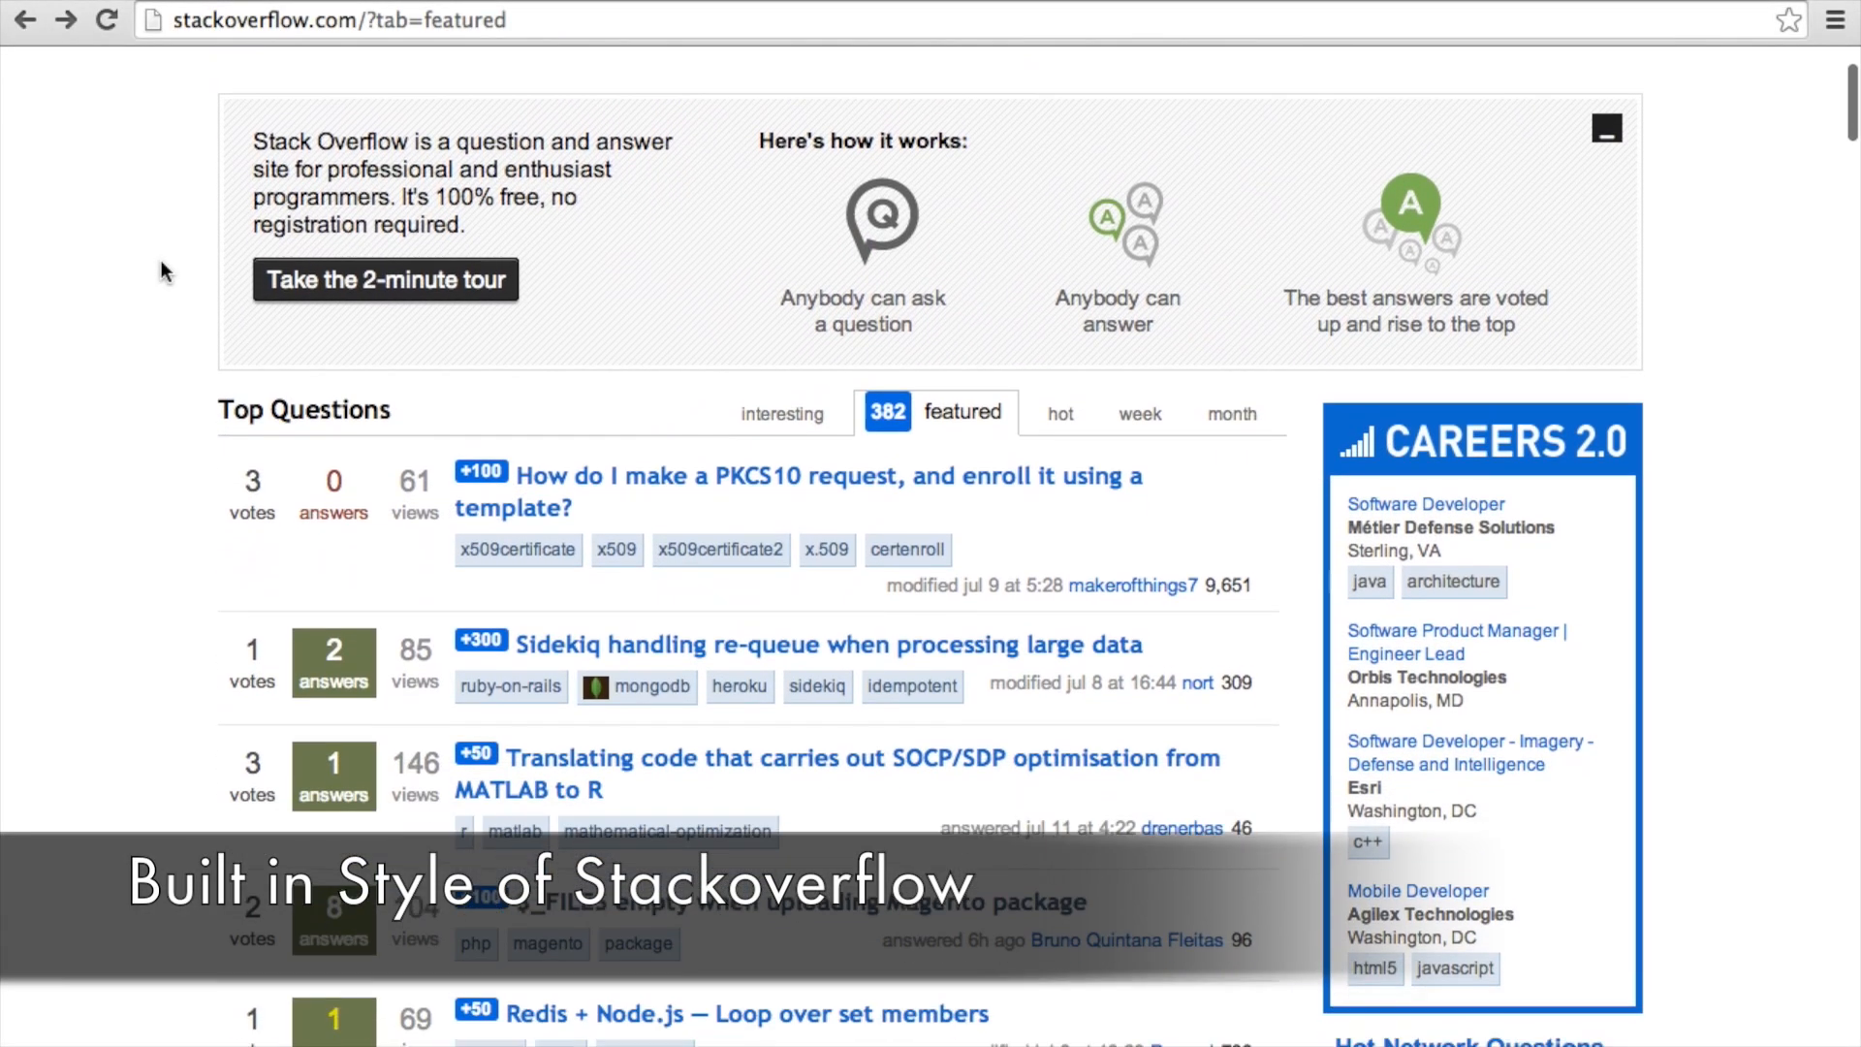
Scroll down through the Sidekiq re-queue question and its answers on Stack Overflow
scroll("down", 3)
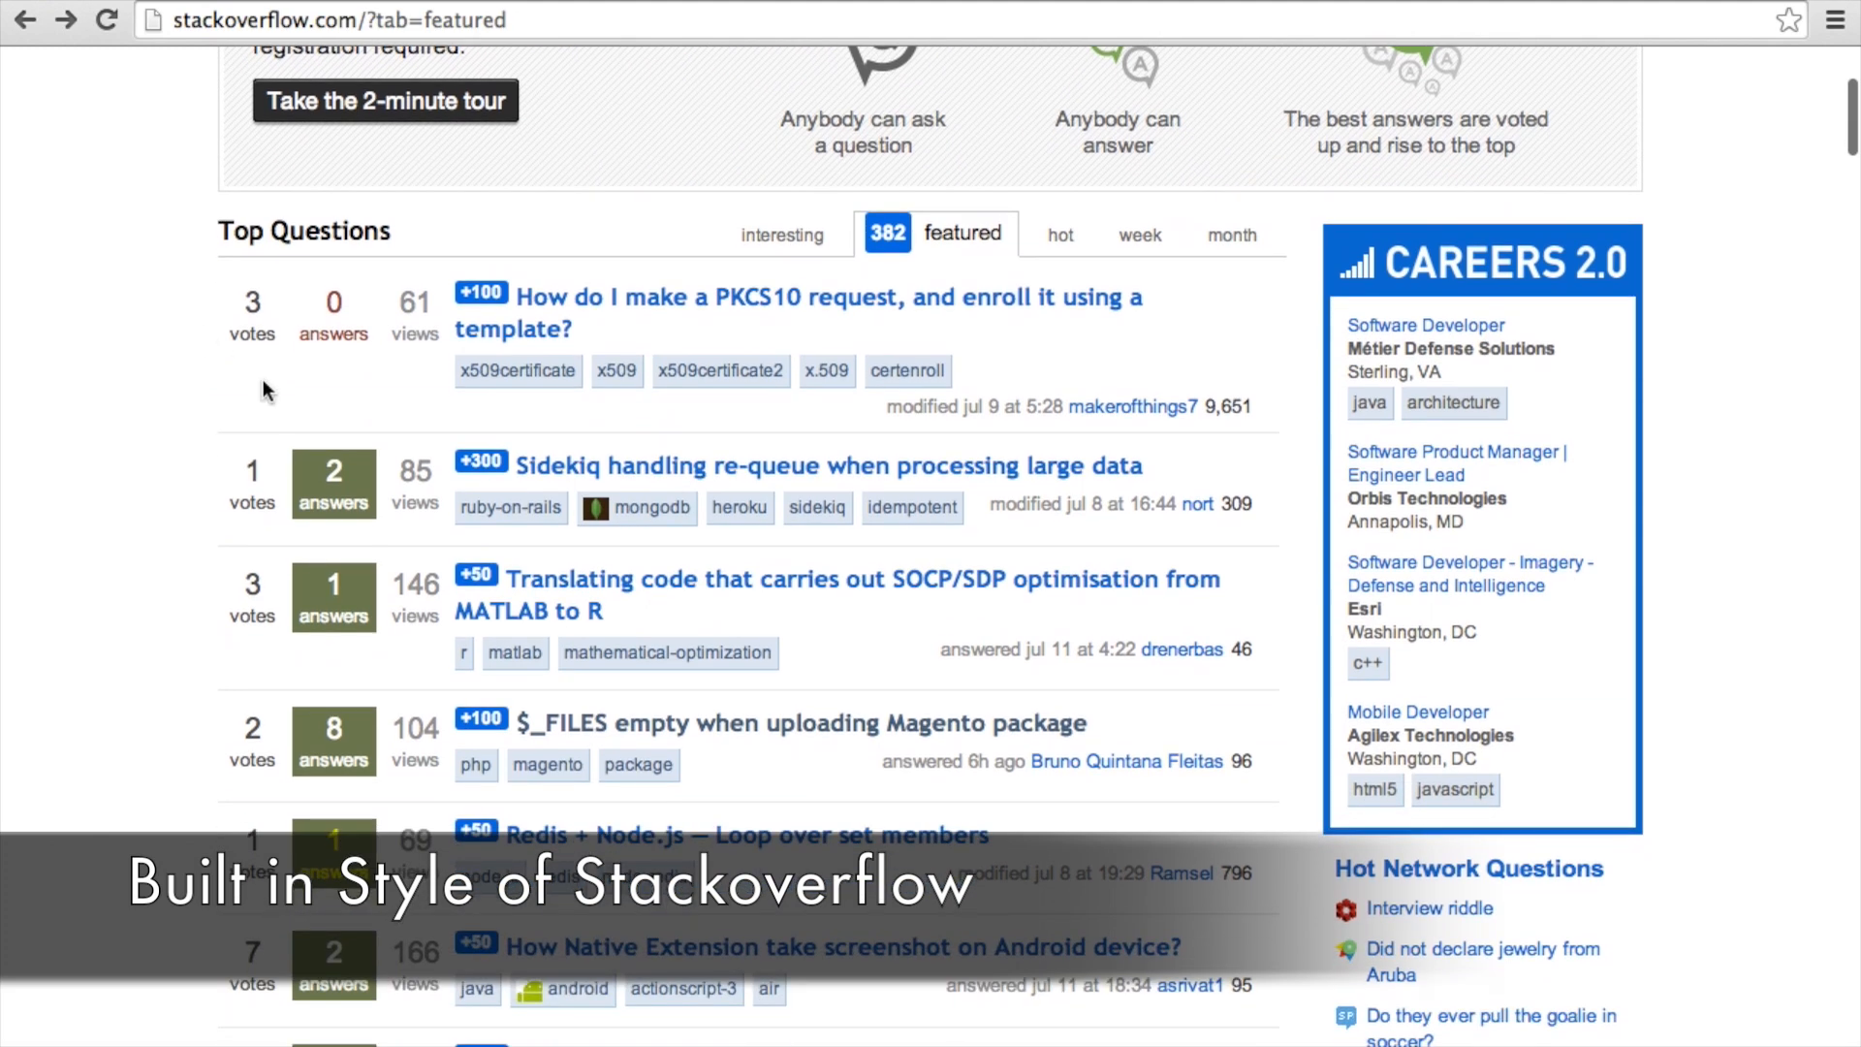
mouse_move(422, 454)
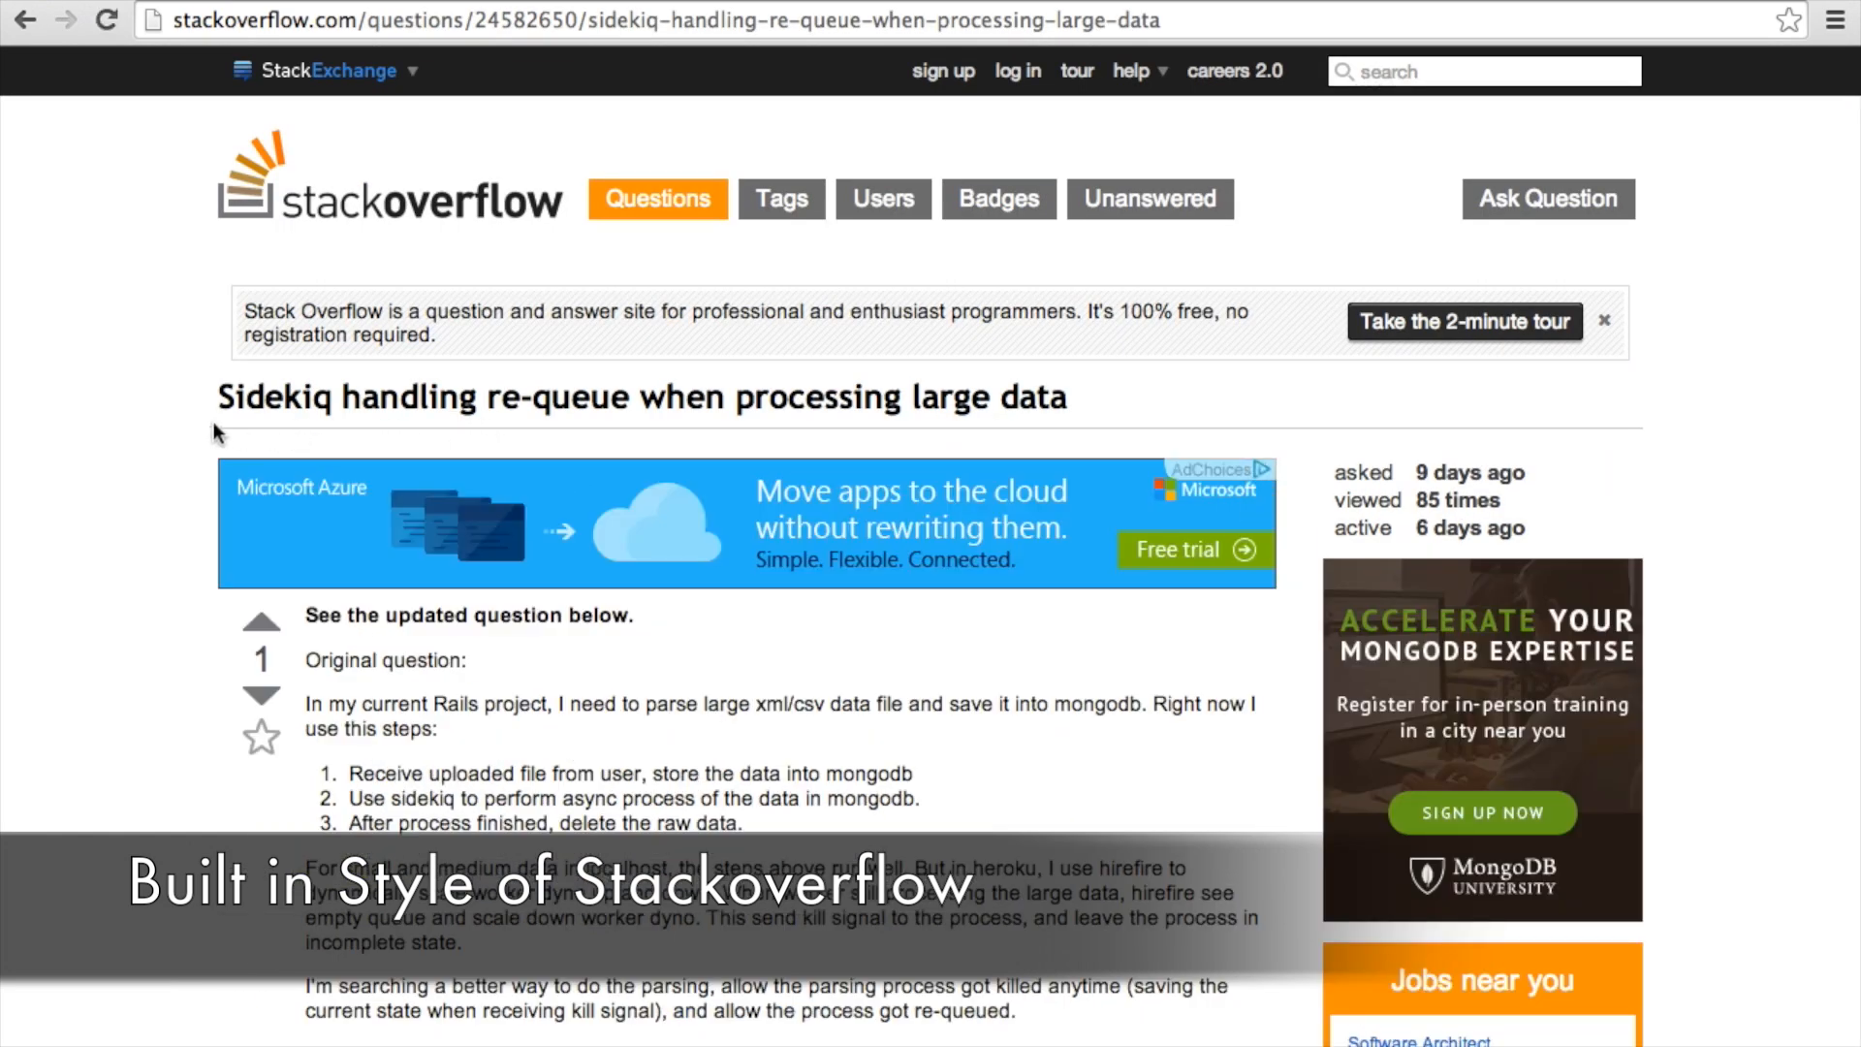
scroll("down", 3)
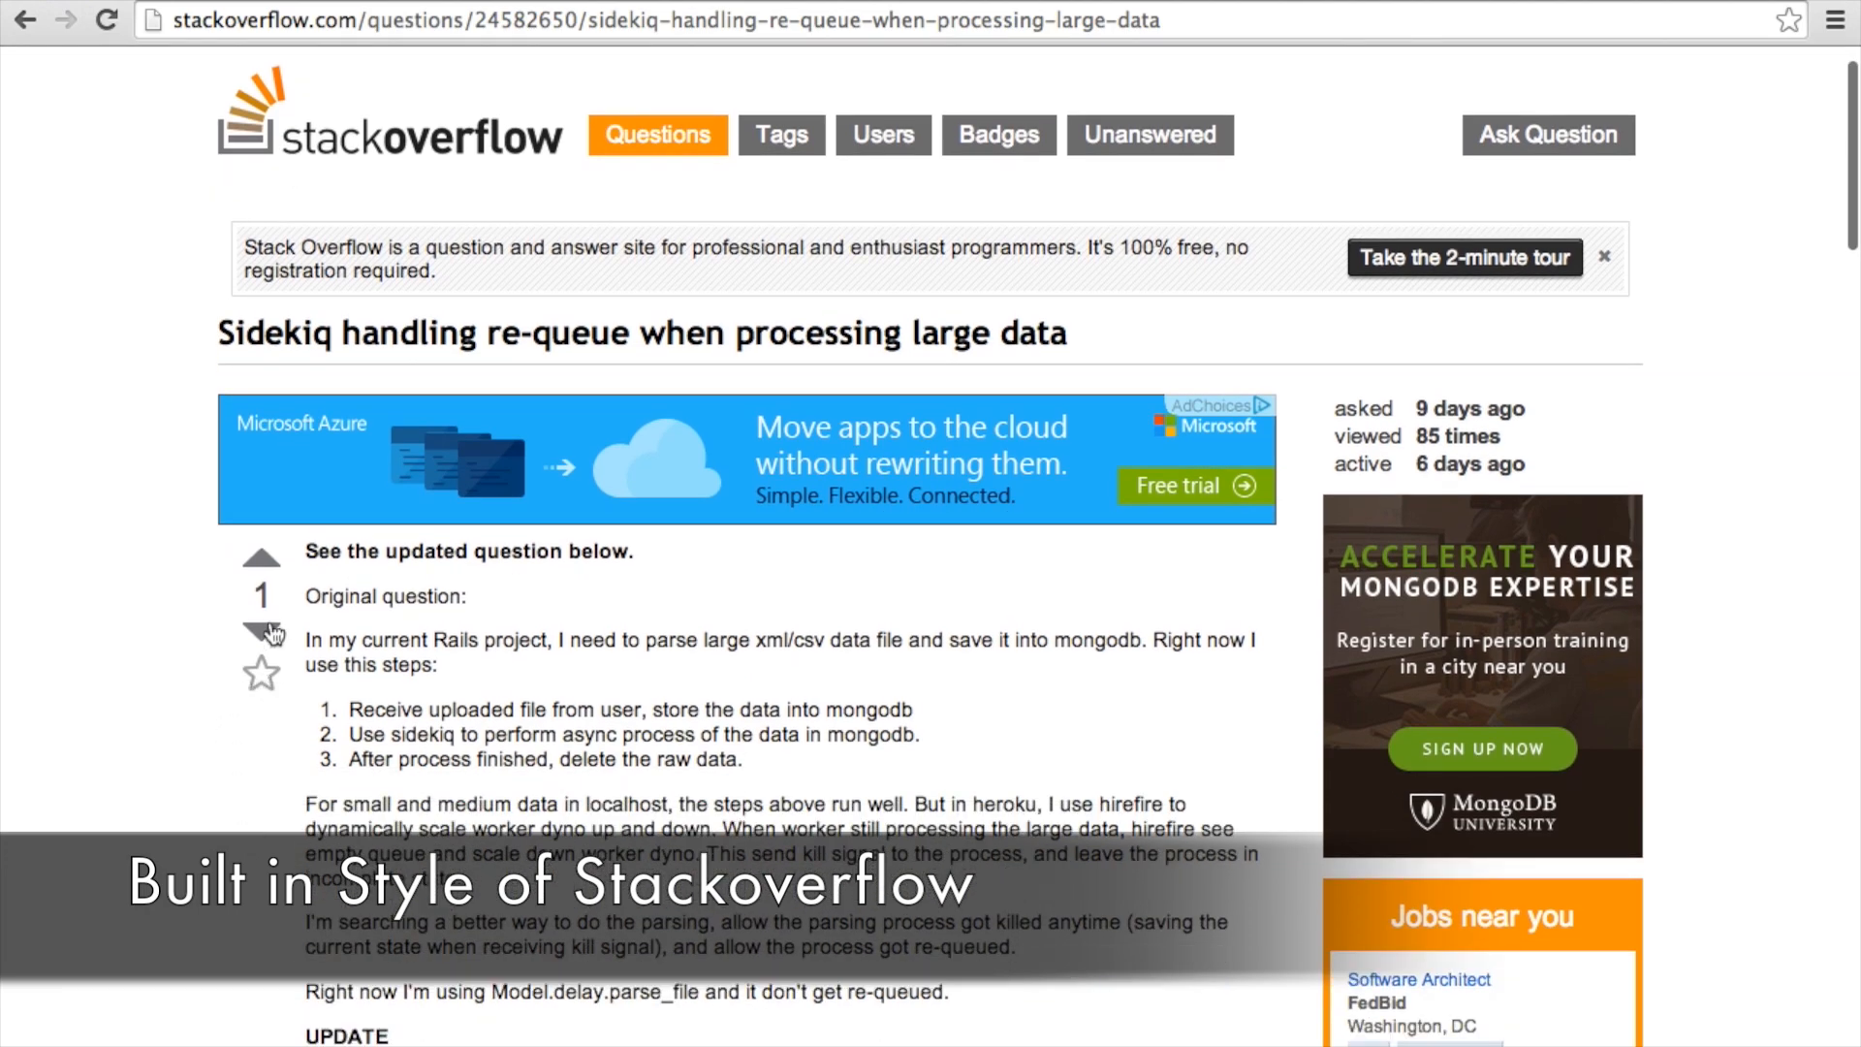
scroll("down", 3)
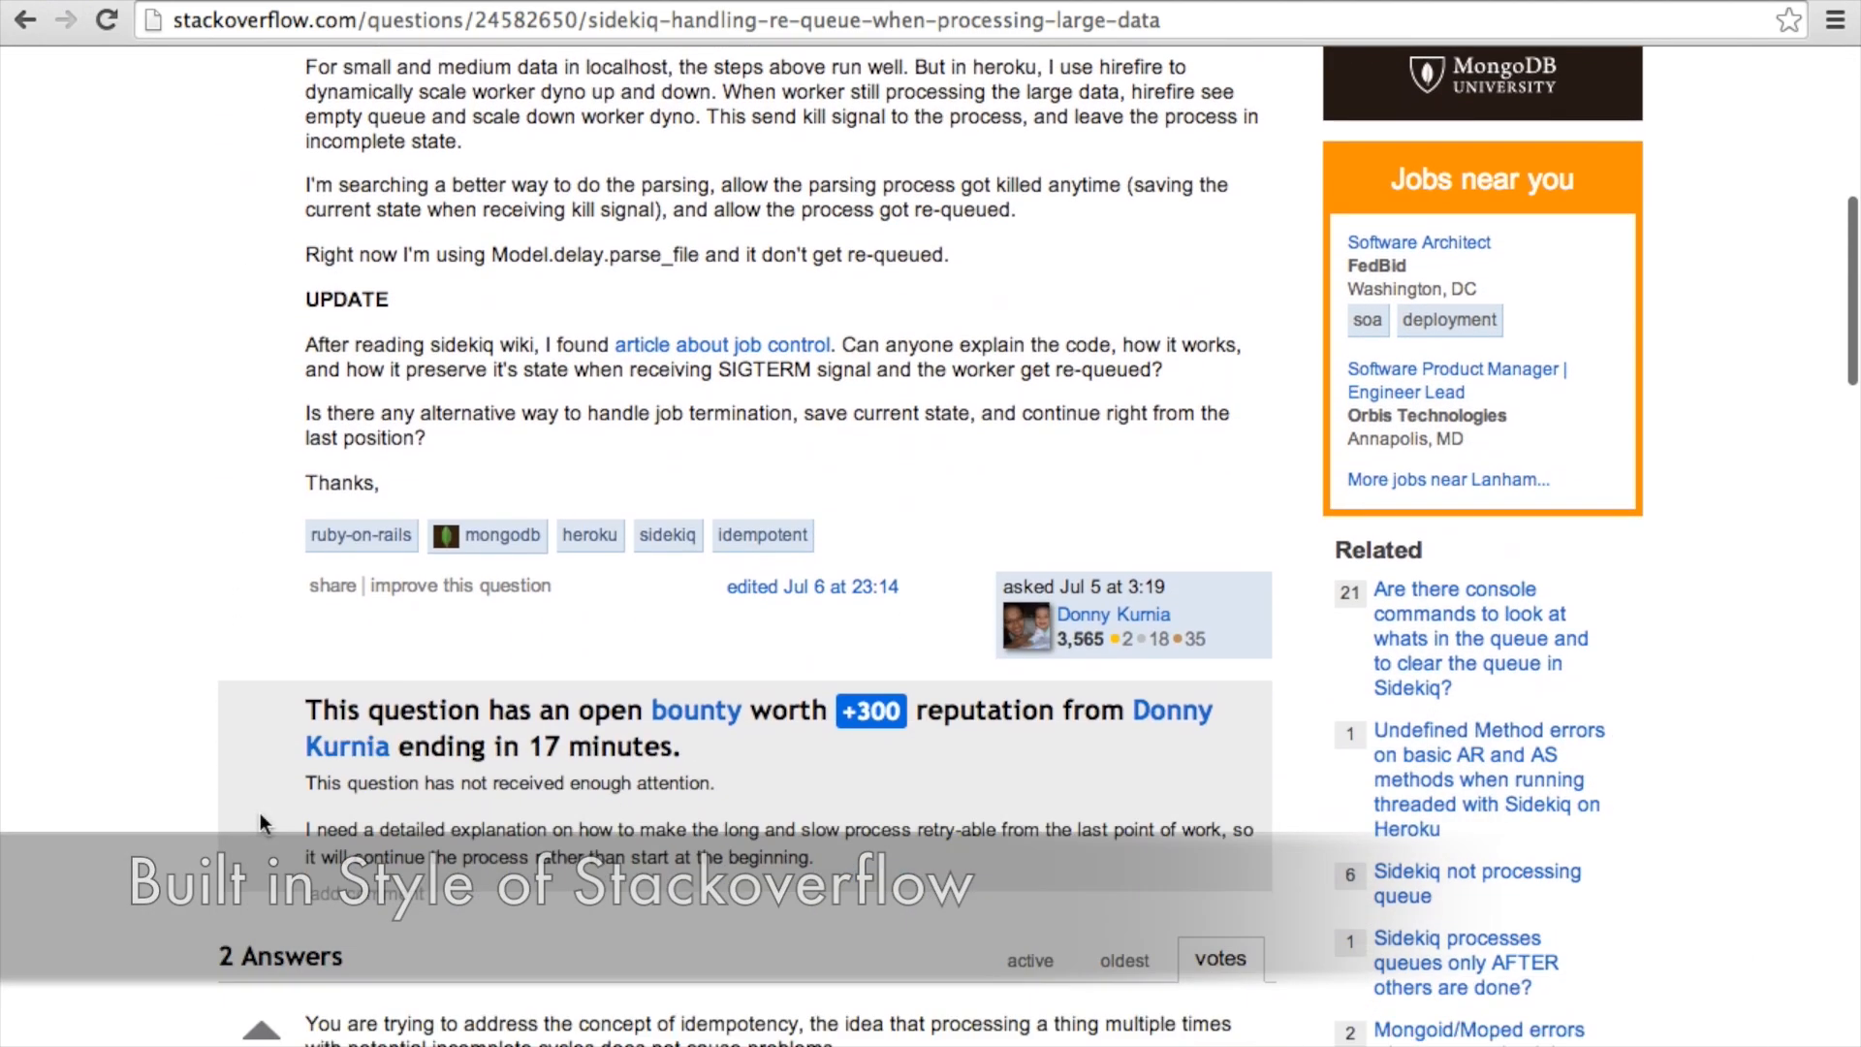
scroll("down", 3)
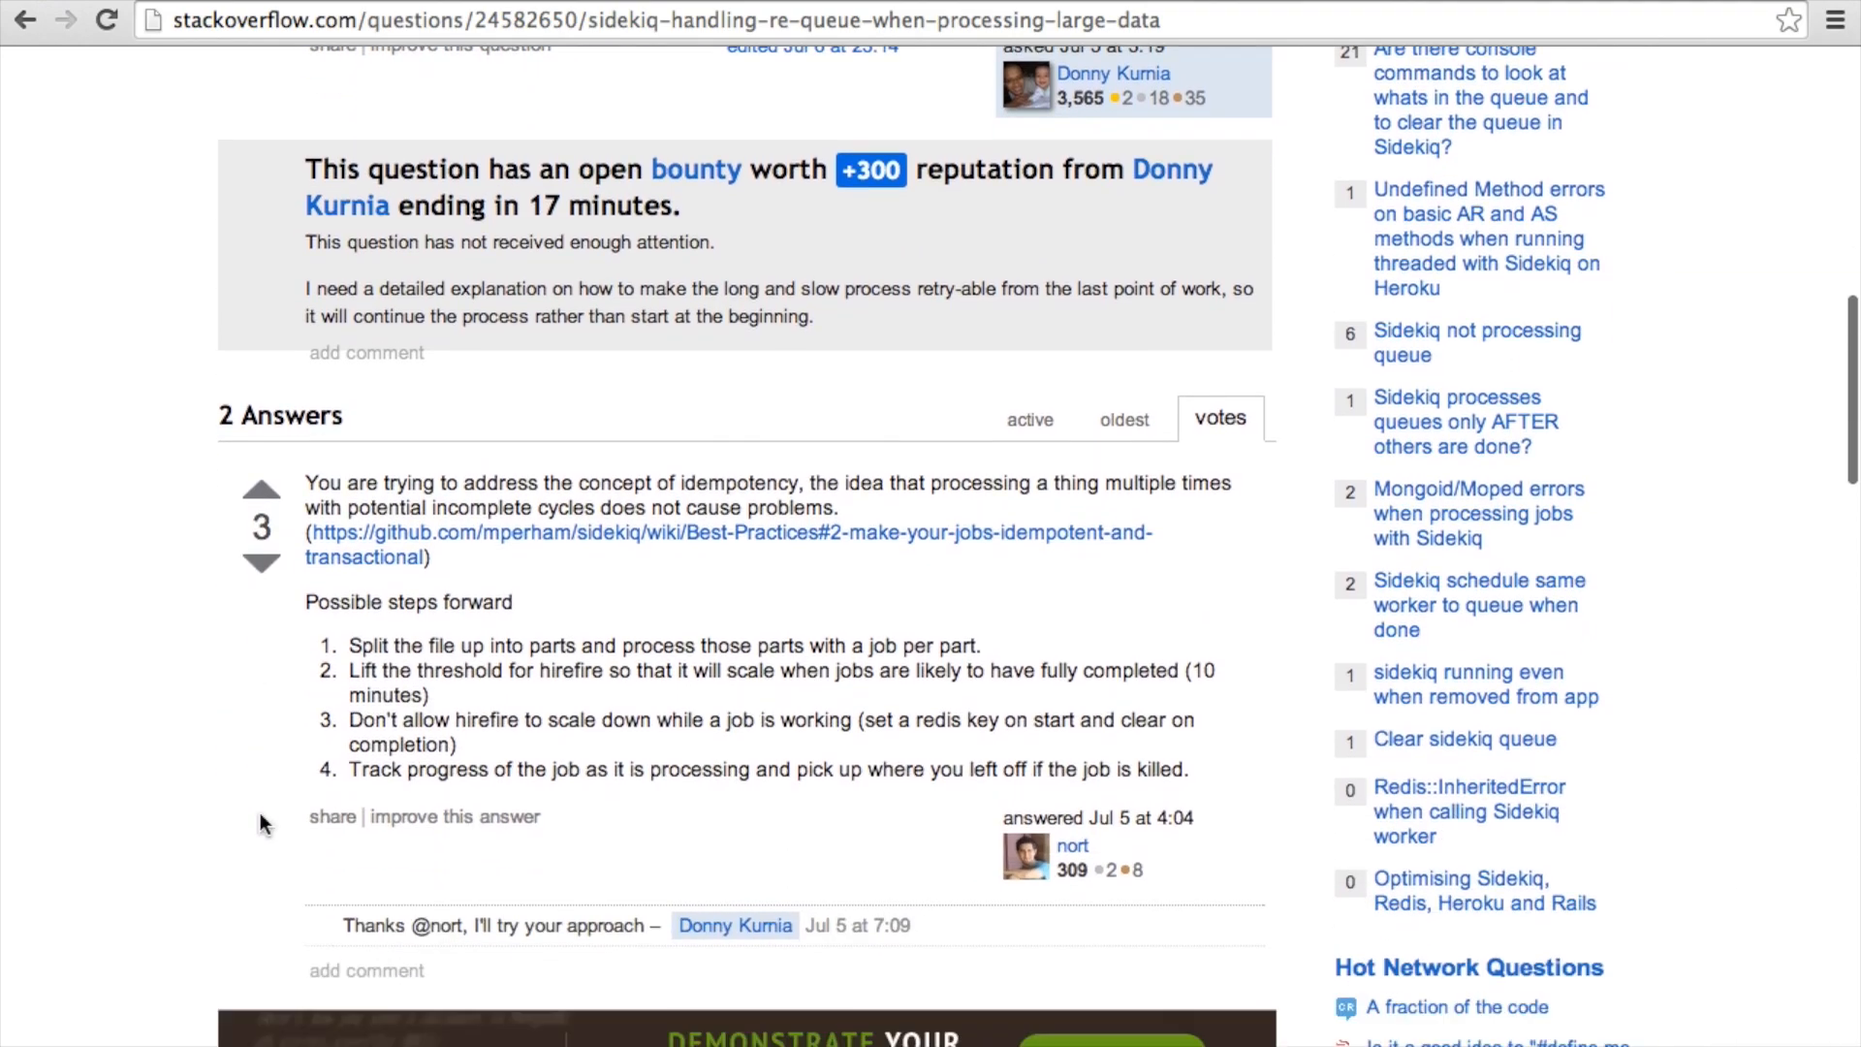
scroll("down", 3)
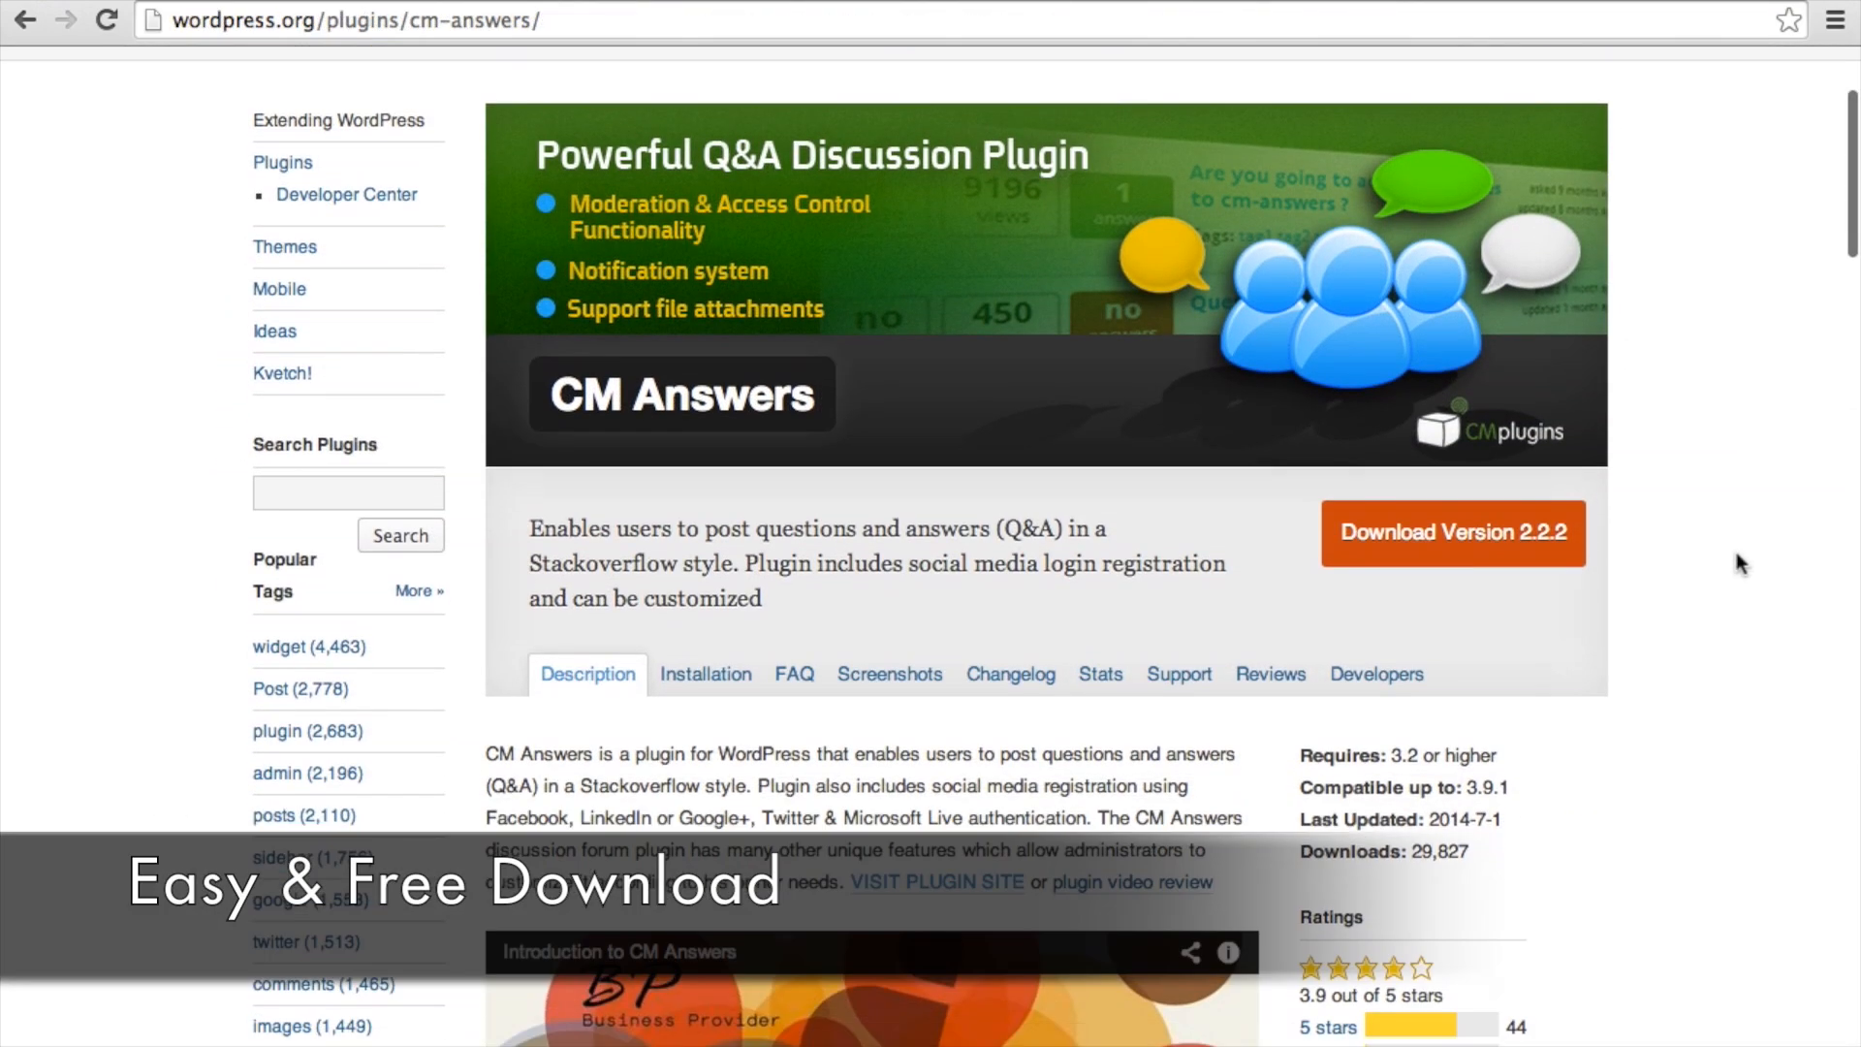
Start the CM Answers 2.2.2 download from its WordPress.org plugin page
scroll("down", 3)
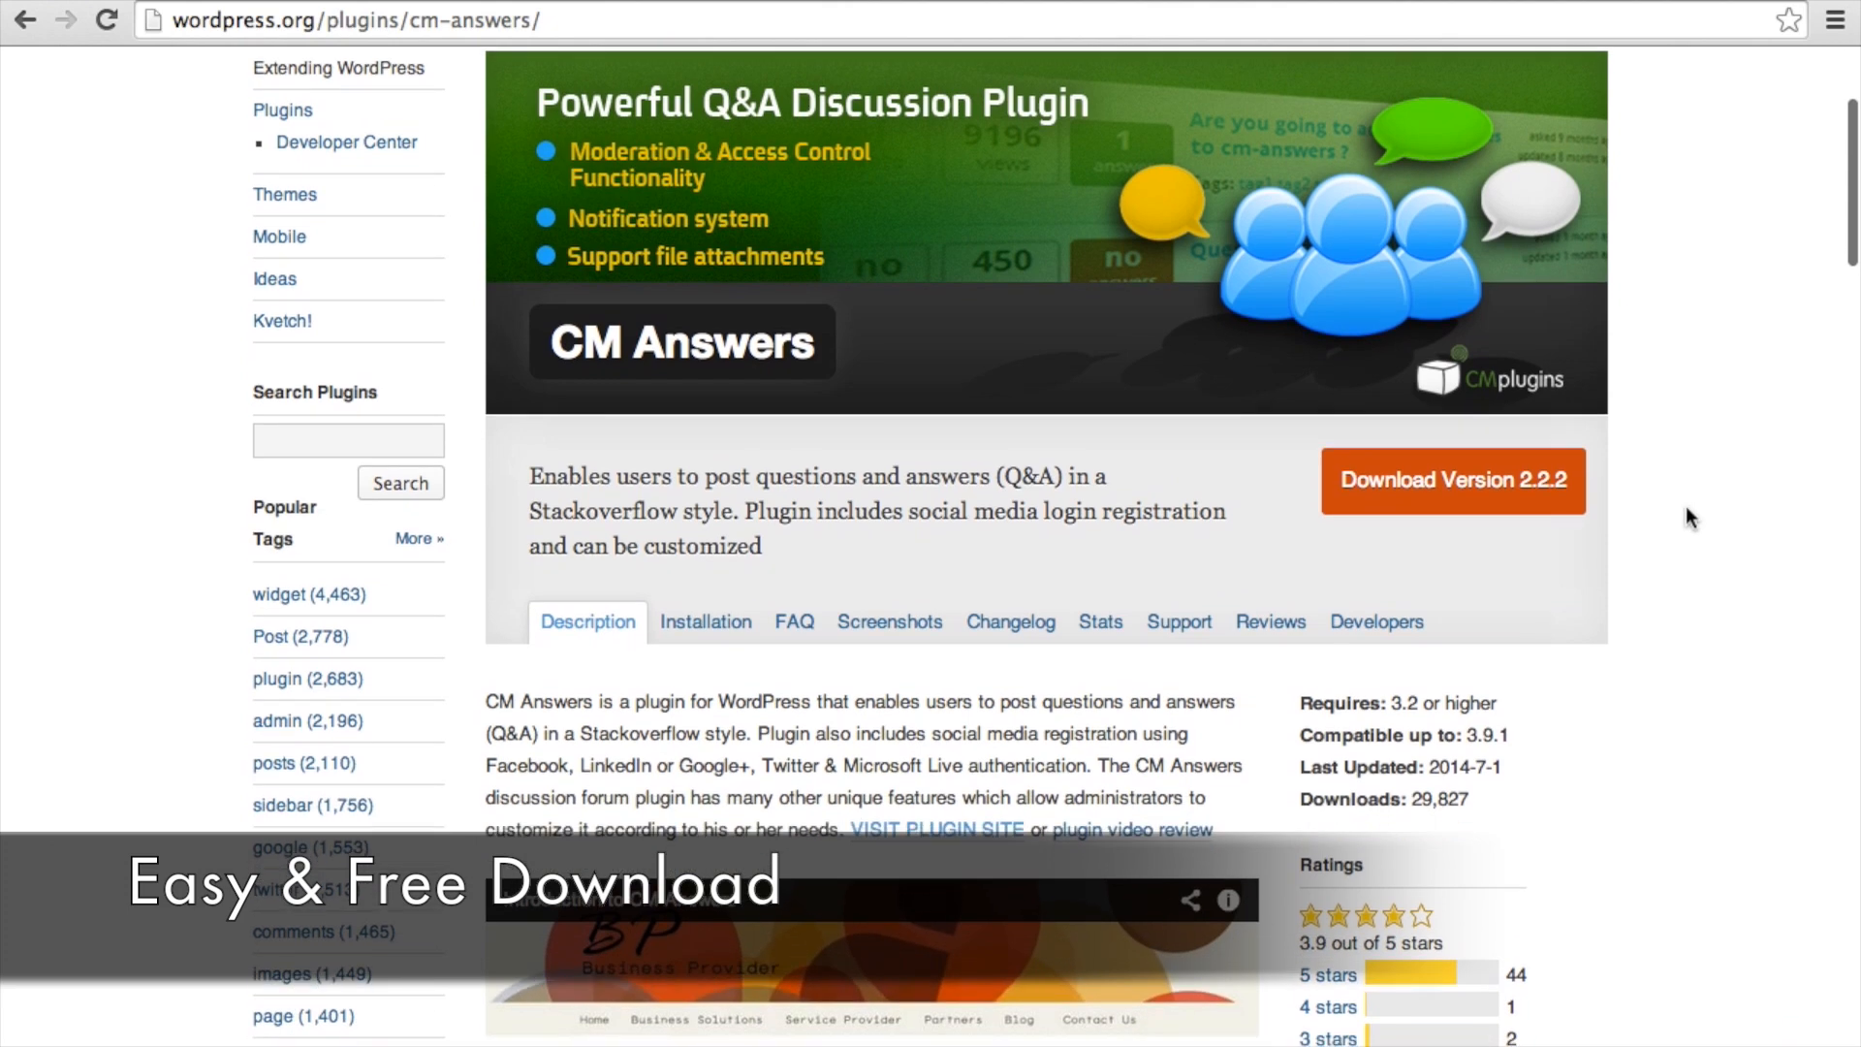
left_click(1452, 493)
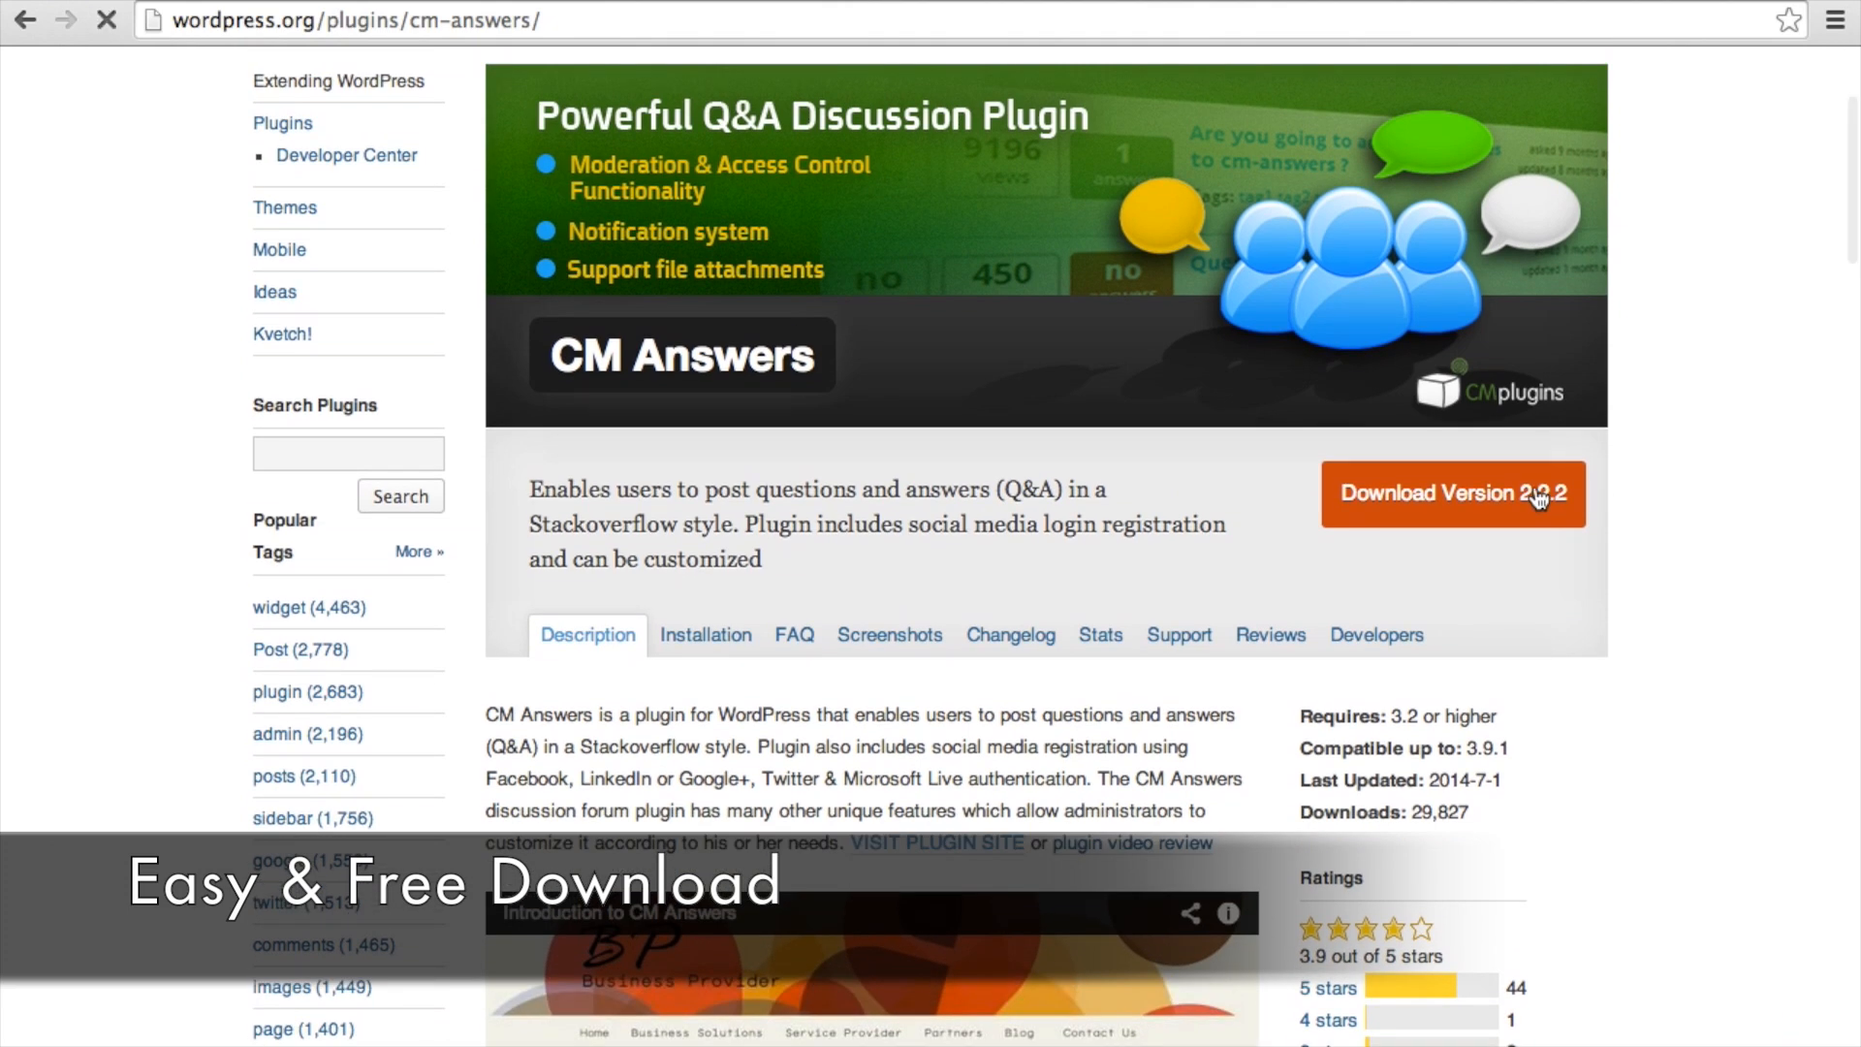
left_click(1454, 494)
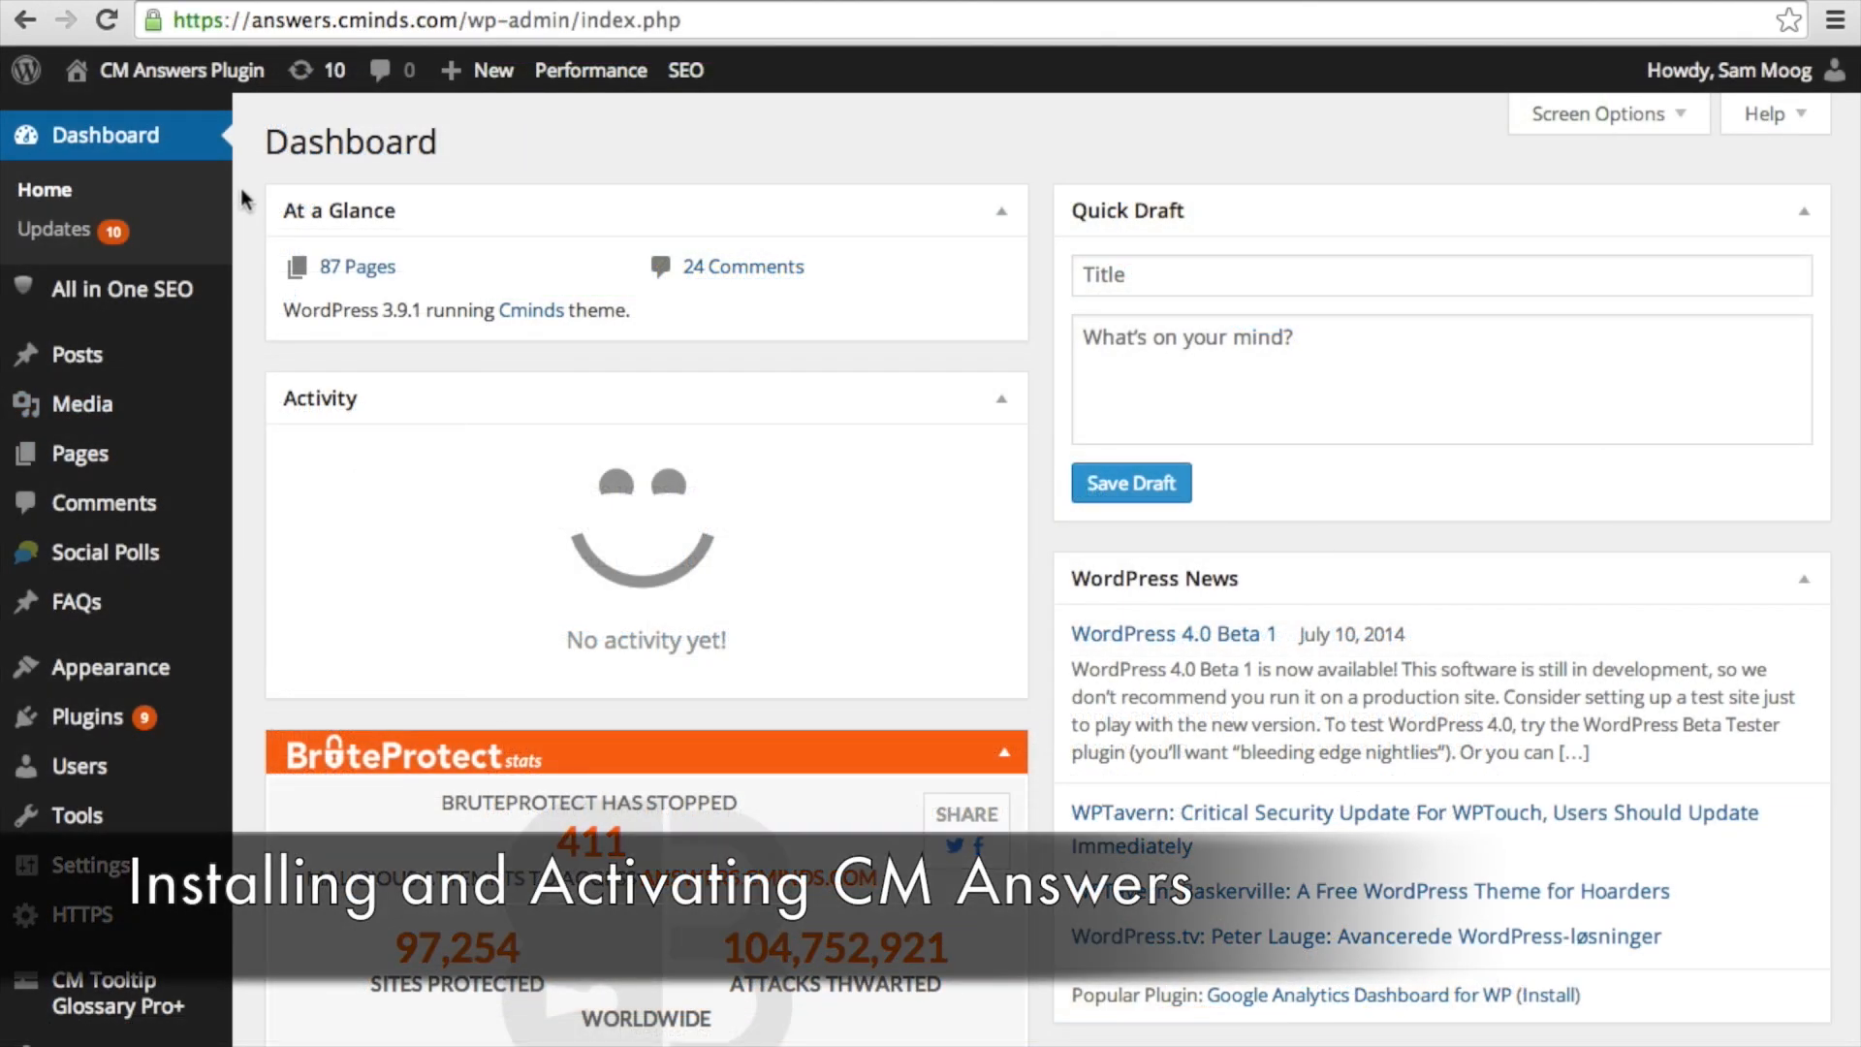
mouse_move(243, 671)
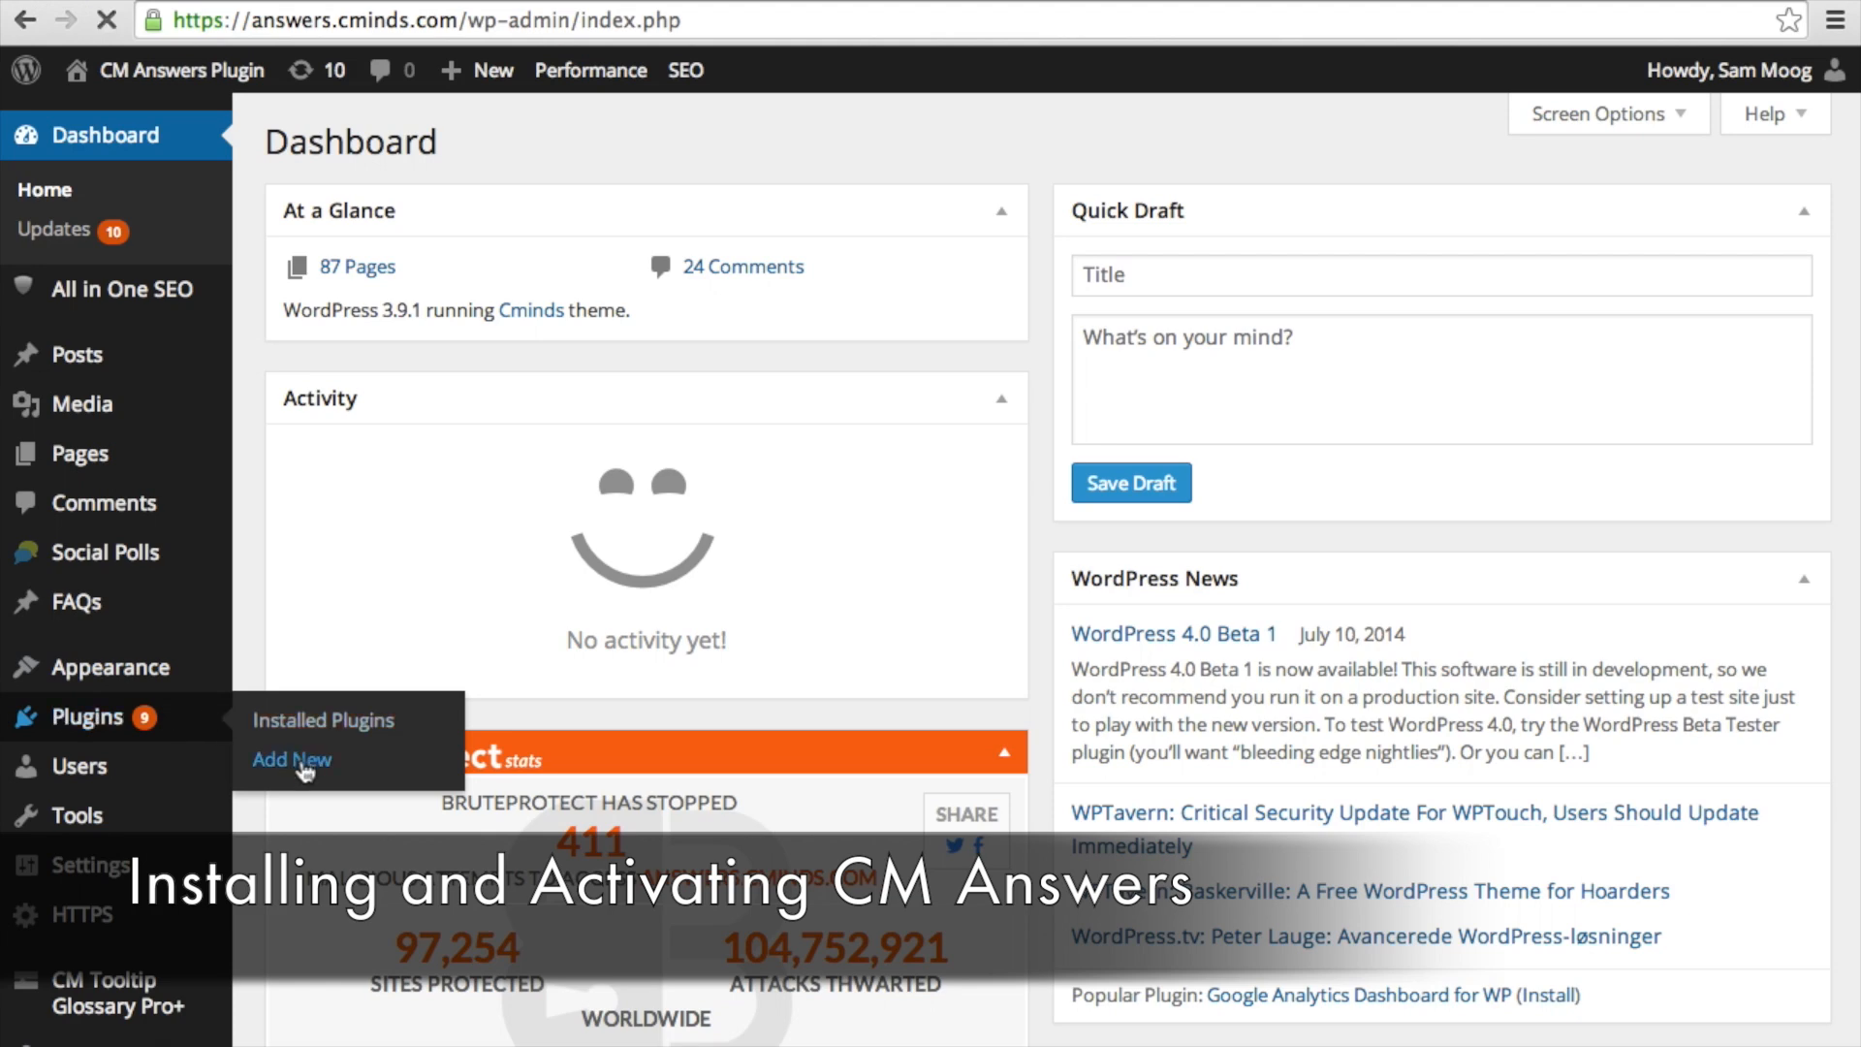
Reach the Add New plugins page and switch to uploading a plugin zip file
left_click(292, 760)
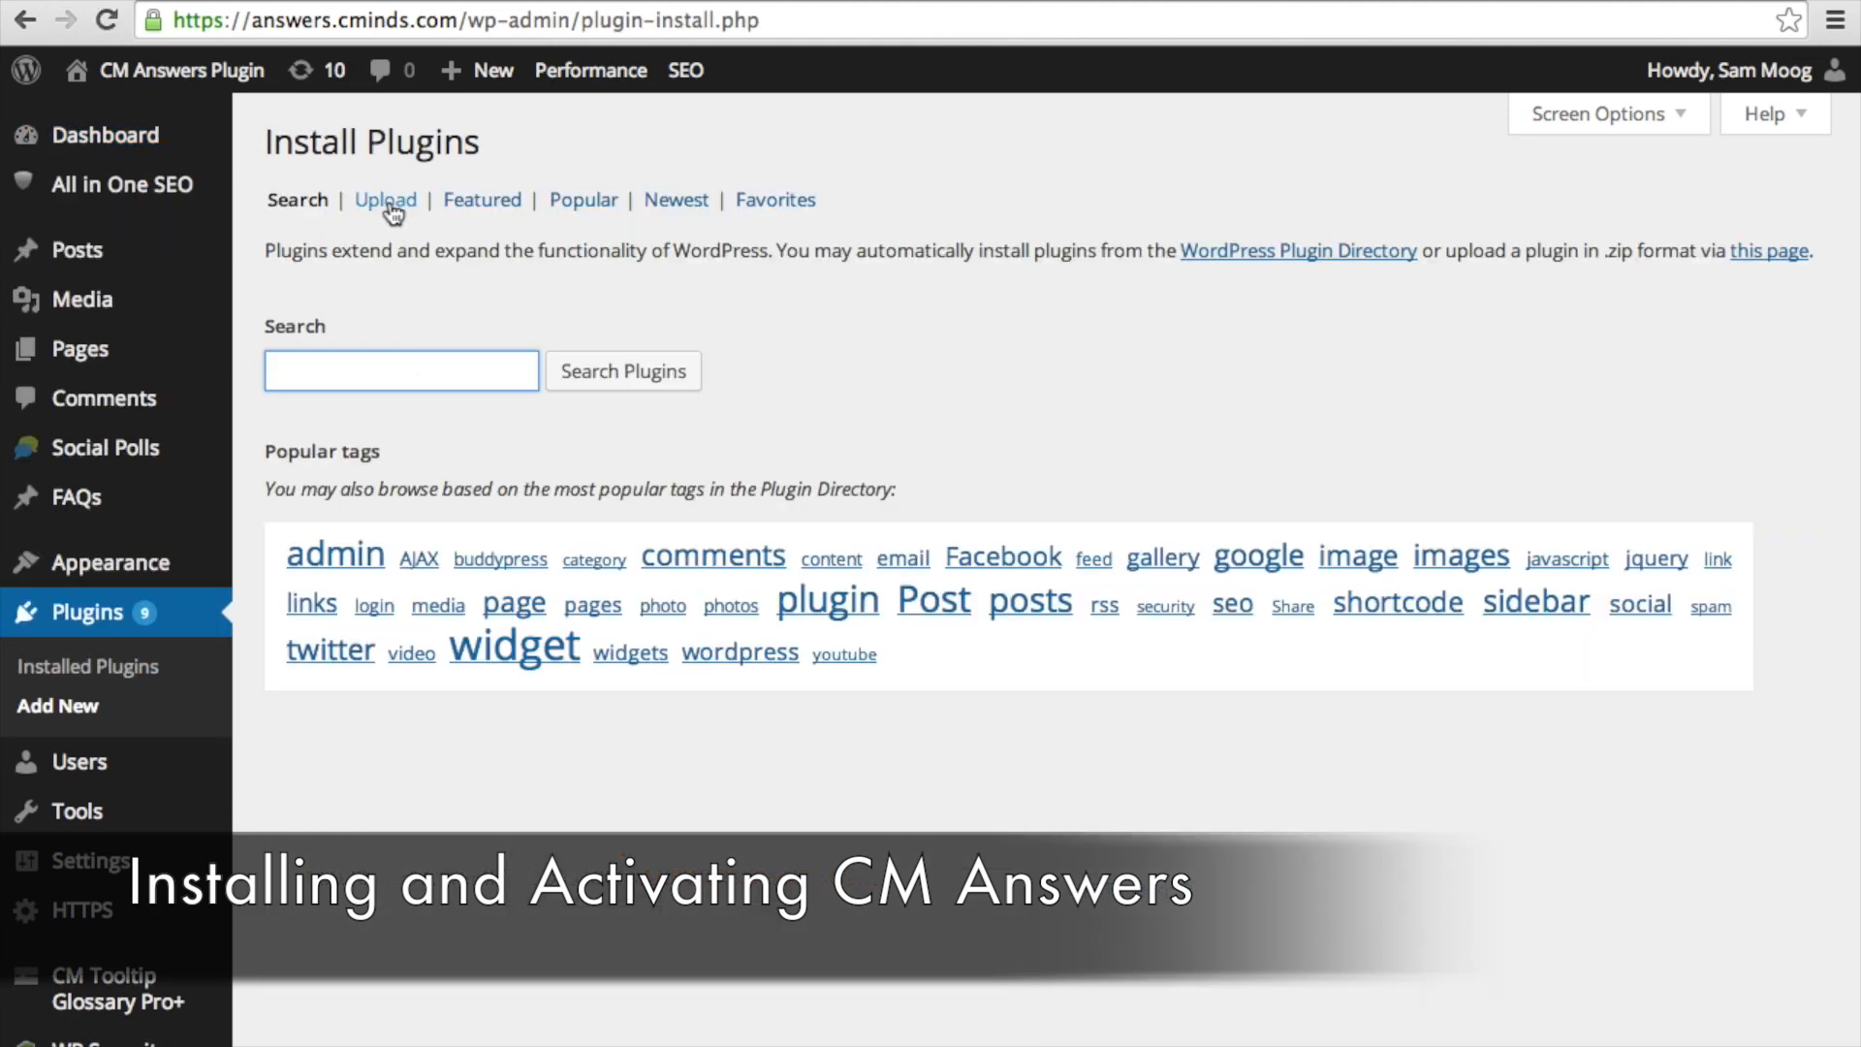
left_click(384, 199)
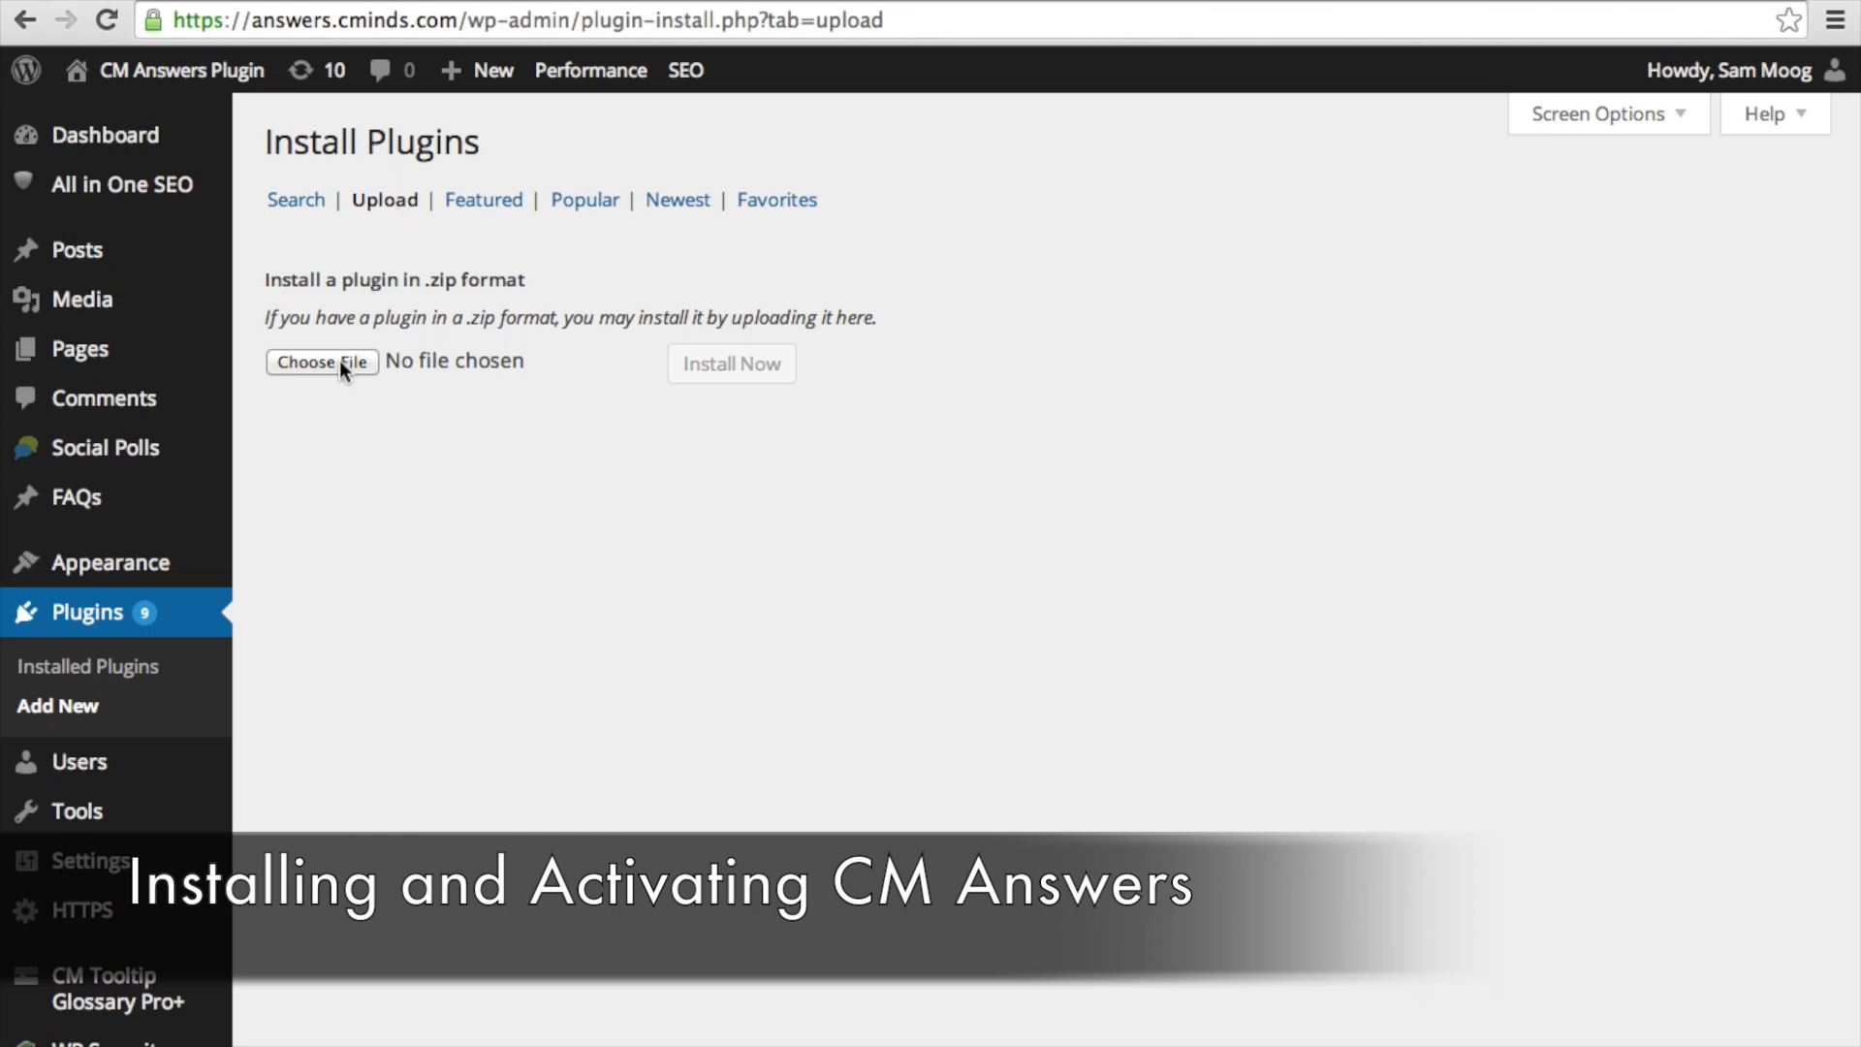
mouse_move(661, 350)
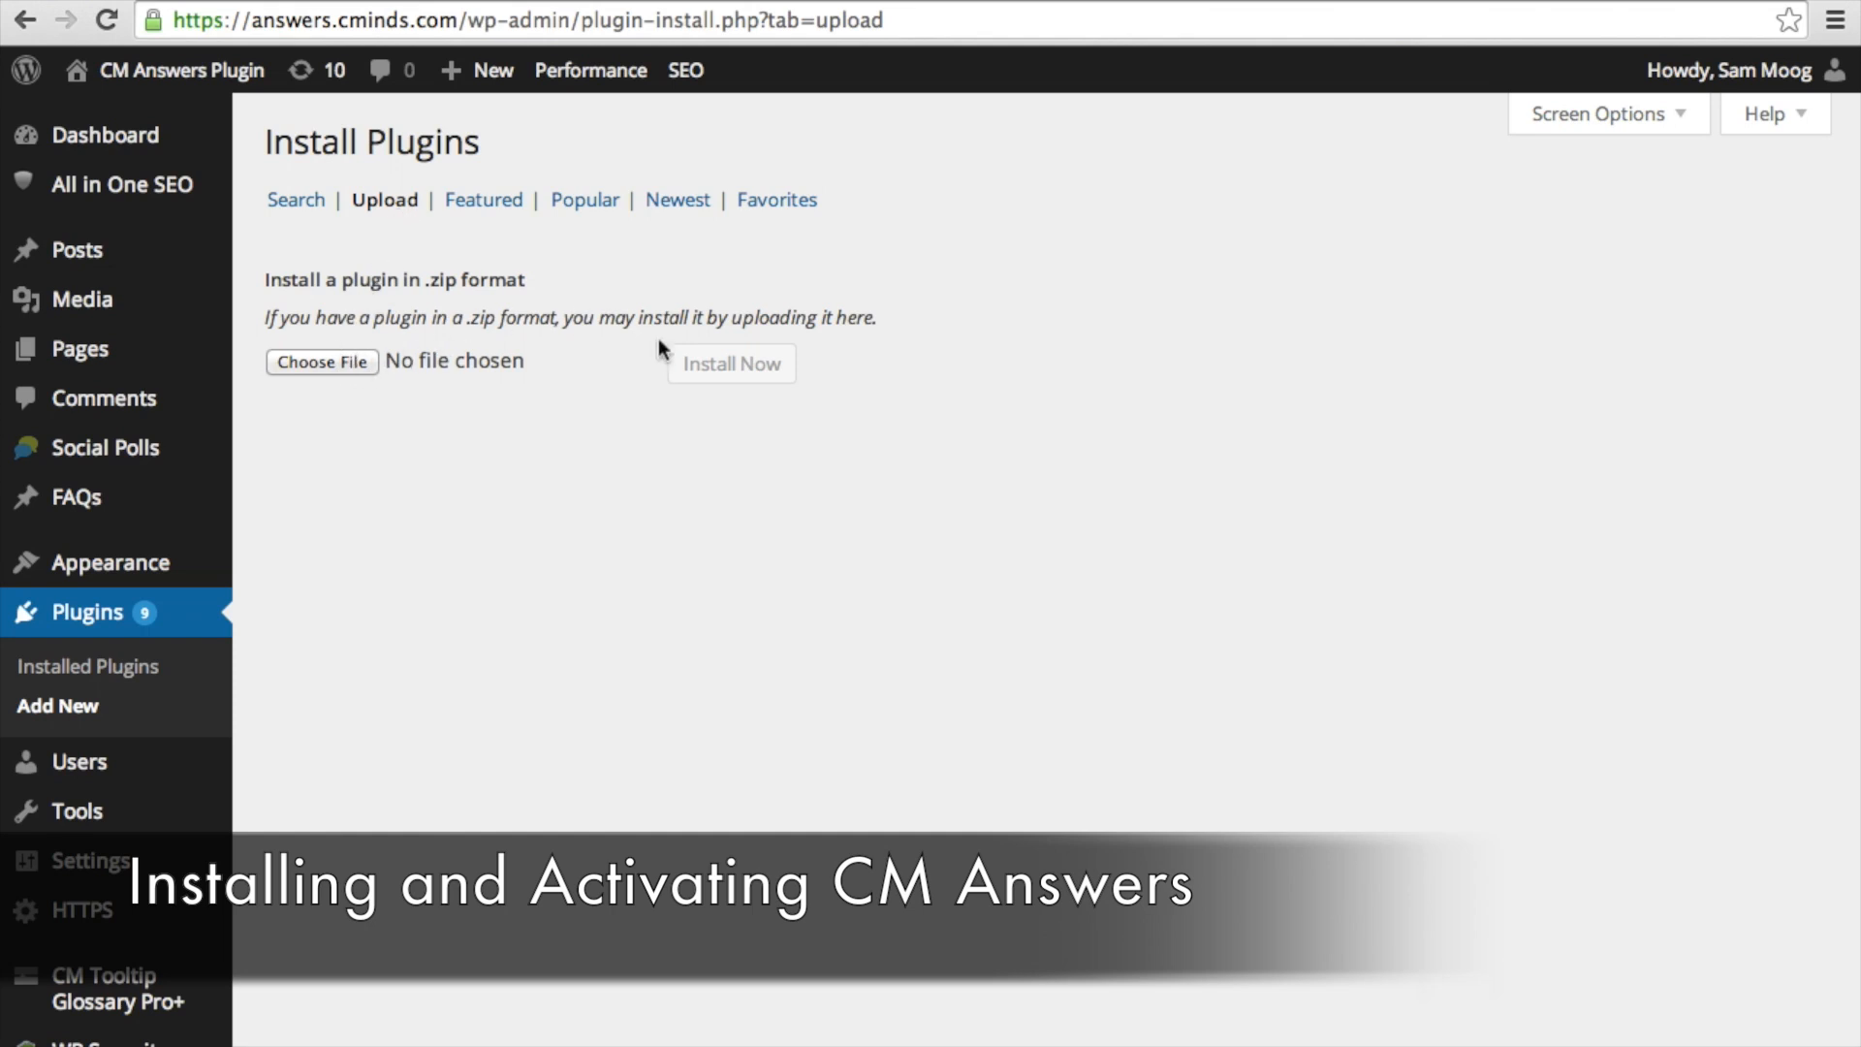
mouse_move(720, 385)
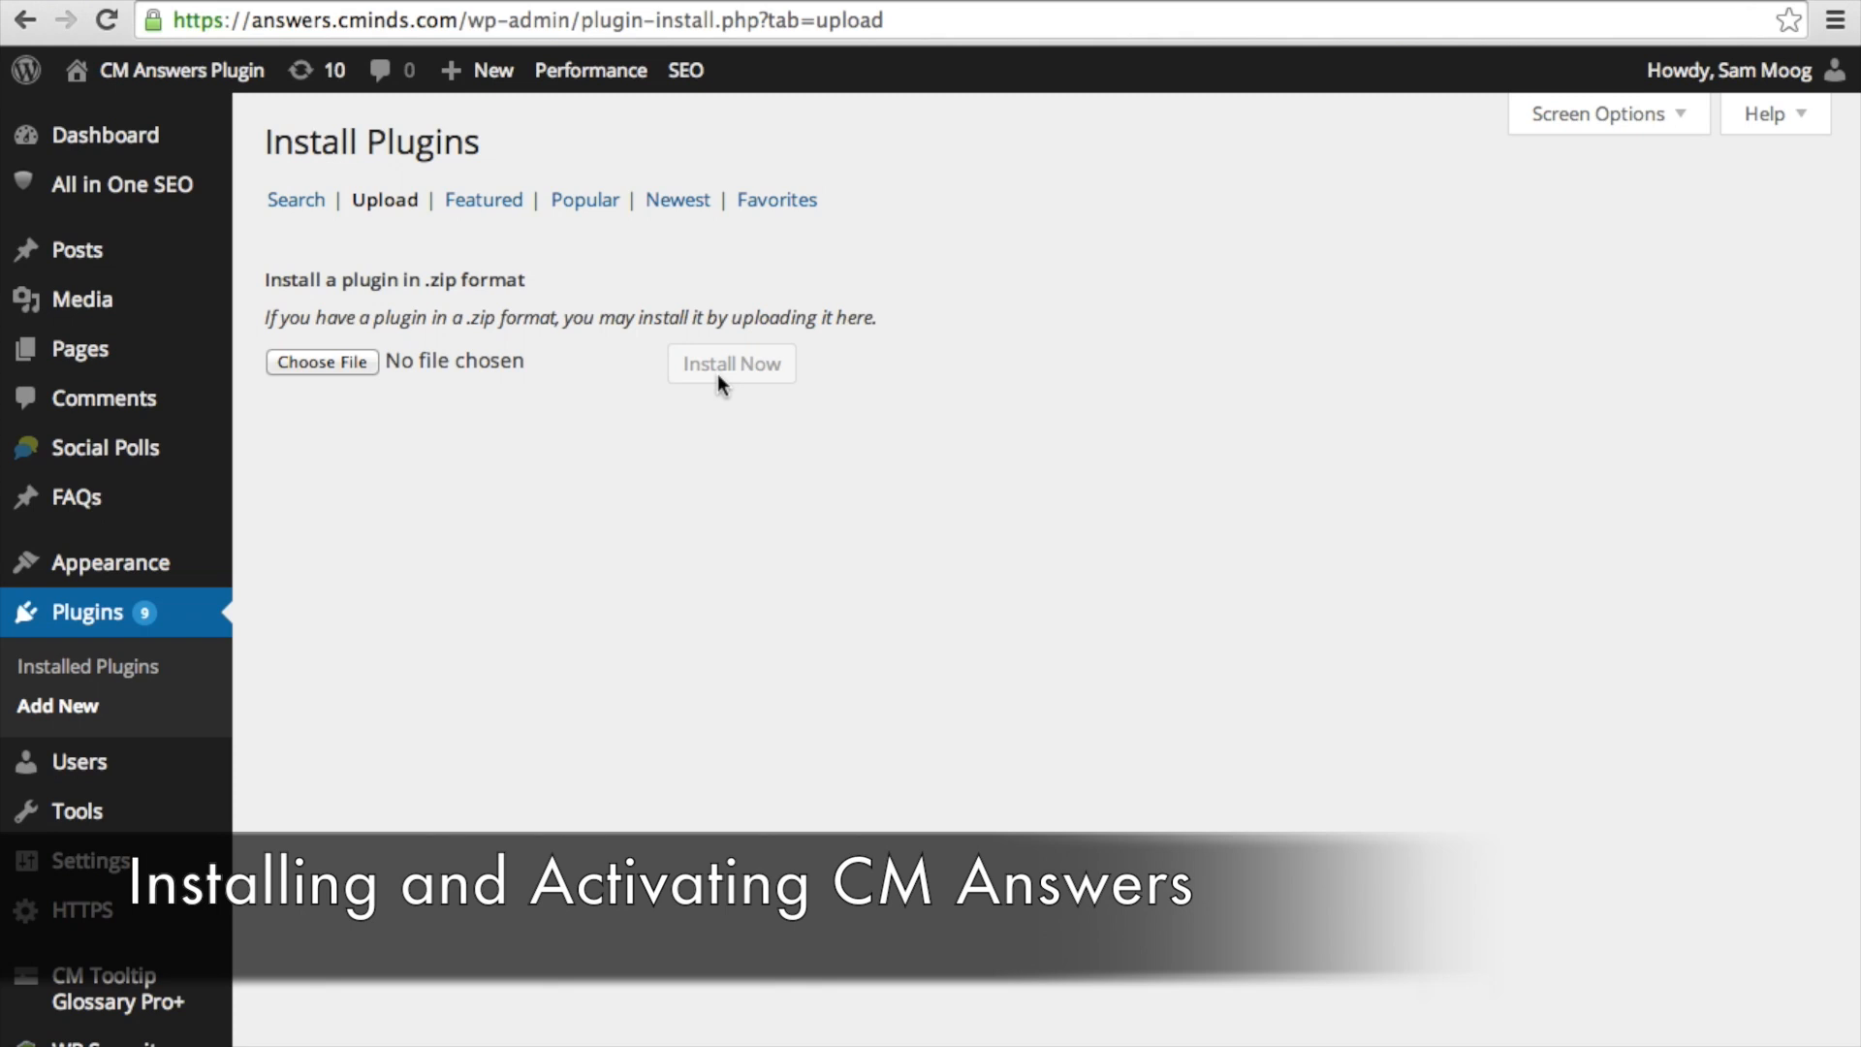
mouse_move(361, 642)
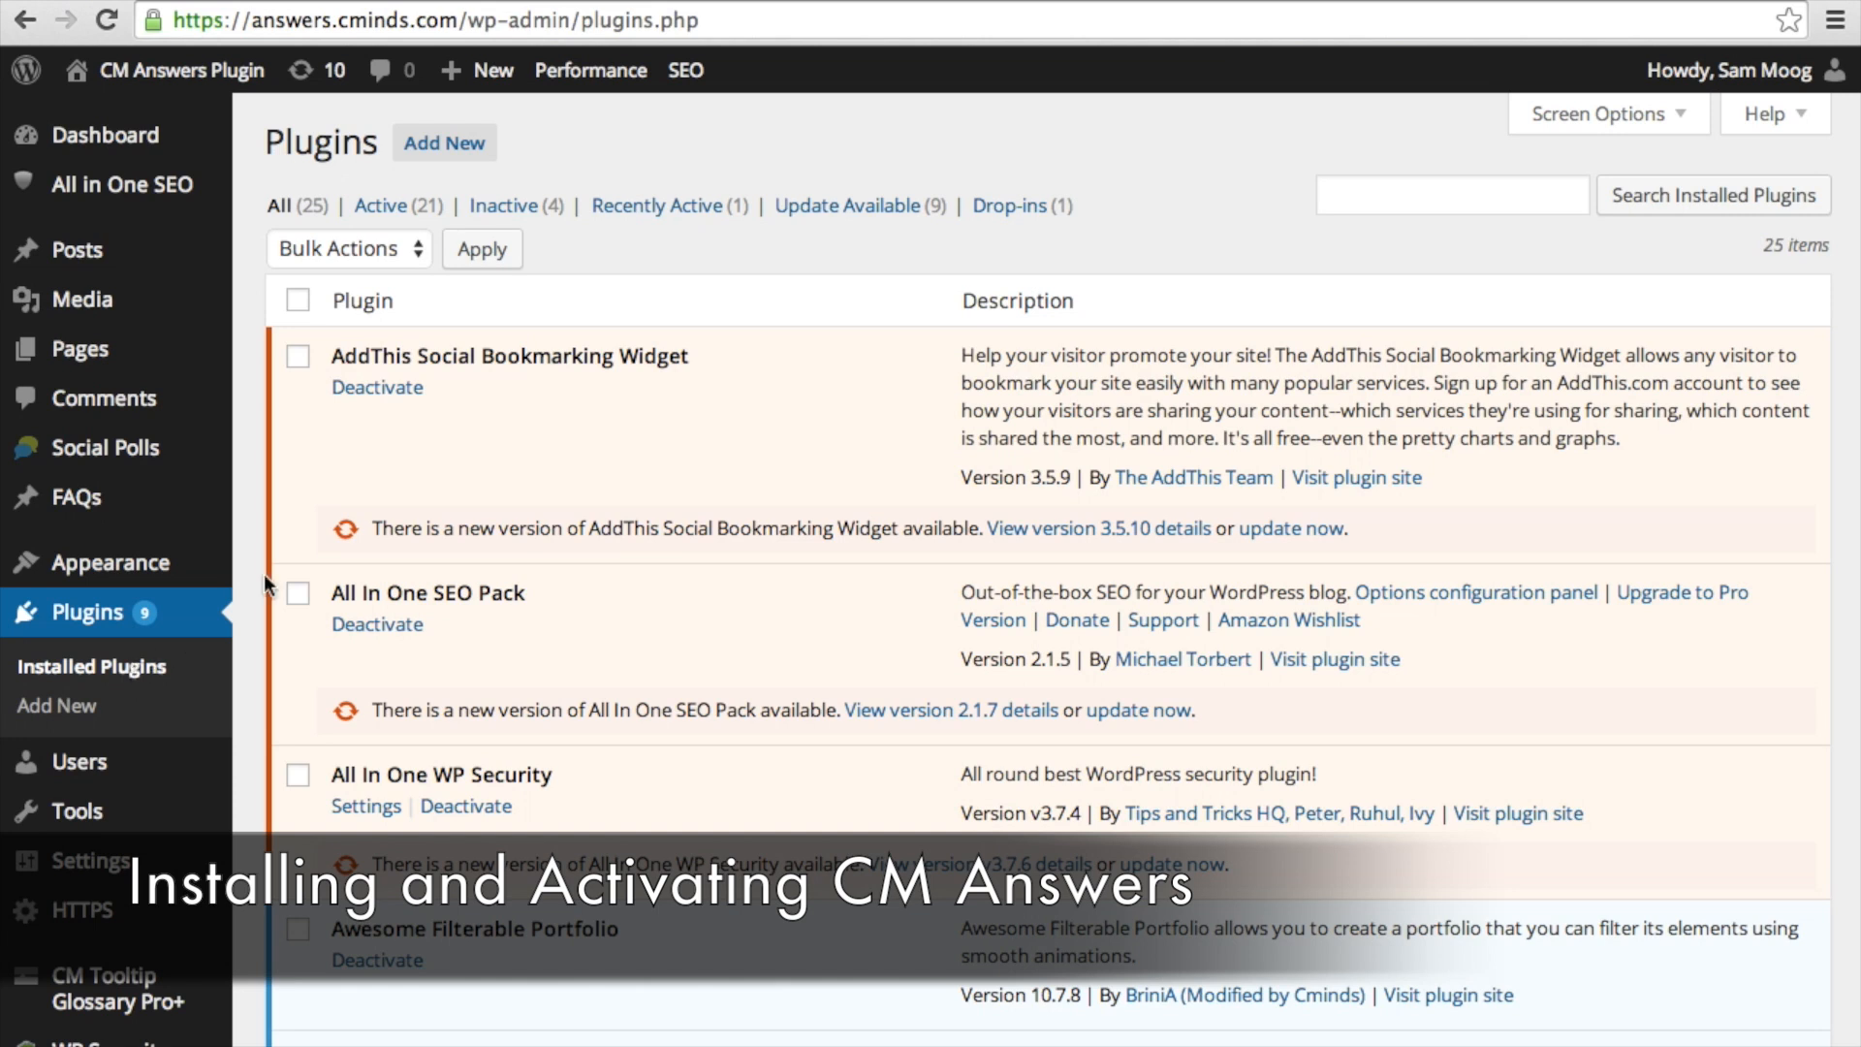
Search the installed plugins for 'answers'
type("answers/")
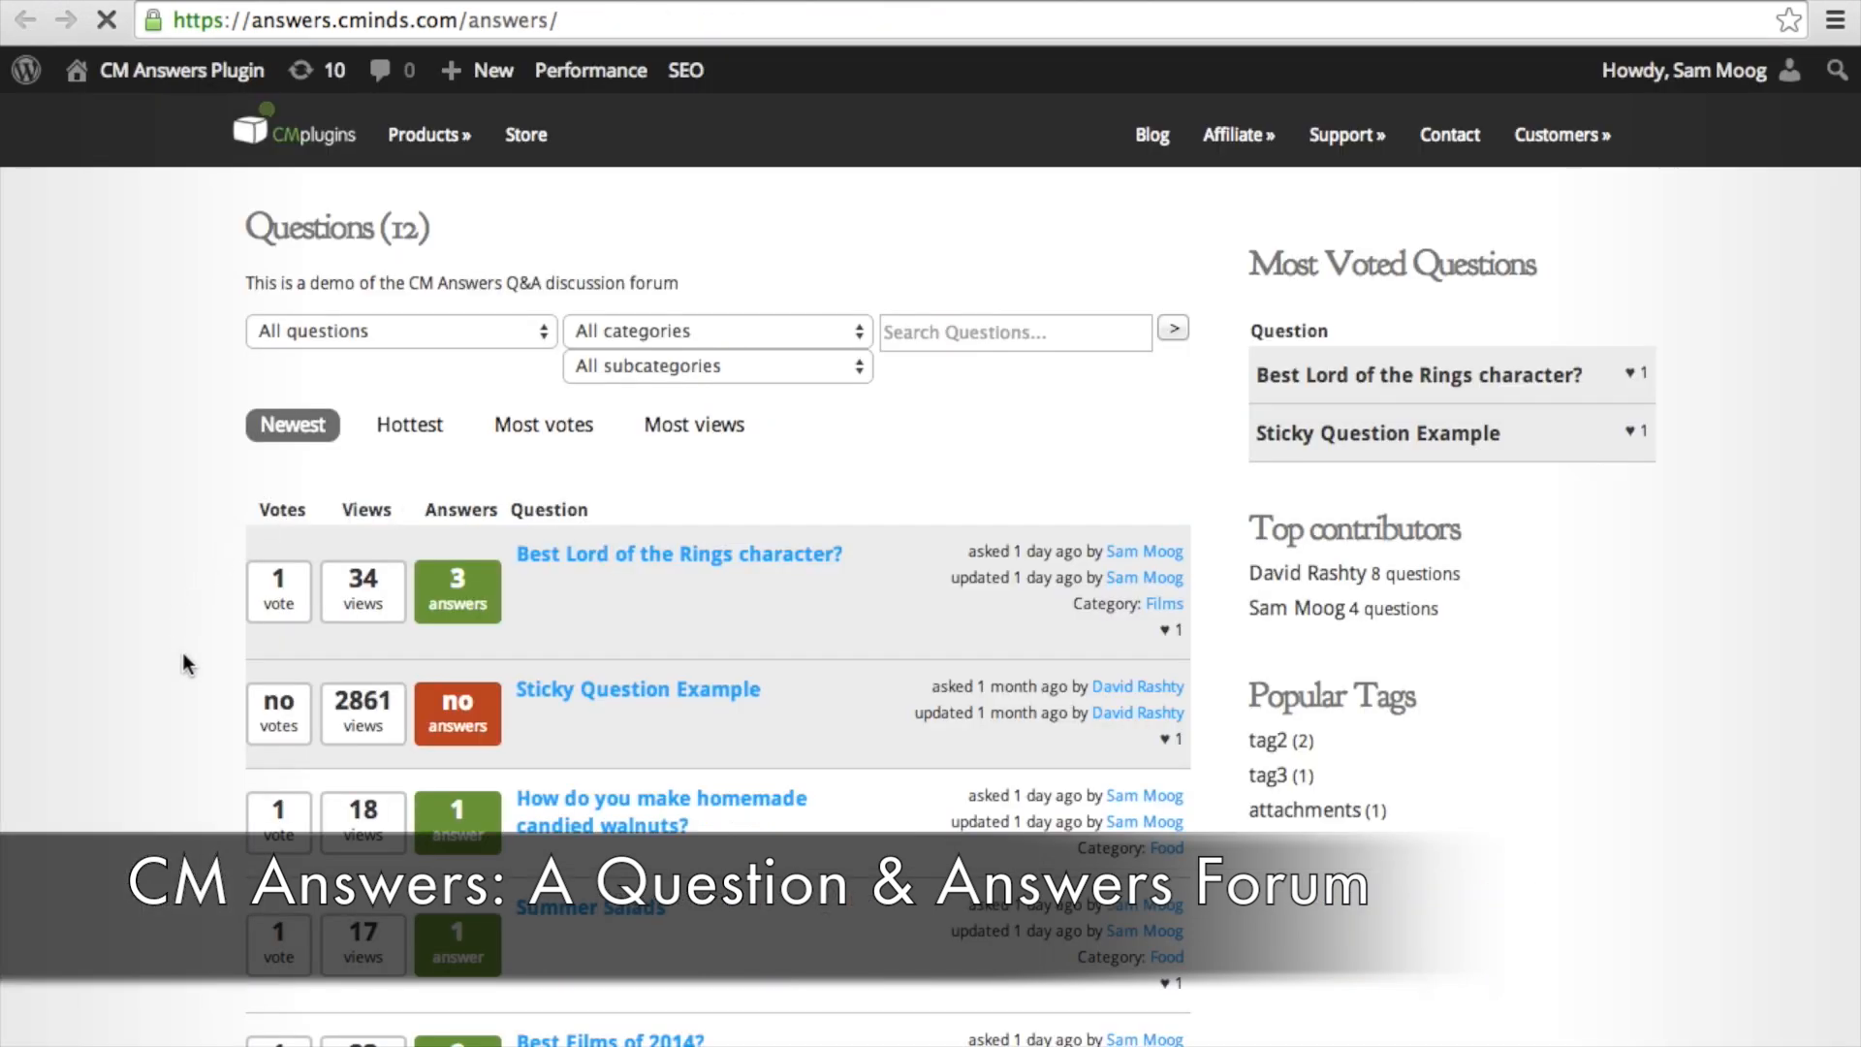
Open the 'Best Lord of the Rings character?' question and read down through its answers
scroll("down", 3)
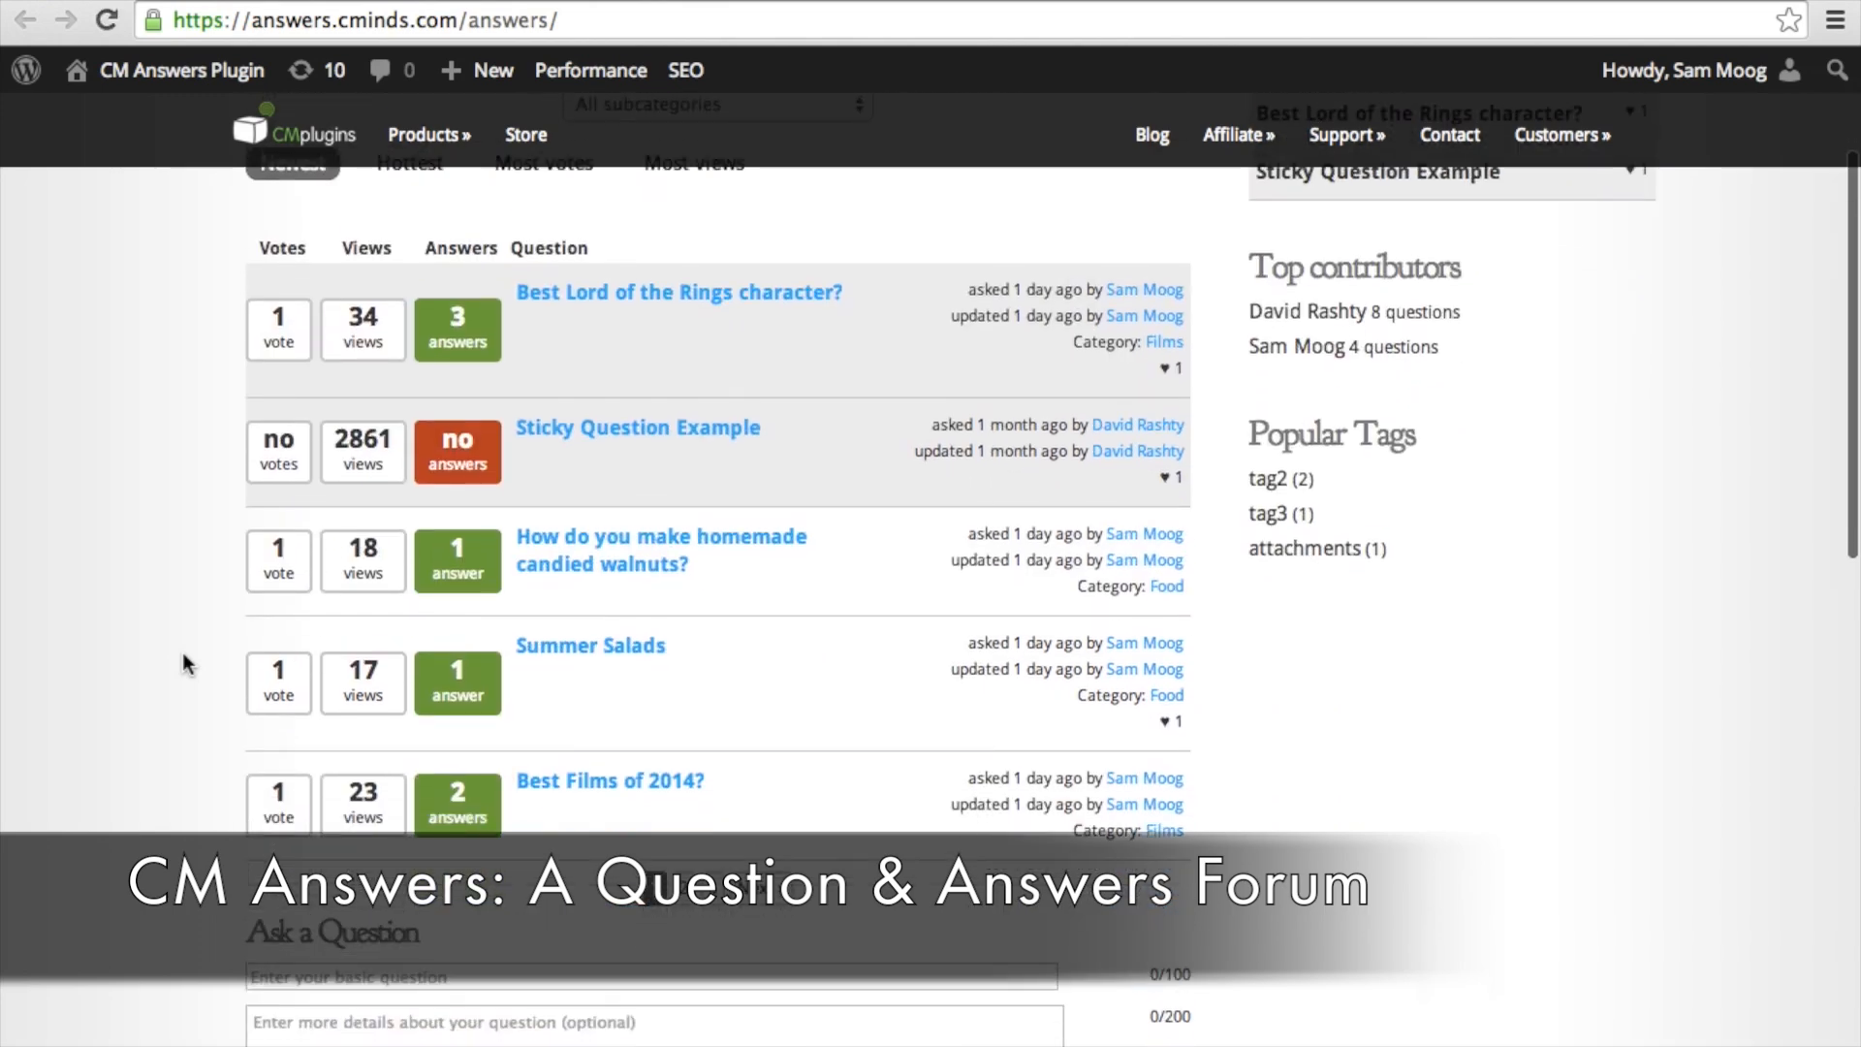
scroll("down", 3)
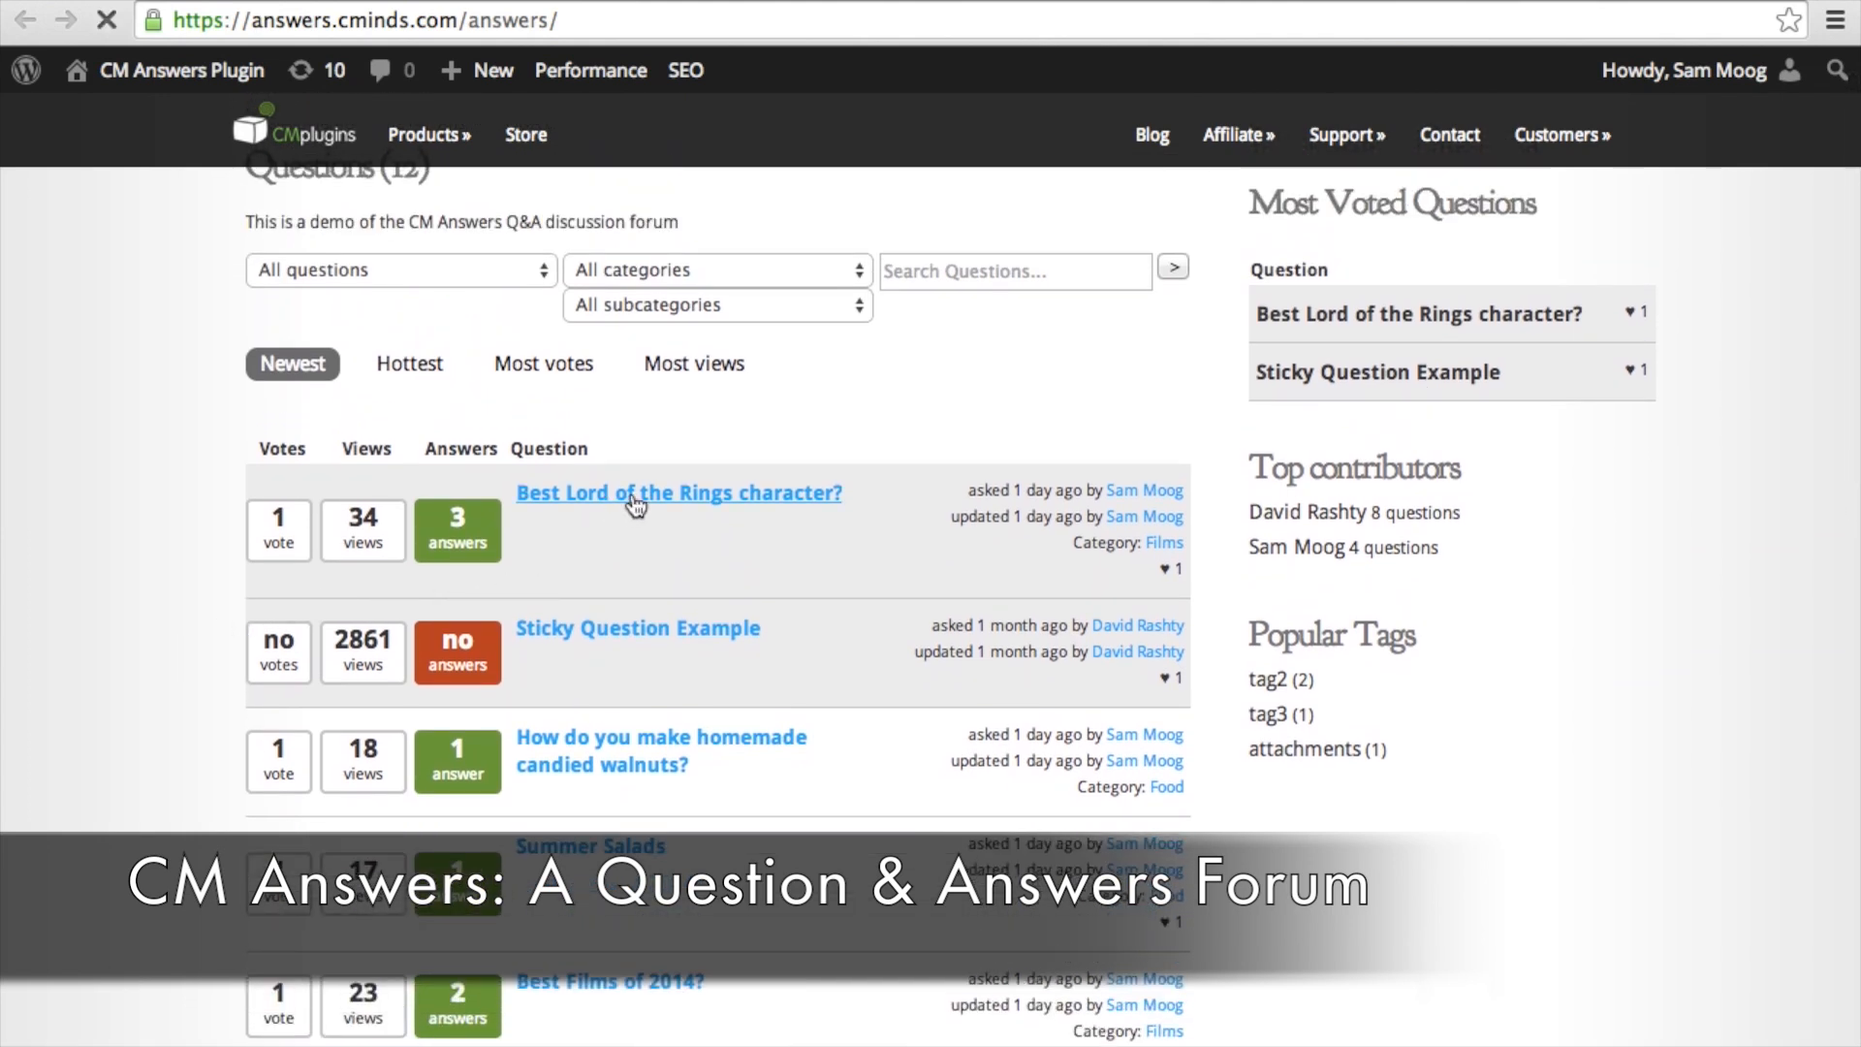
left_click(678, 492)
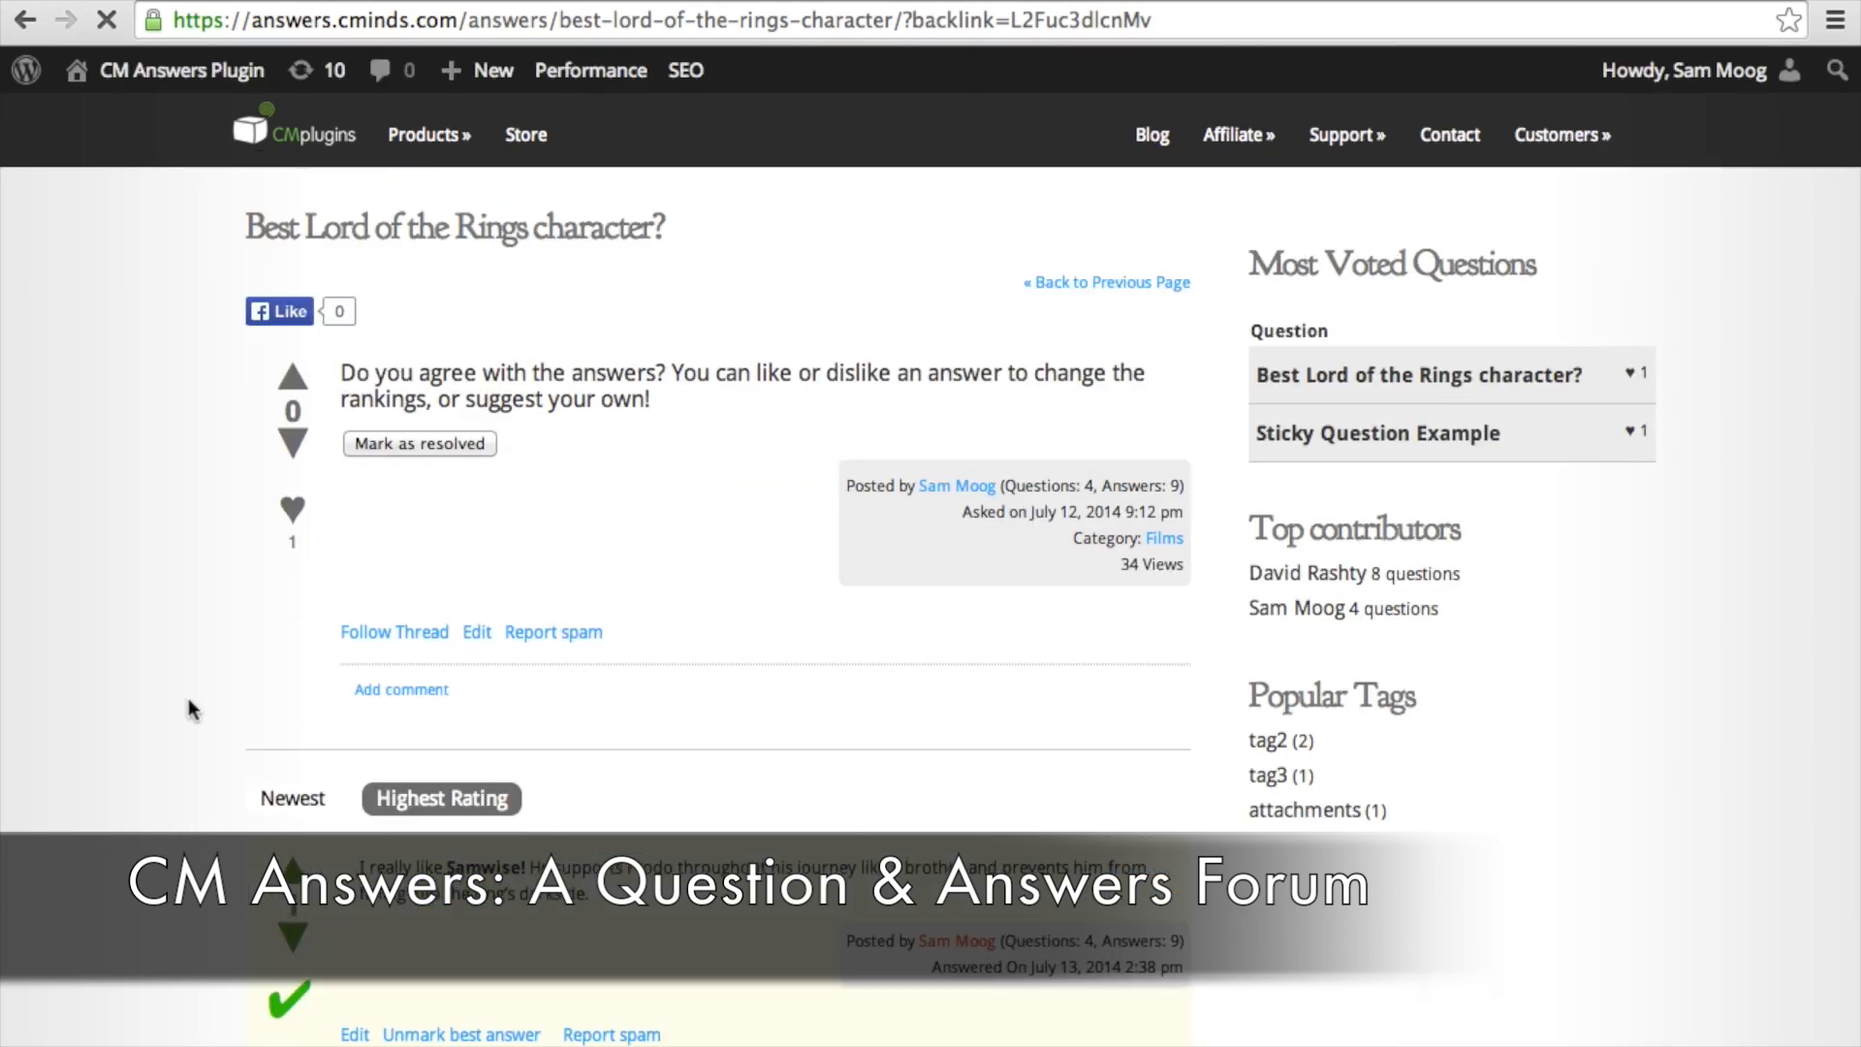
scroll("down", 3)
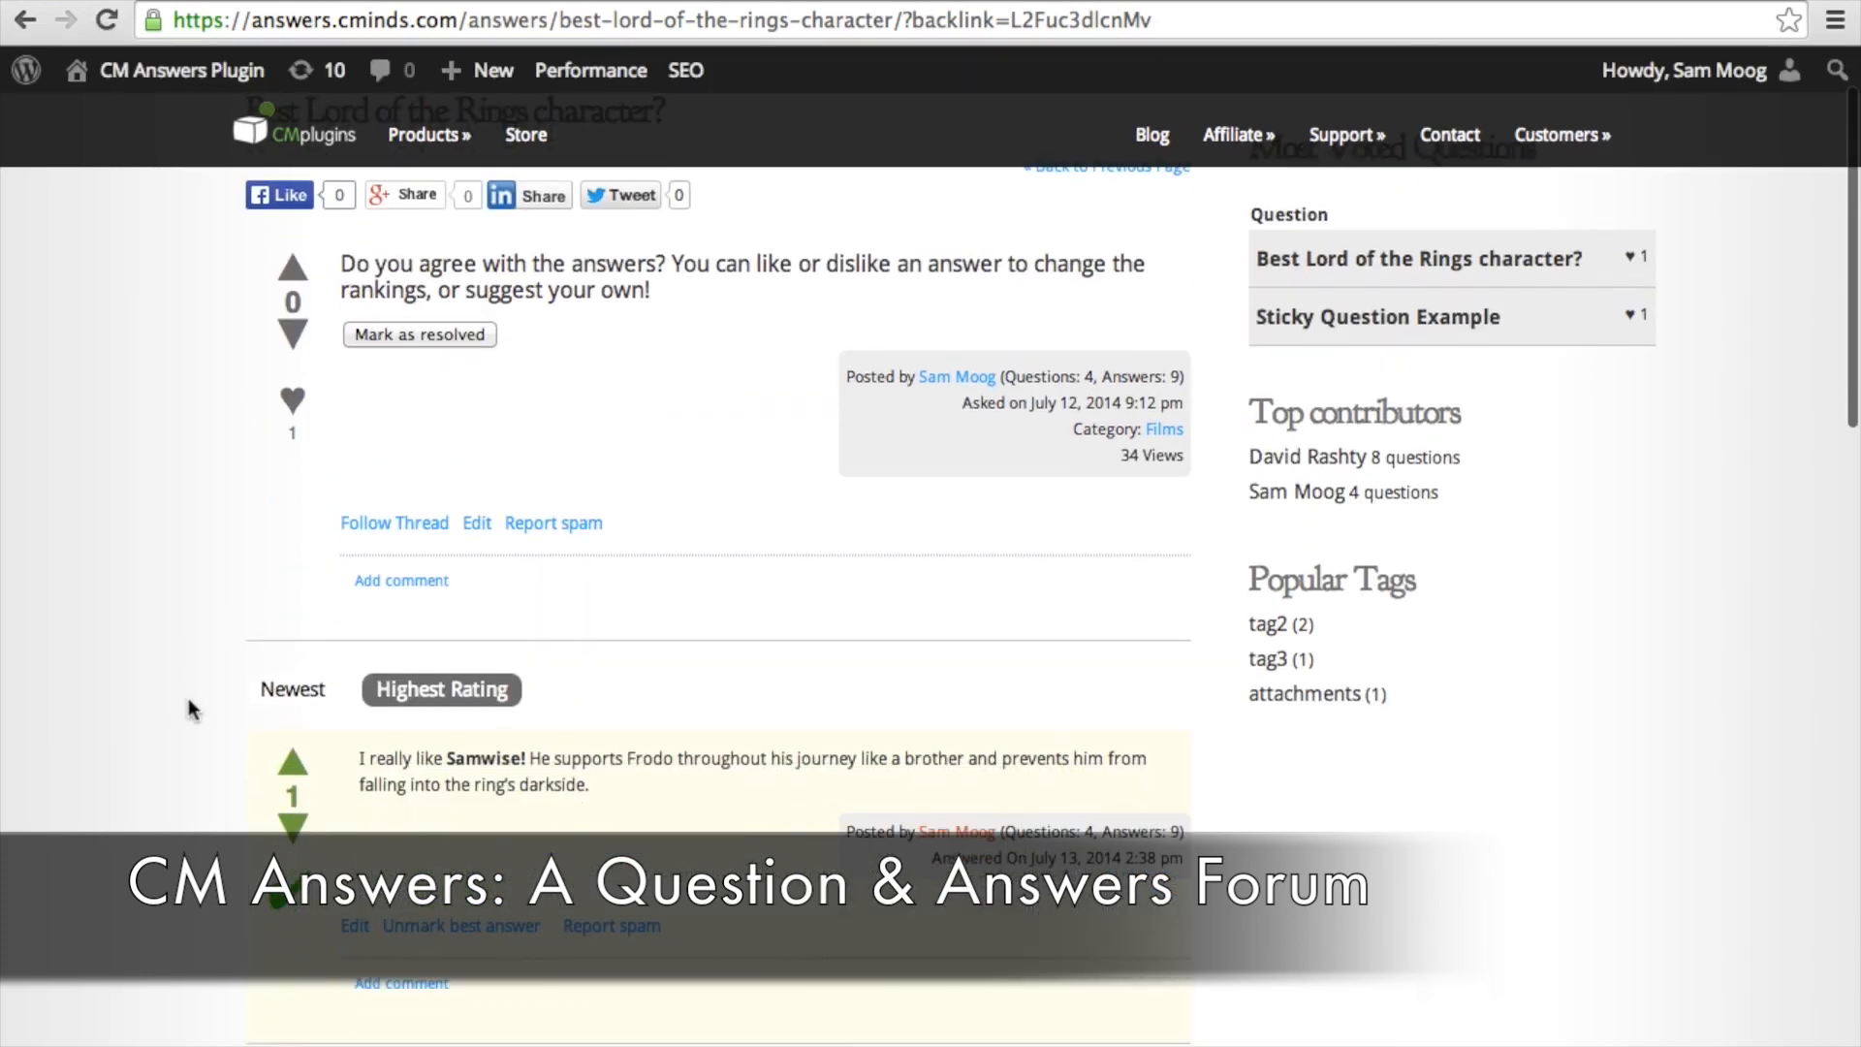
scroll("down", 3)
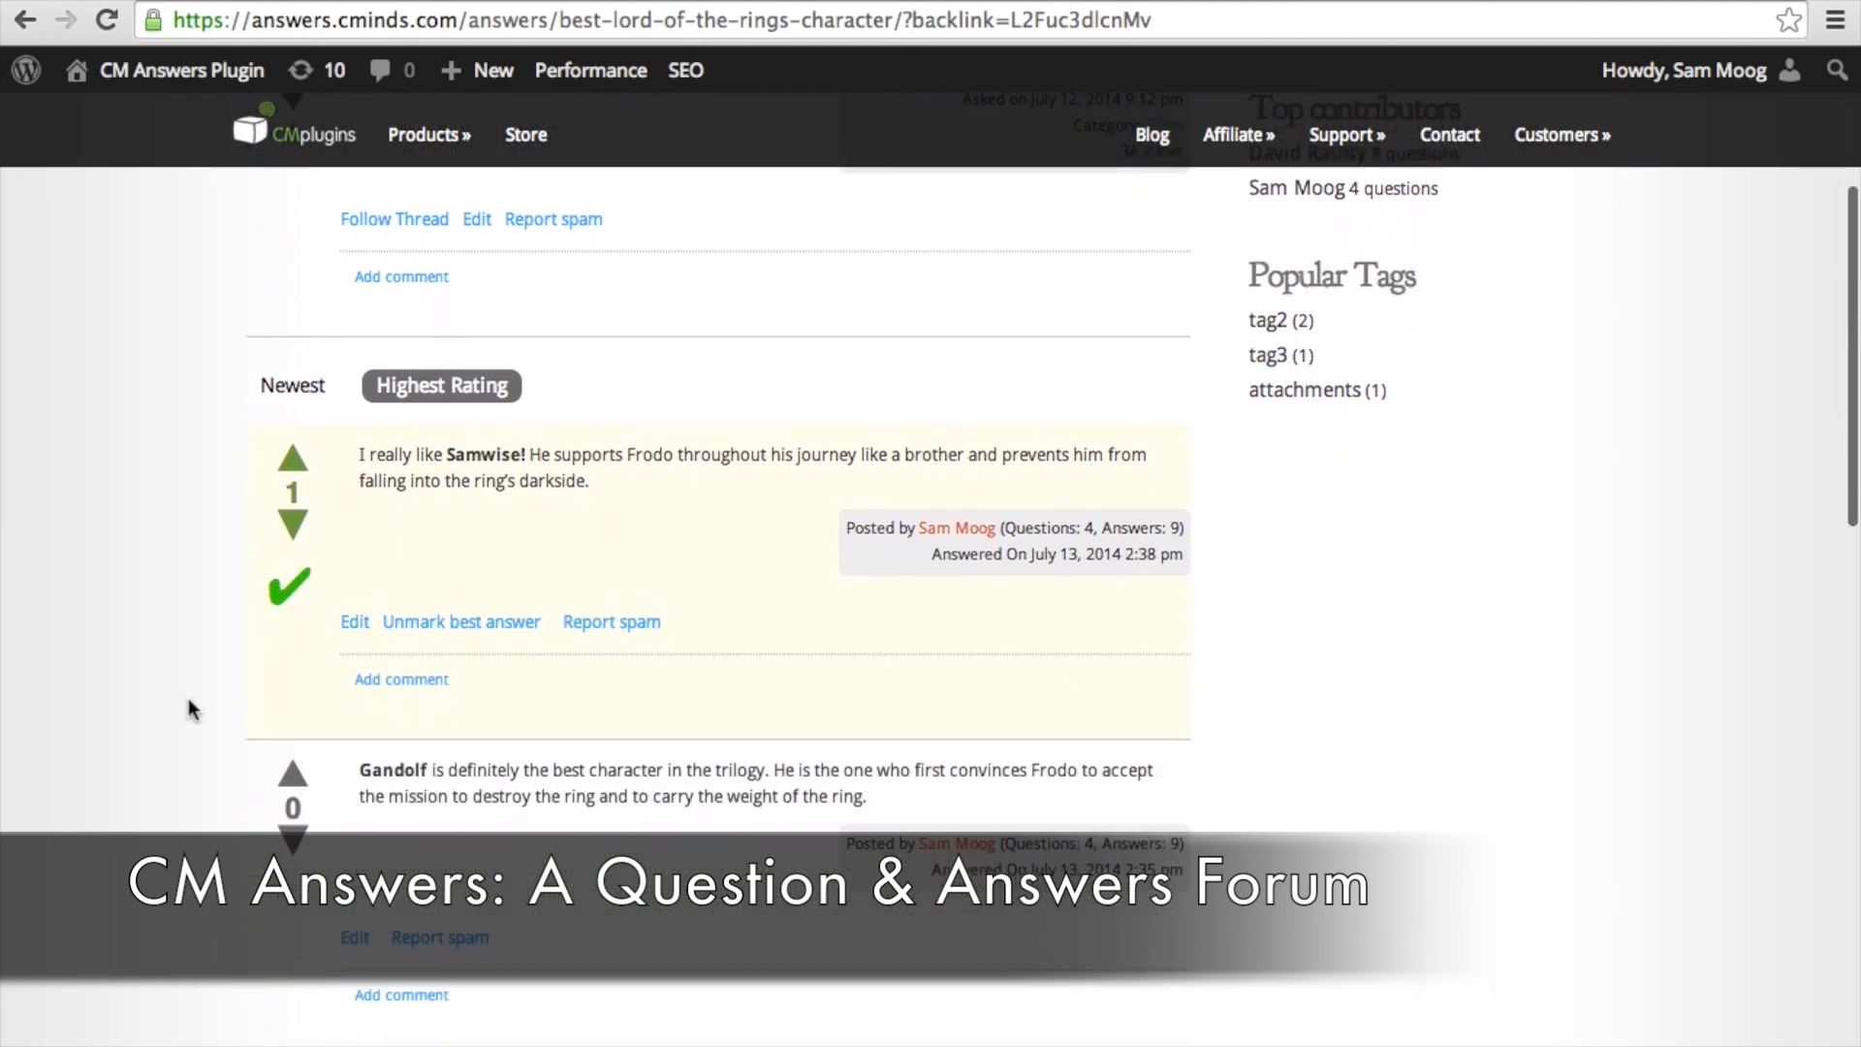
scroll("down", 3)
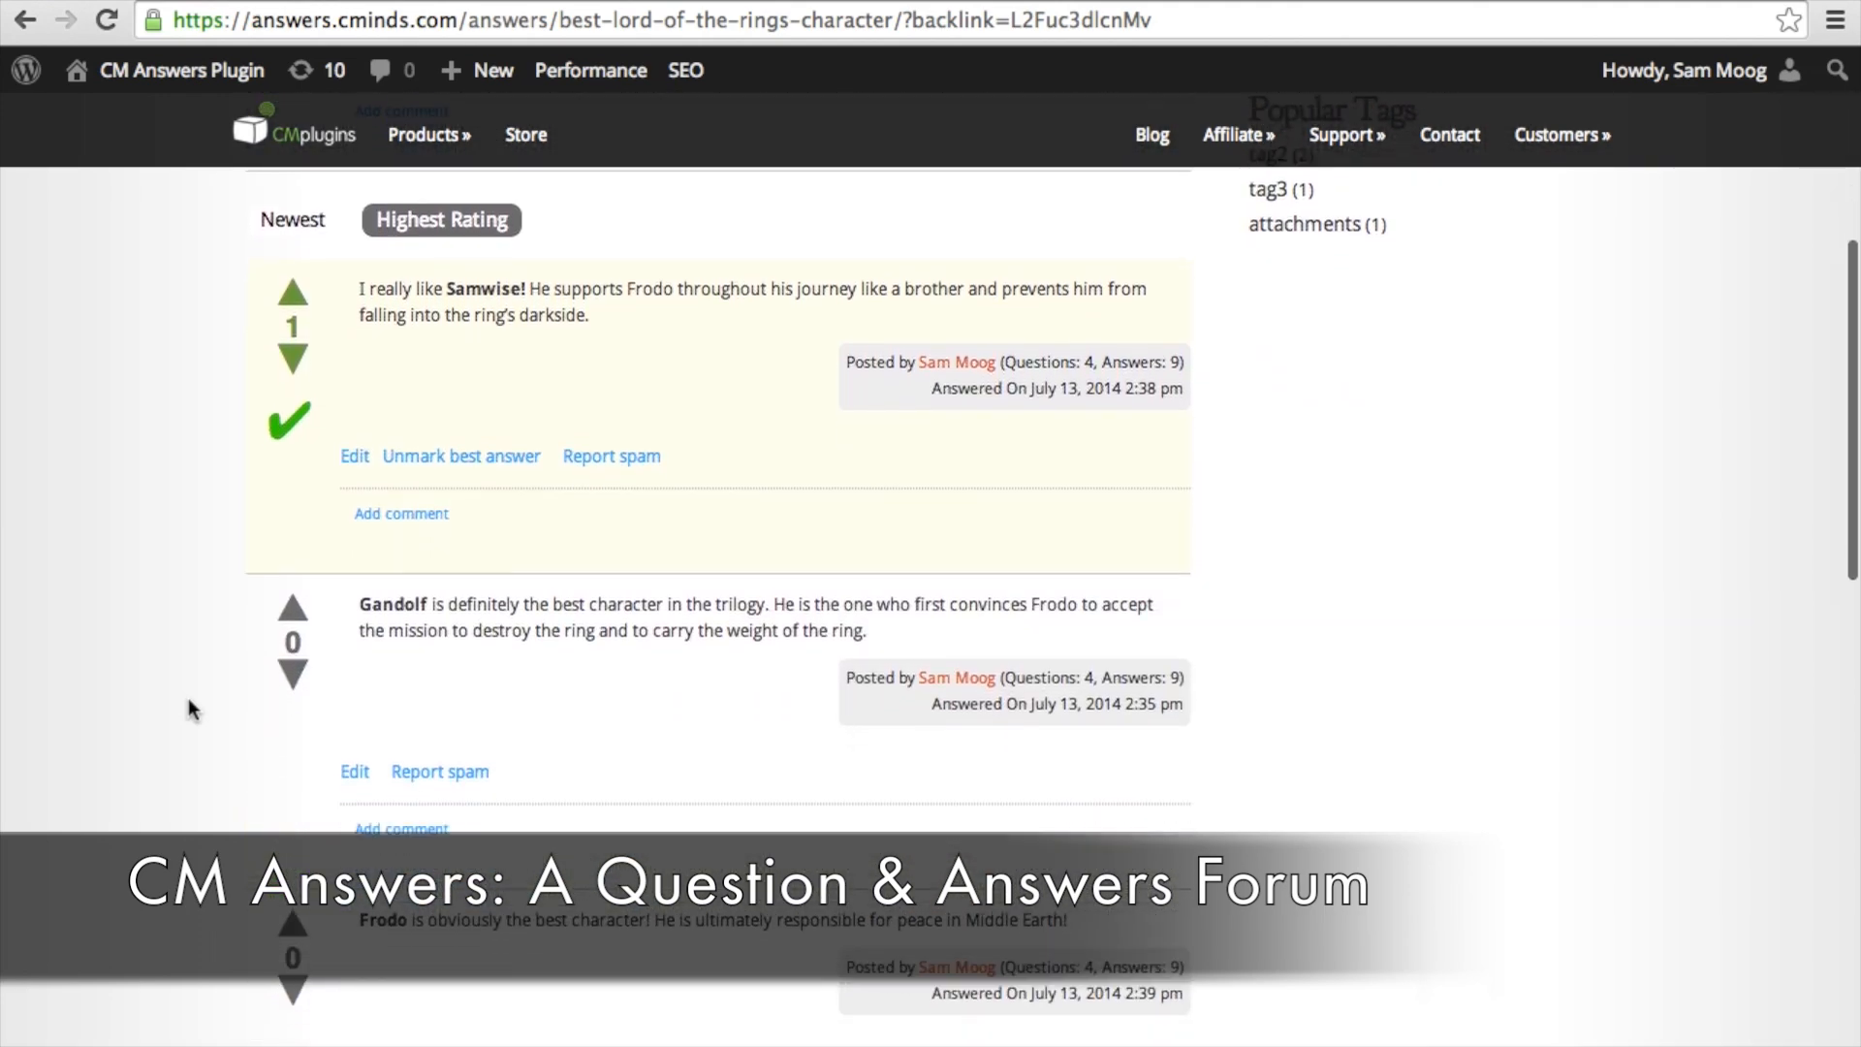
scroll("down", 3)
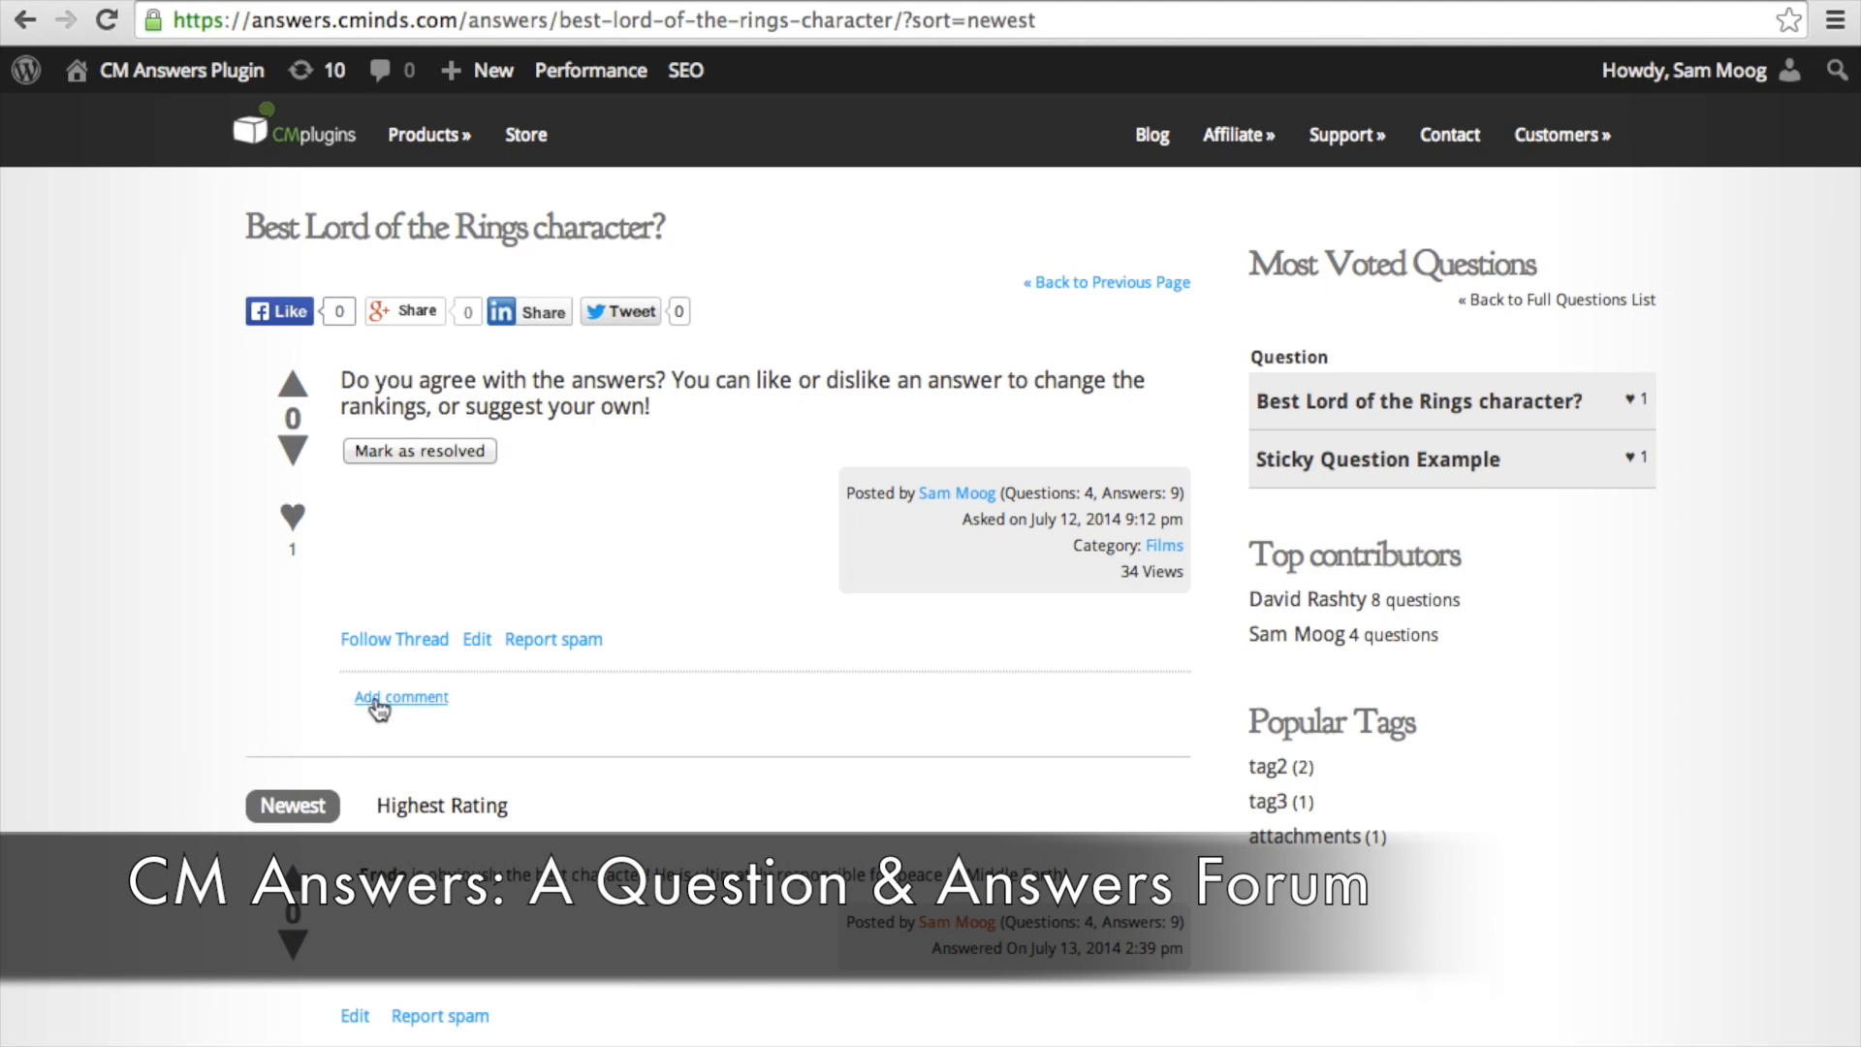
Submit the comment 'It is difficult to choose!' and dismiss the held-for-moderation notice
type("It is difficult to choose!")
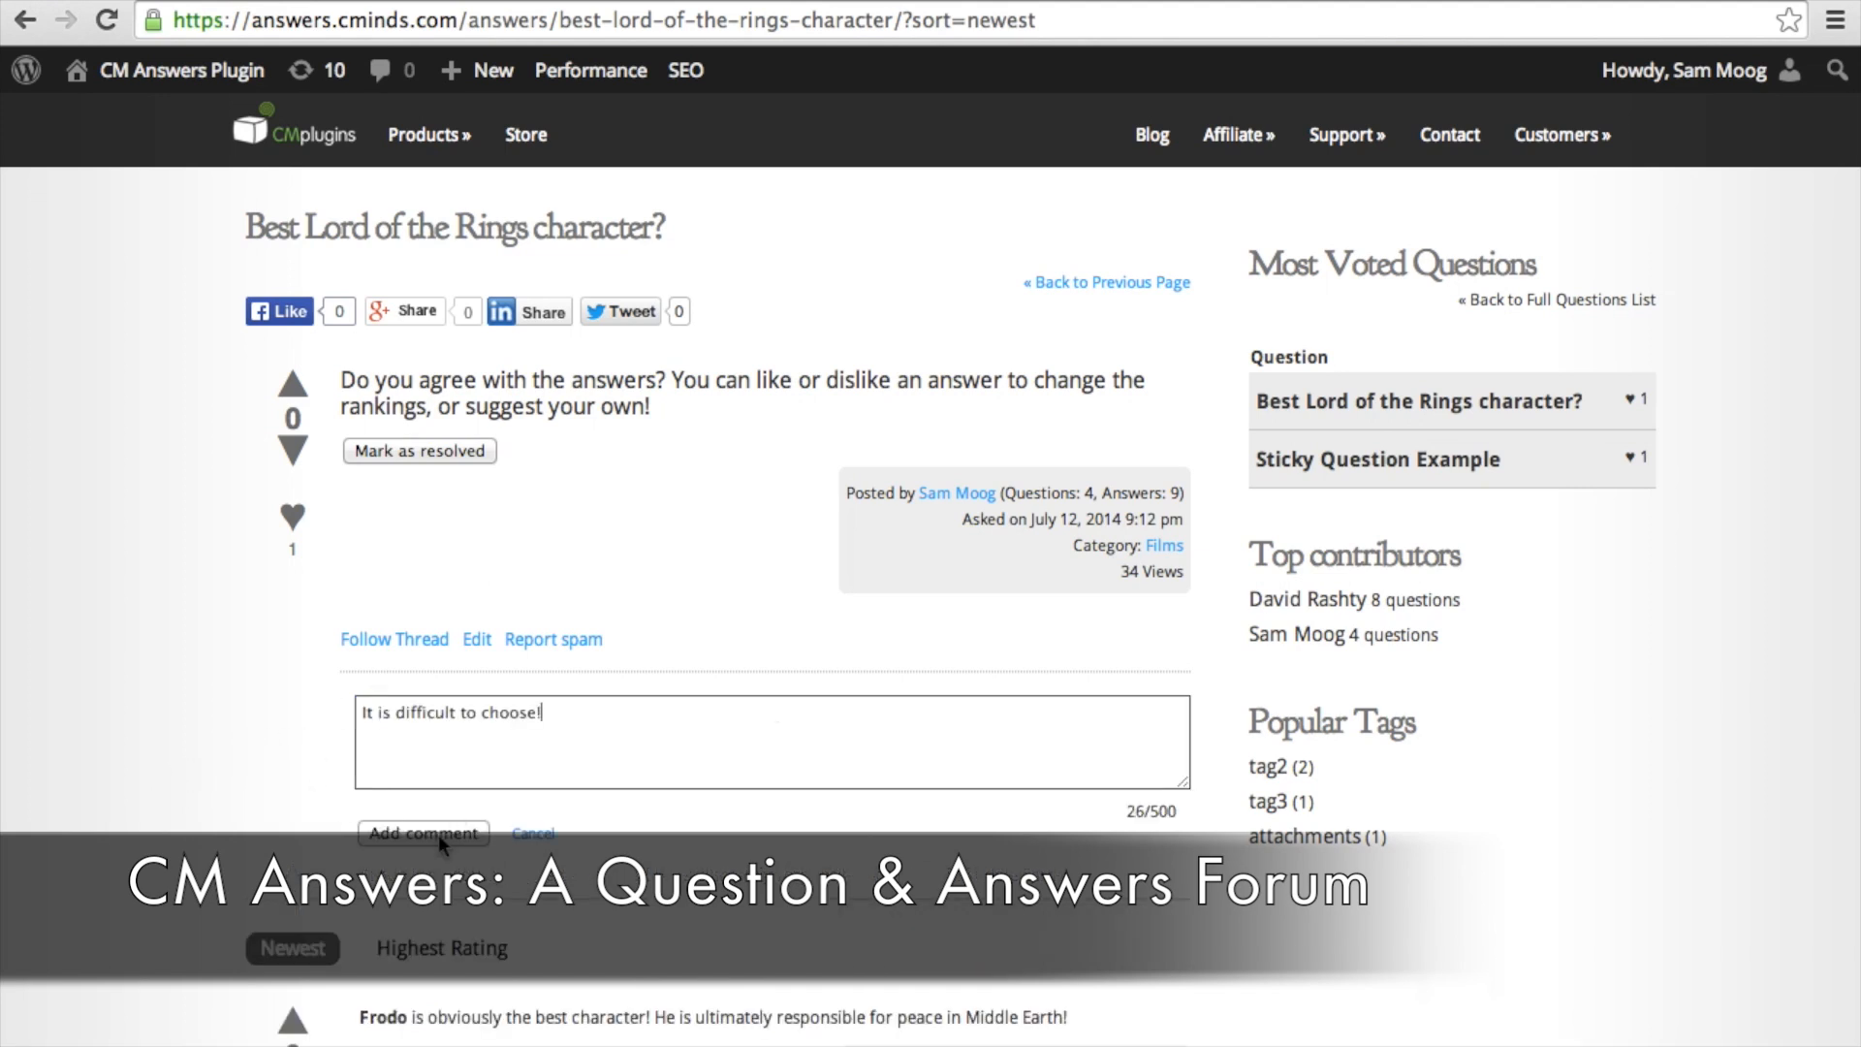
left_click(423, 832)
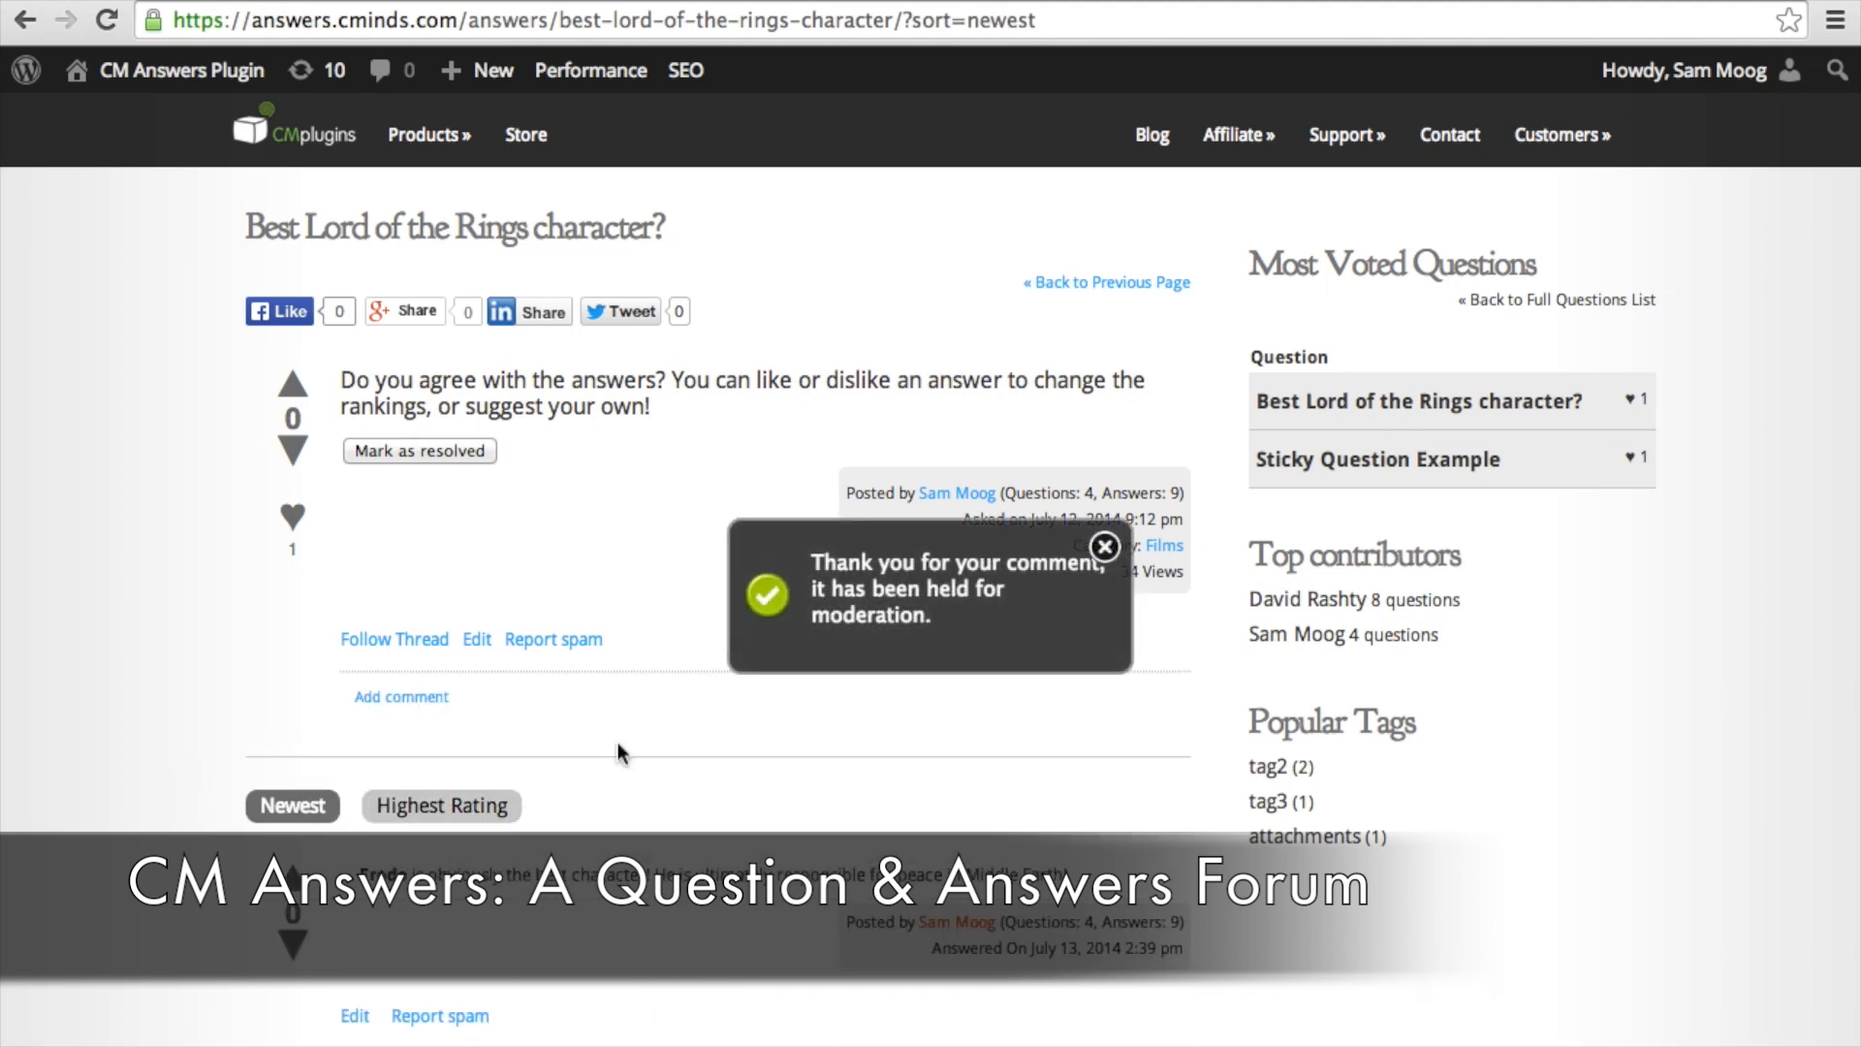
left_click(1103, 547)
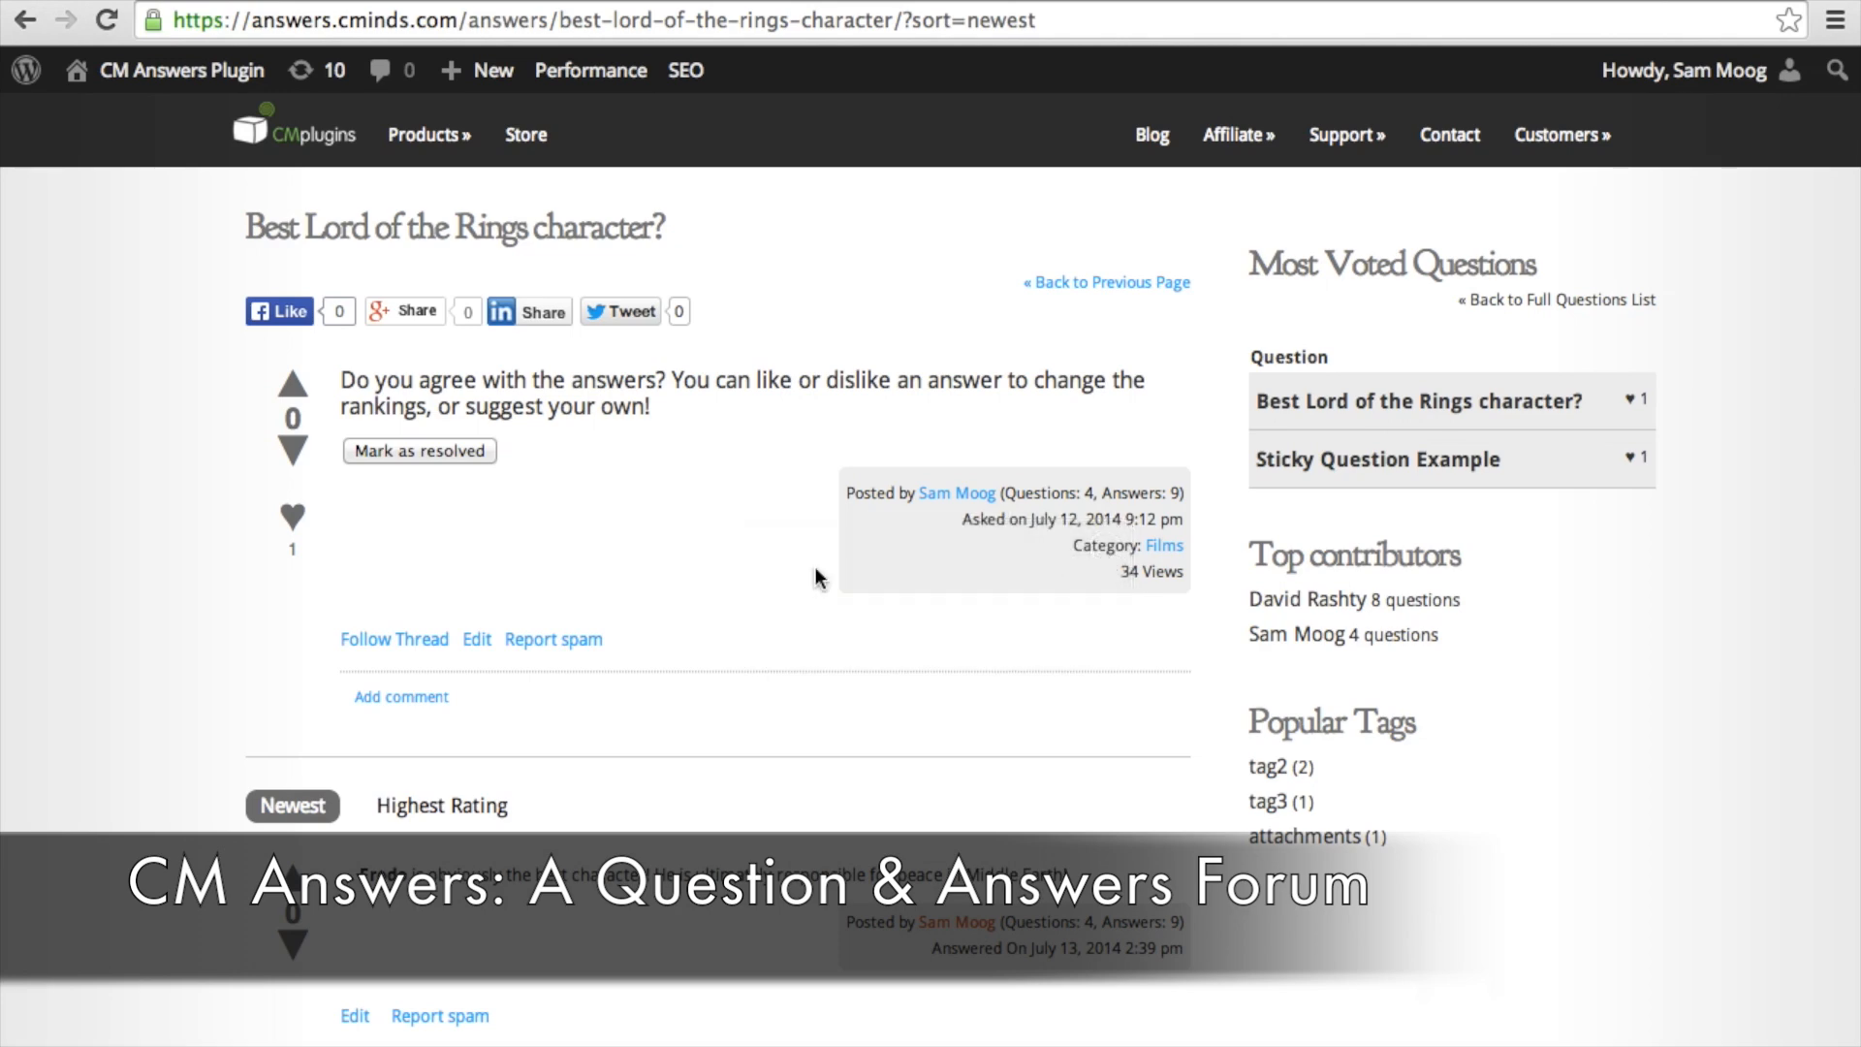
scroll("down", 3)
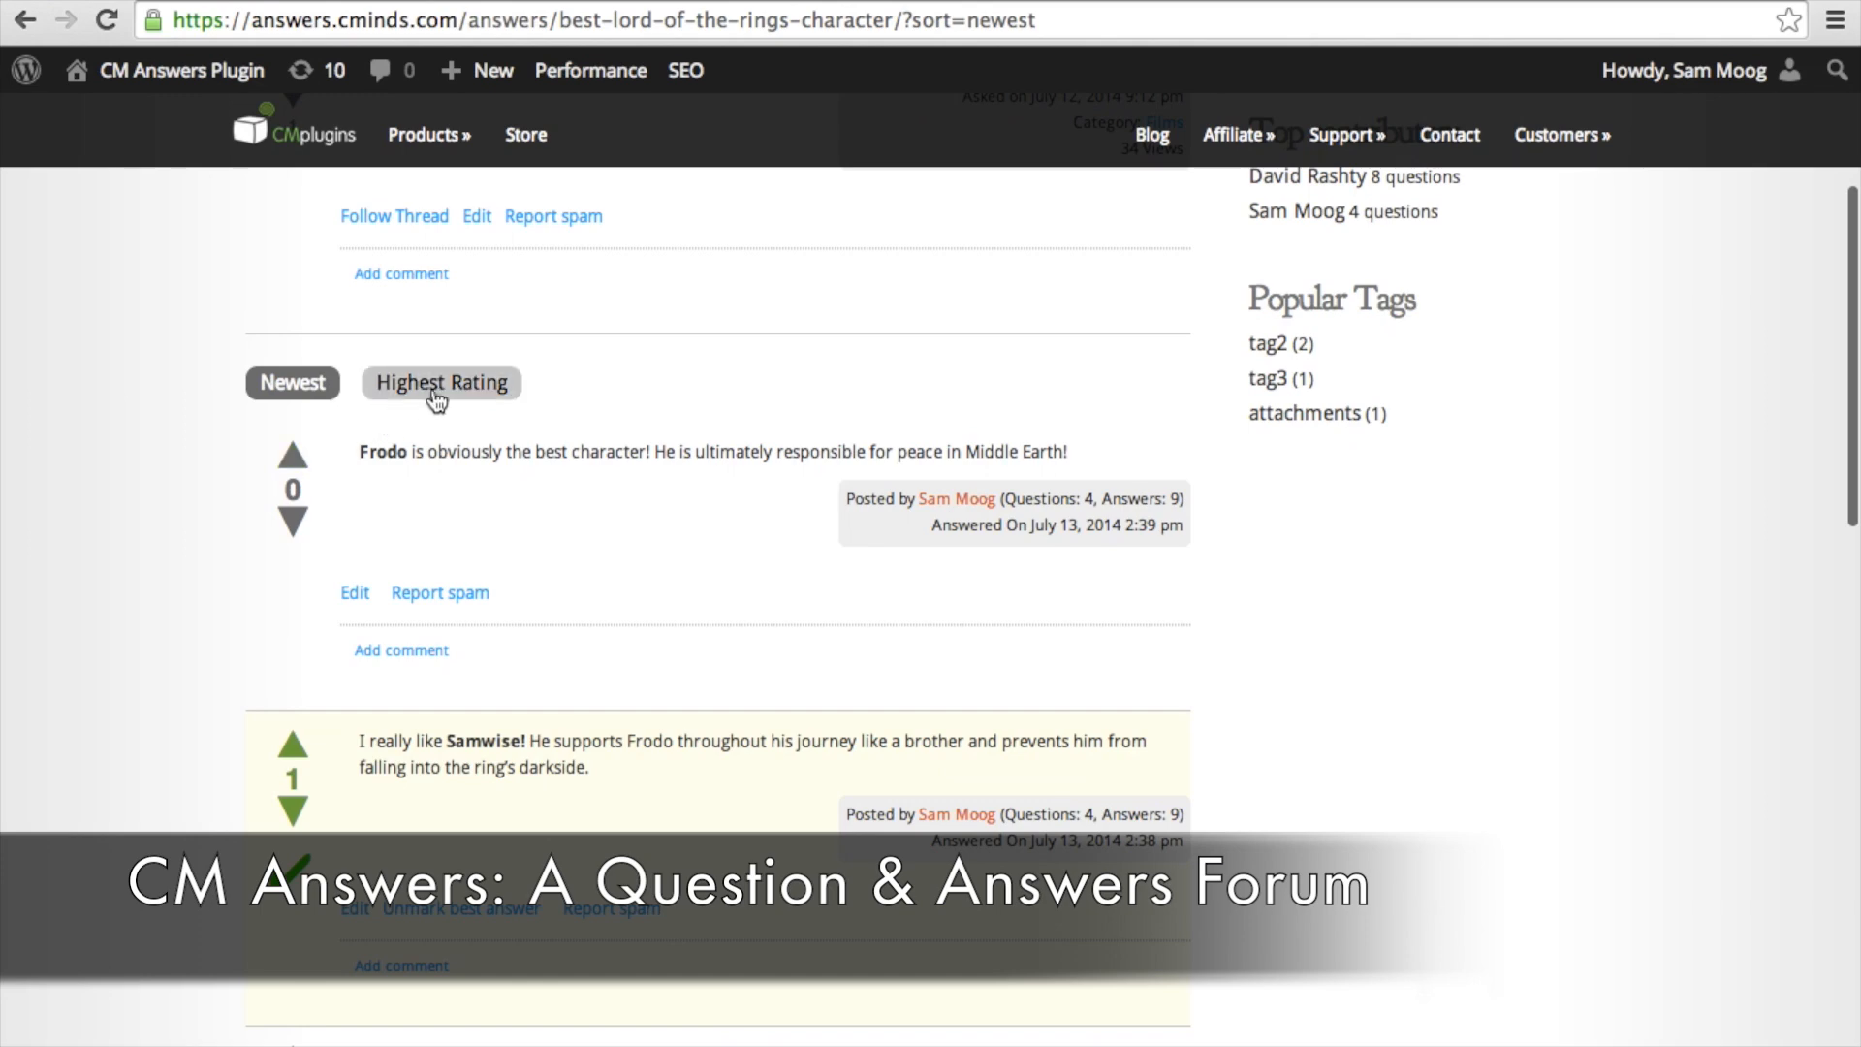
Sort the answers by Highest Rating and head to the CM Answers Access Control settings
left_click(440, 382)
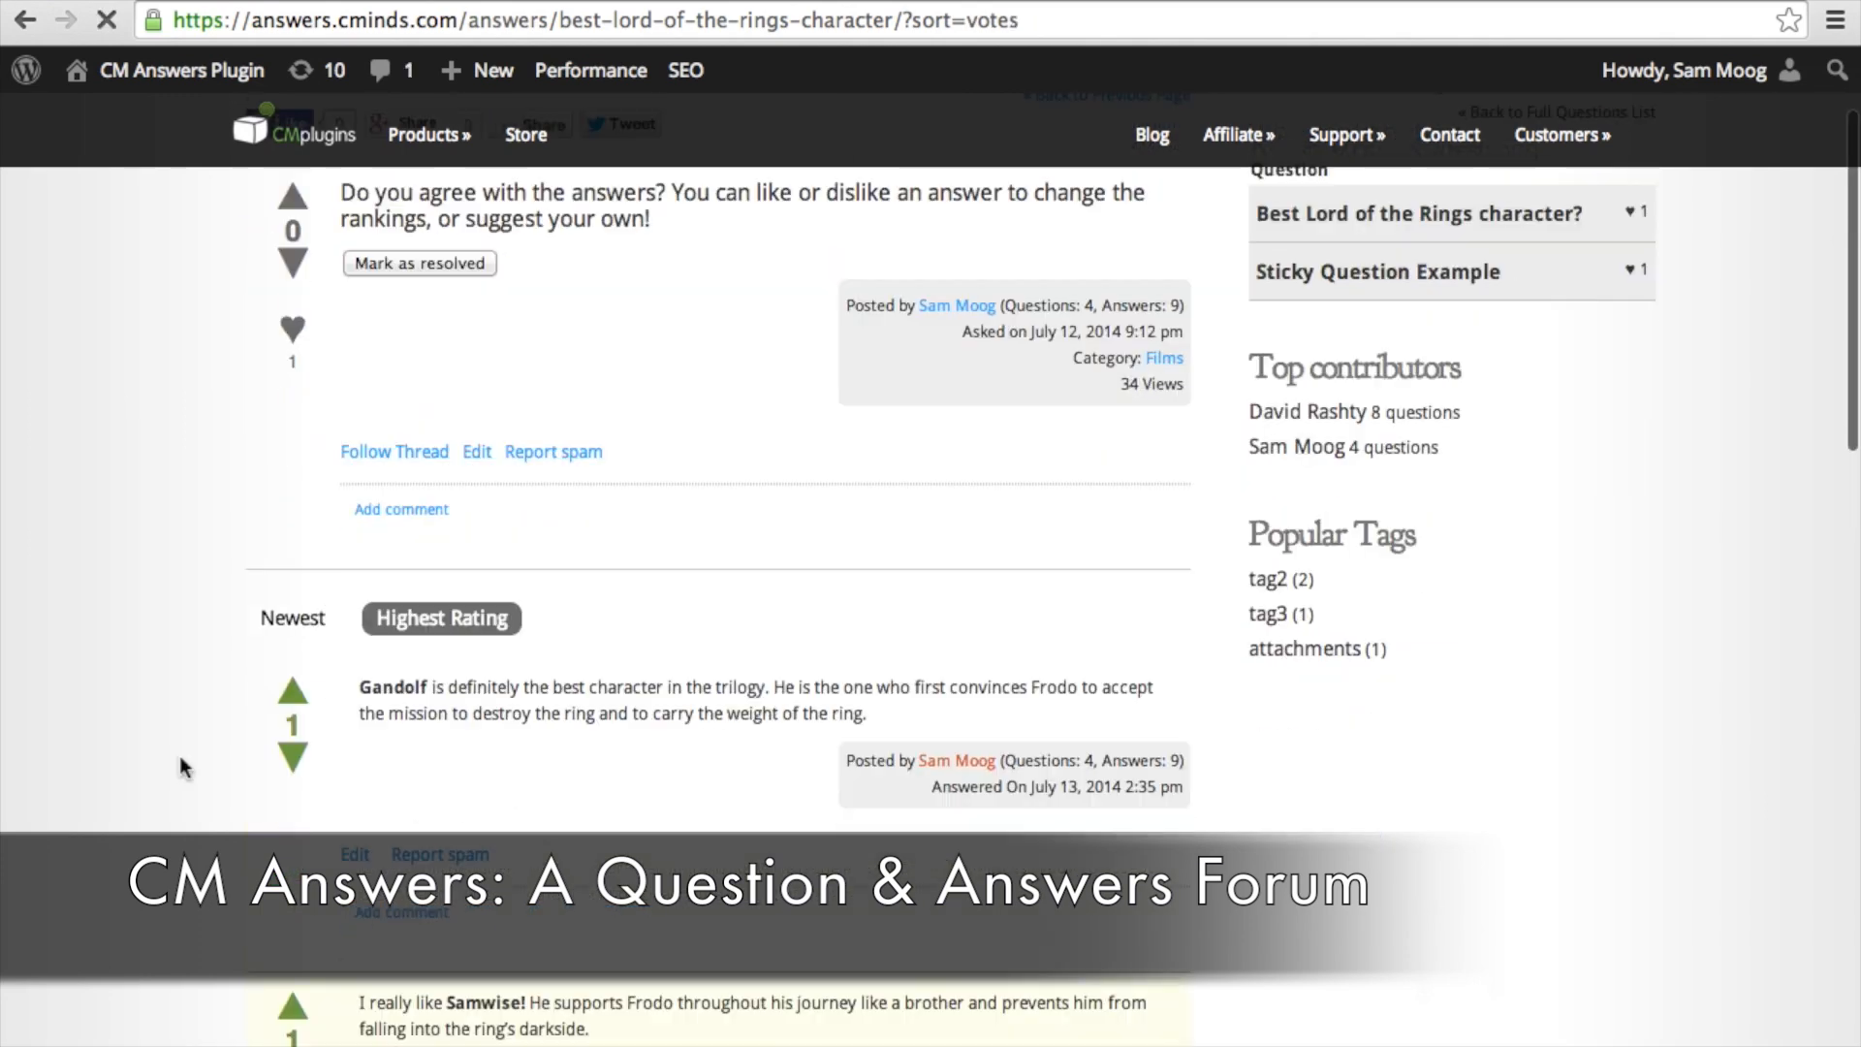
scroll("down", 3)
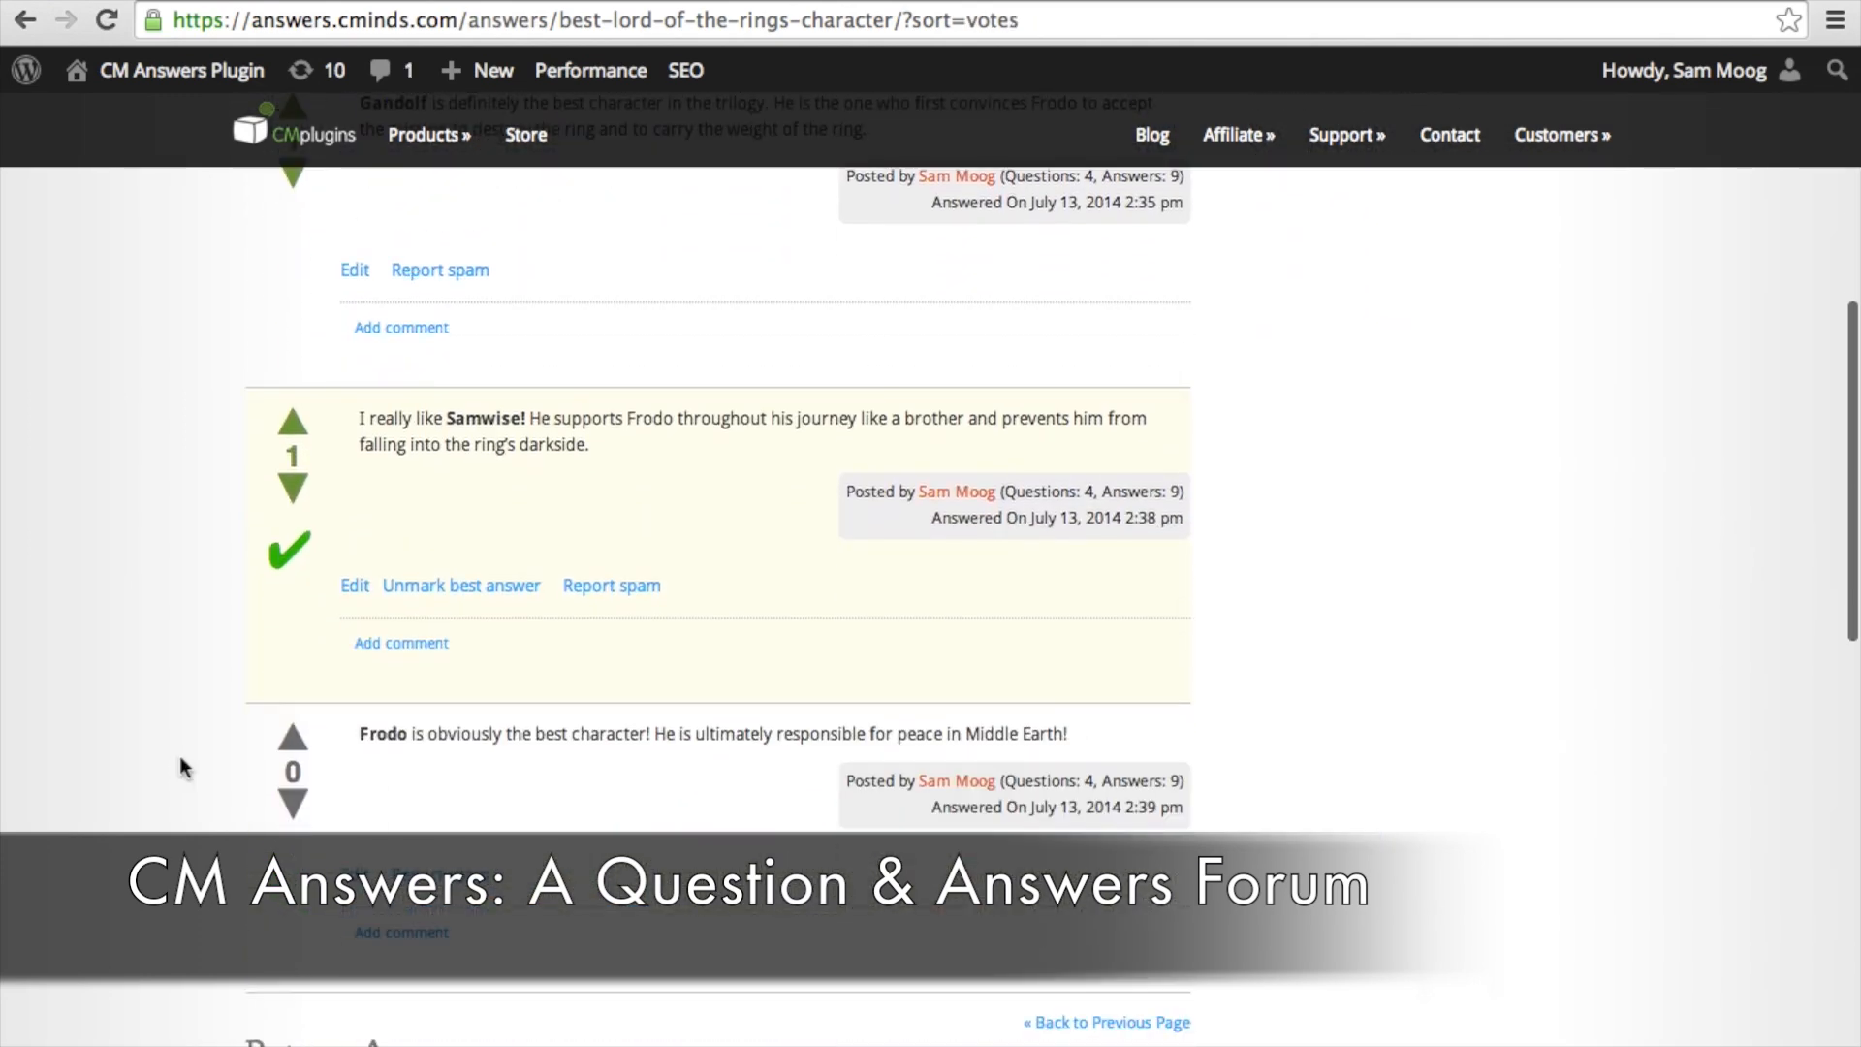
scroll("down", 3)
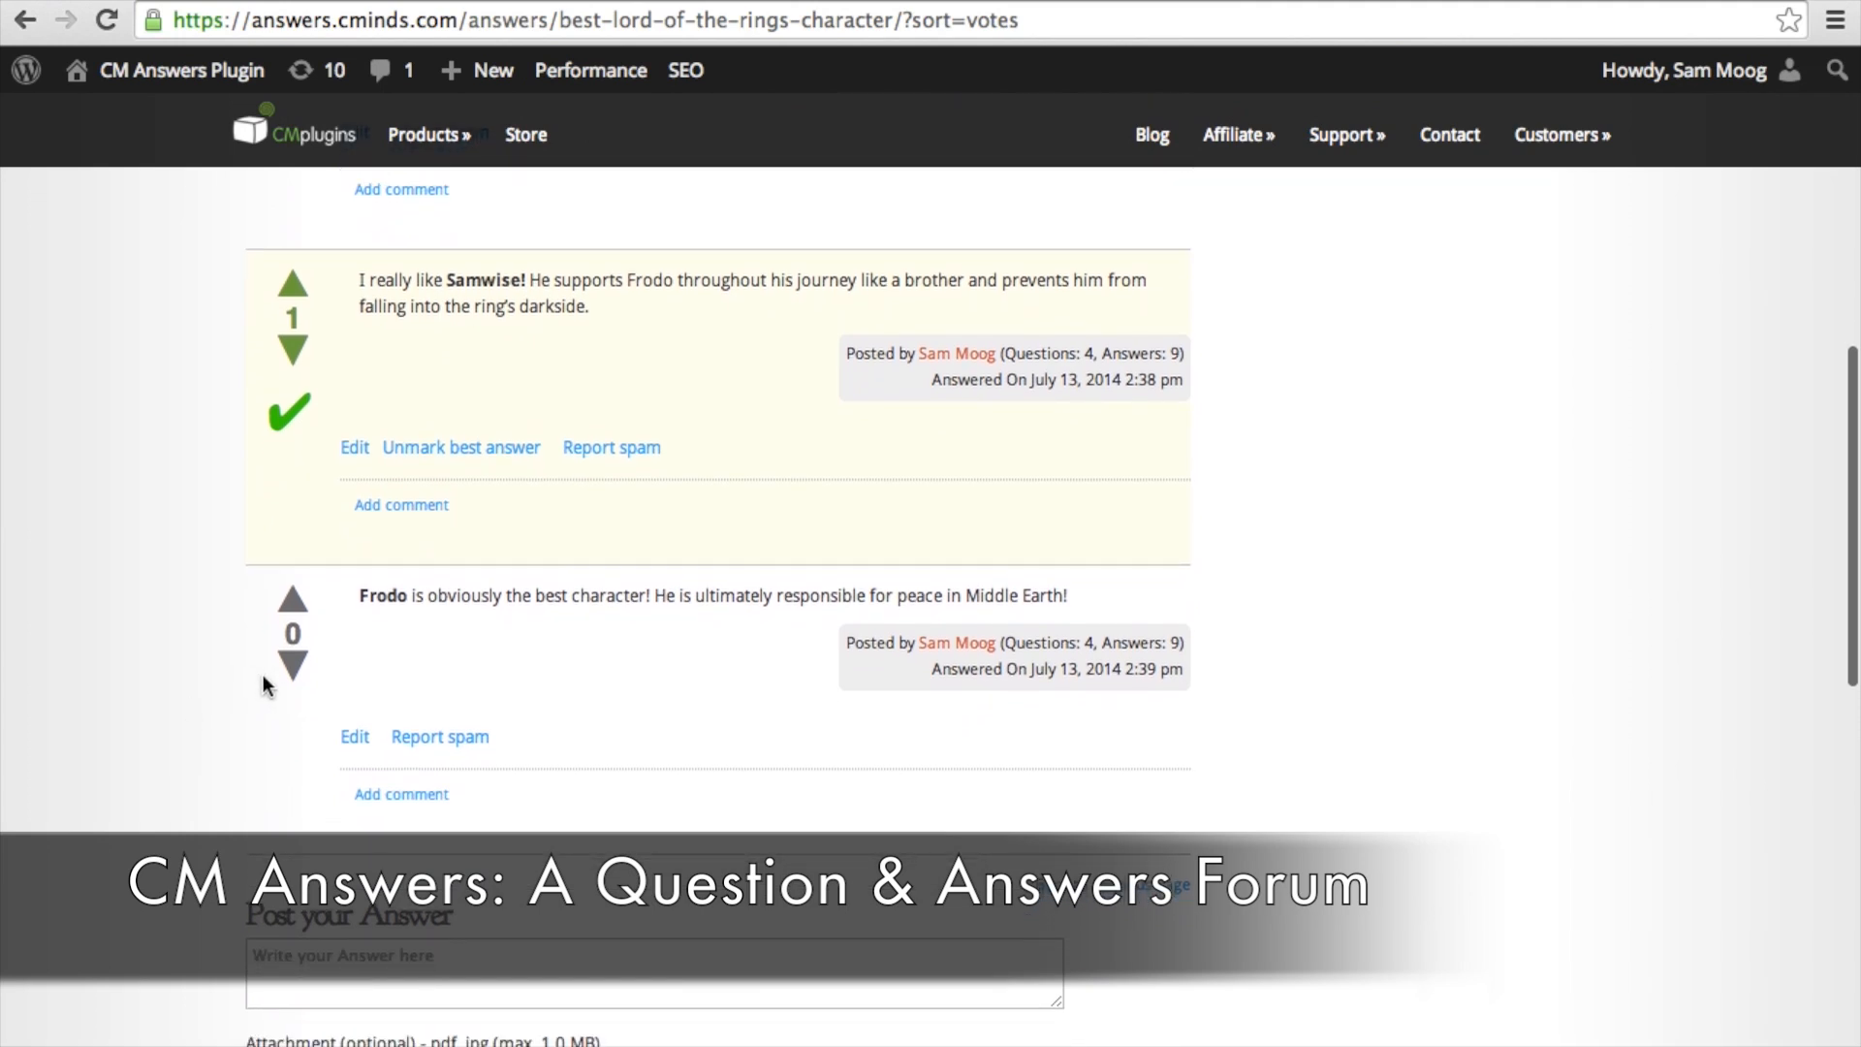
left_click(291, 663)
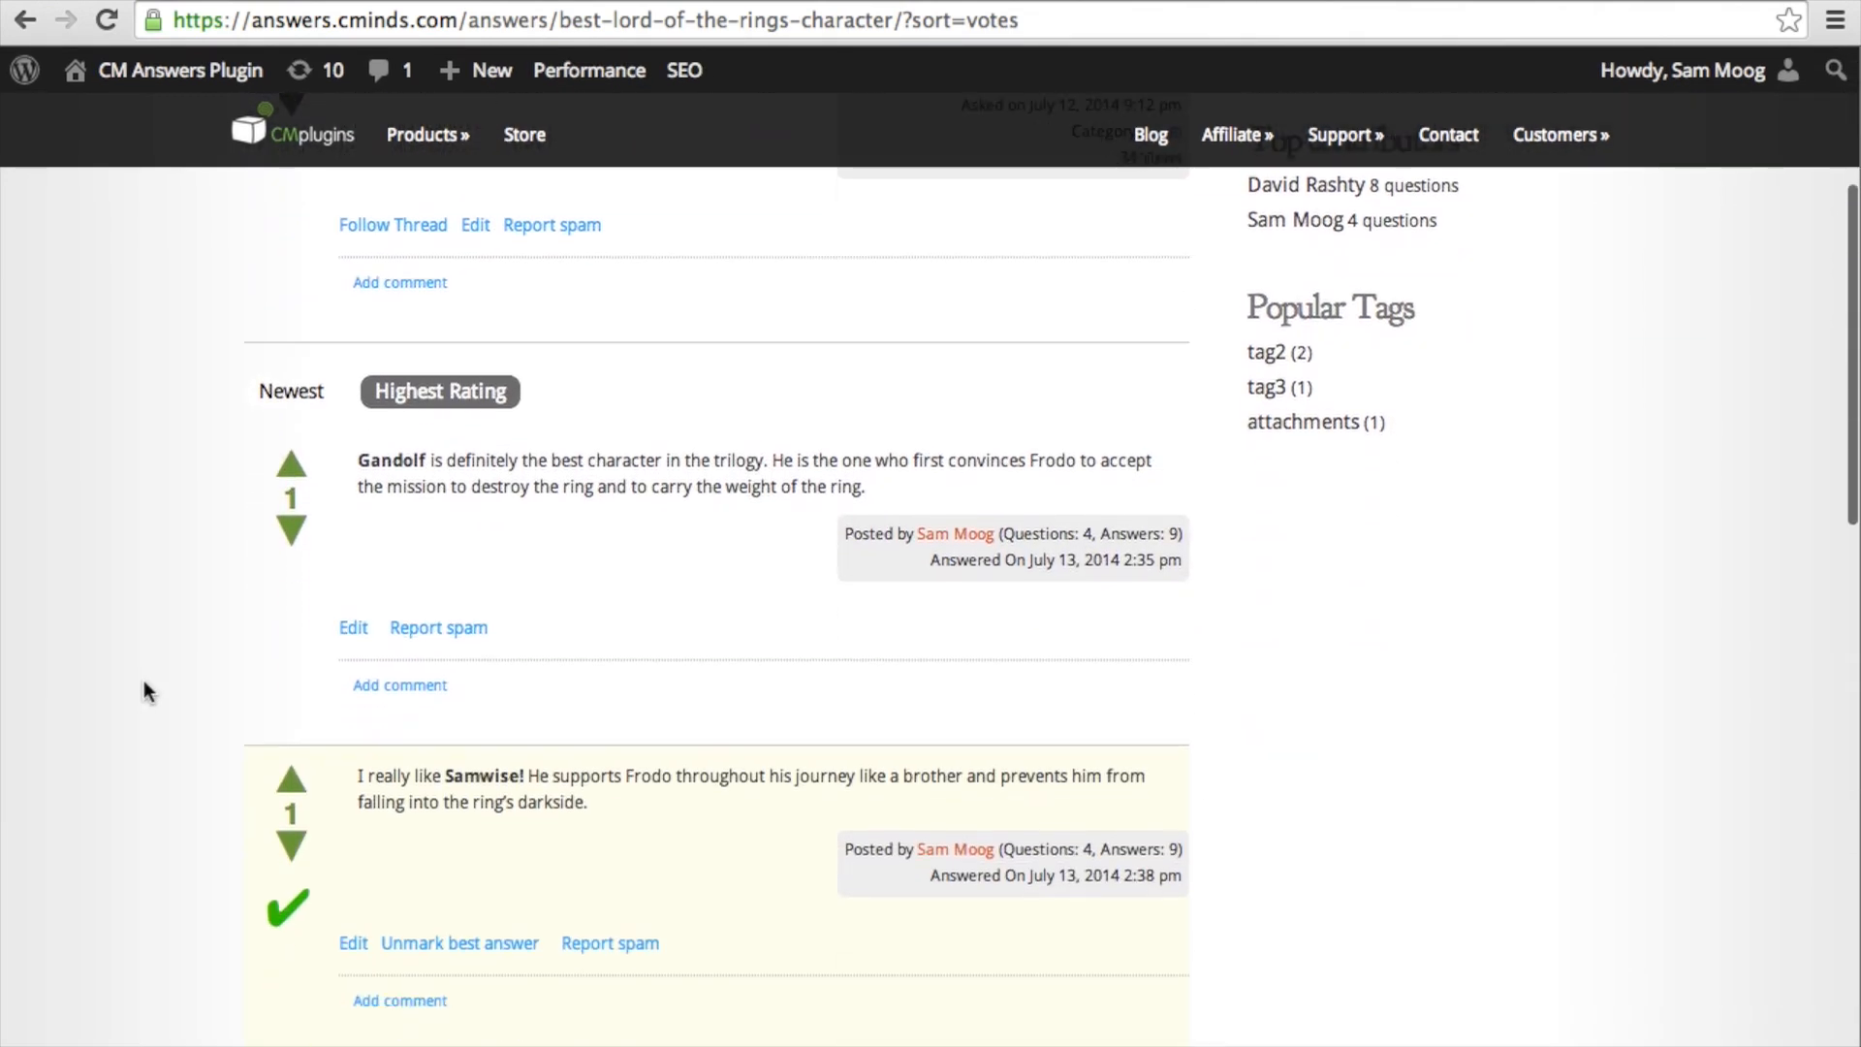
scroll("down", 3)
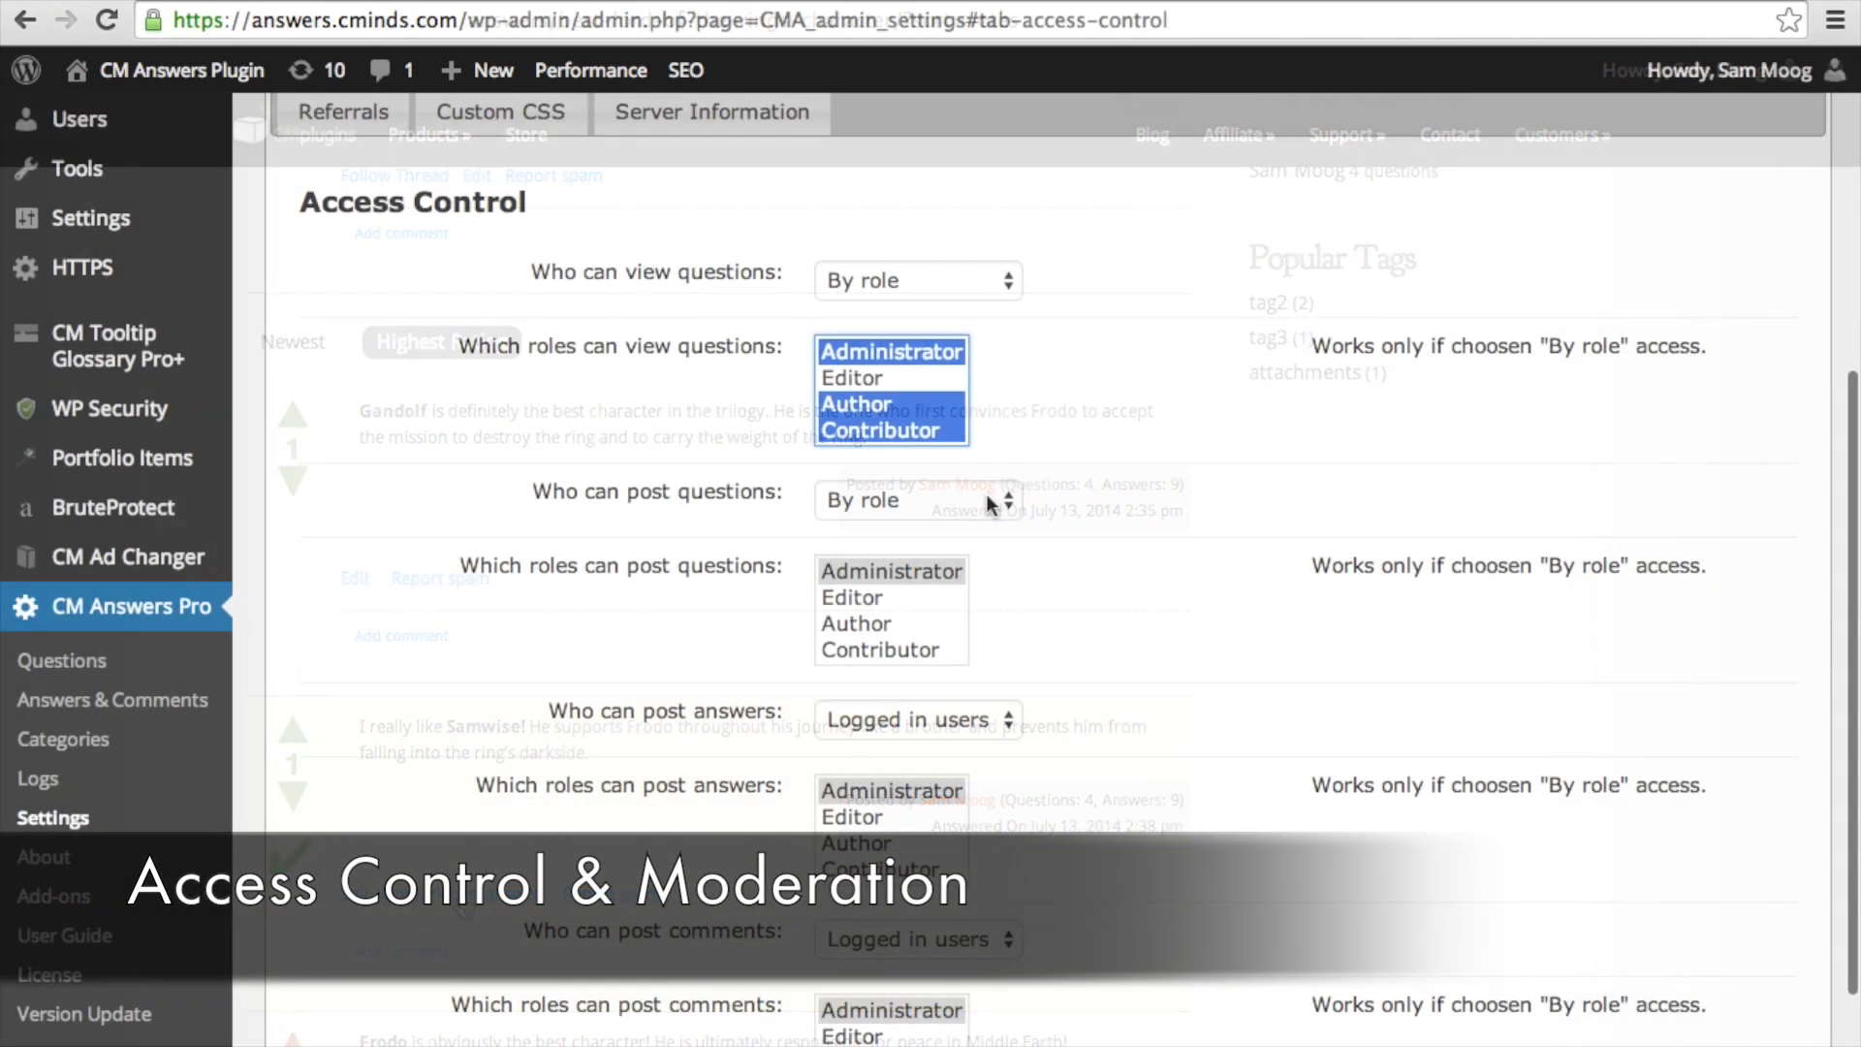
Keep 'Who can post questions' set to By role, then move to the Moderation settings
left_click(916, 500)
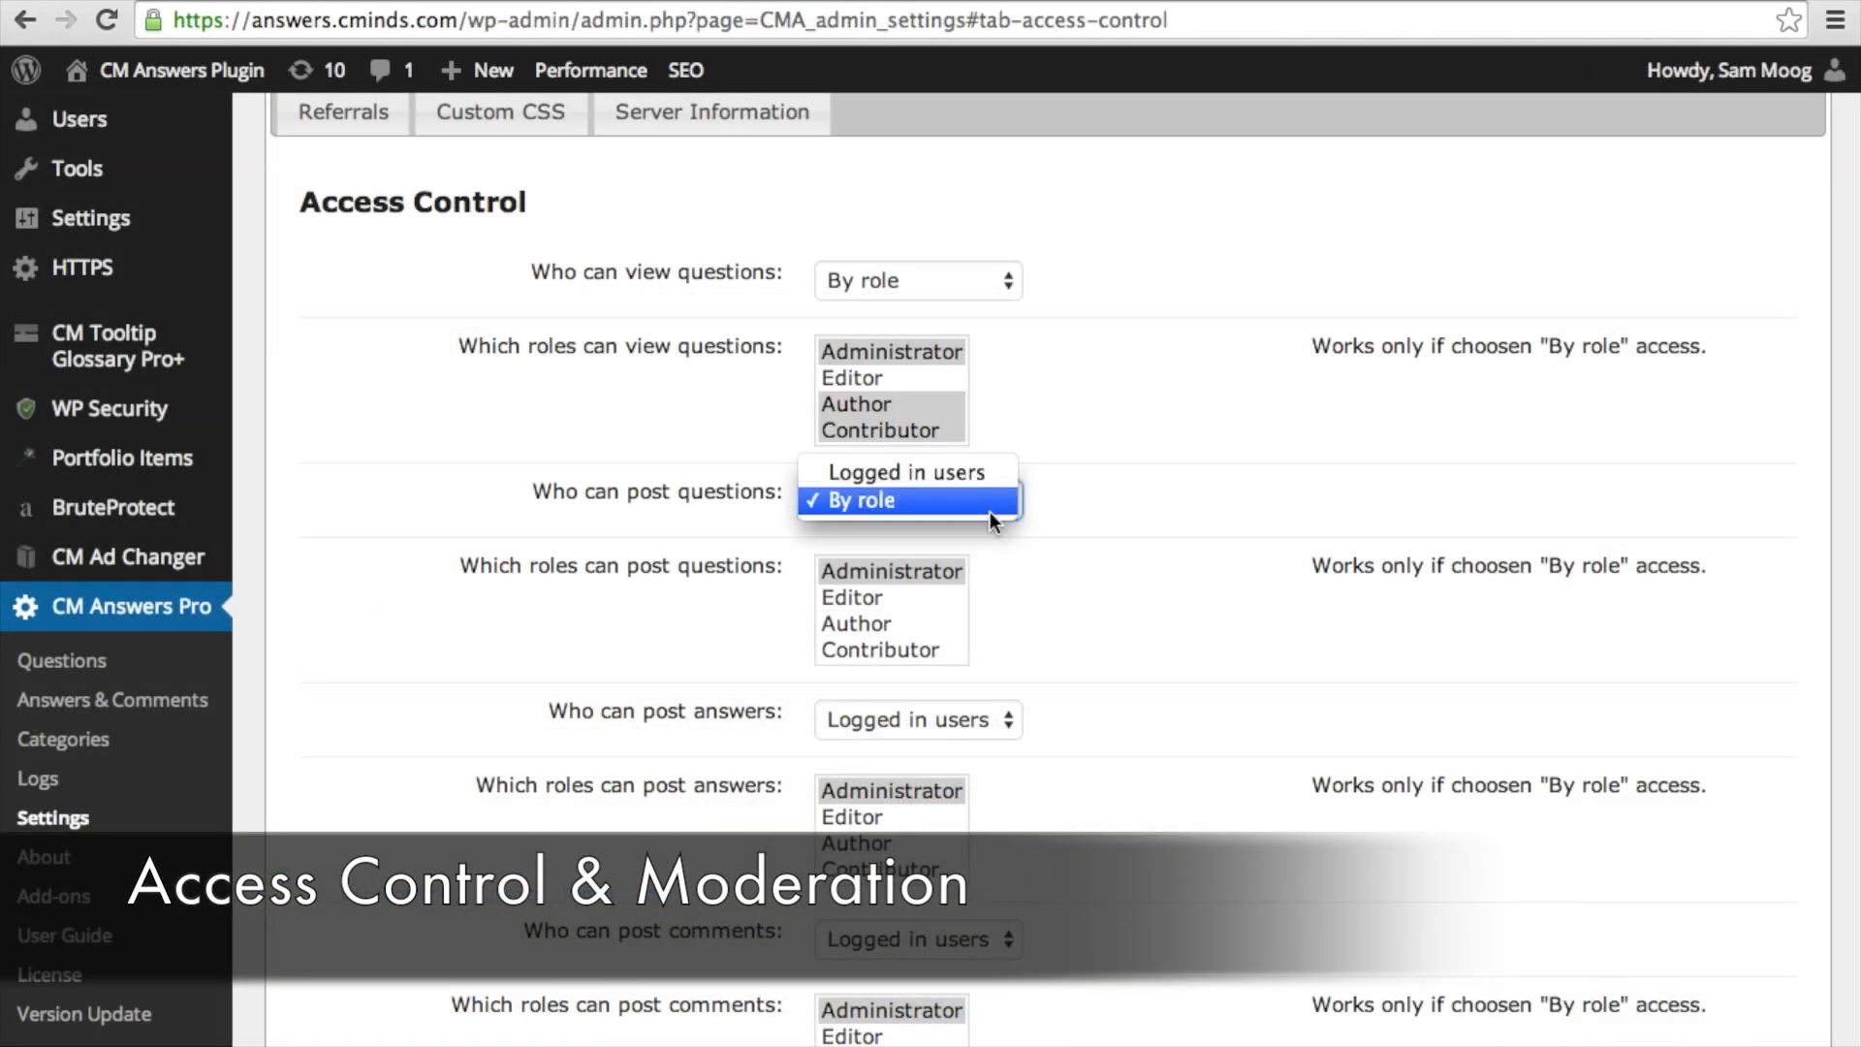
left_click(902, 500)
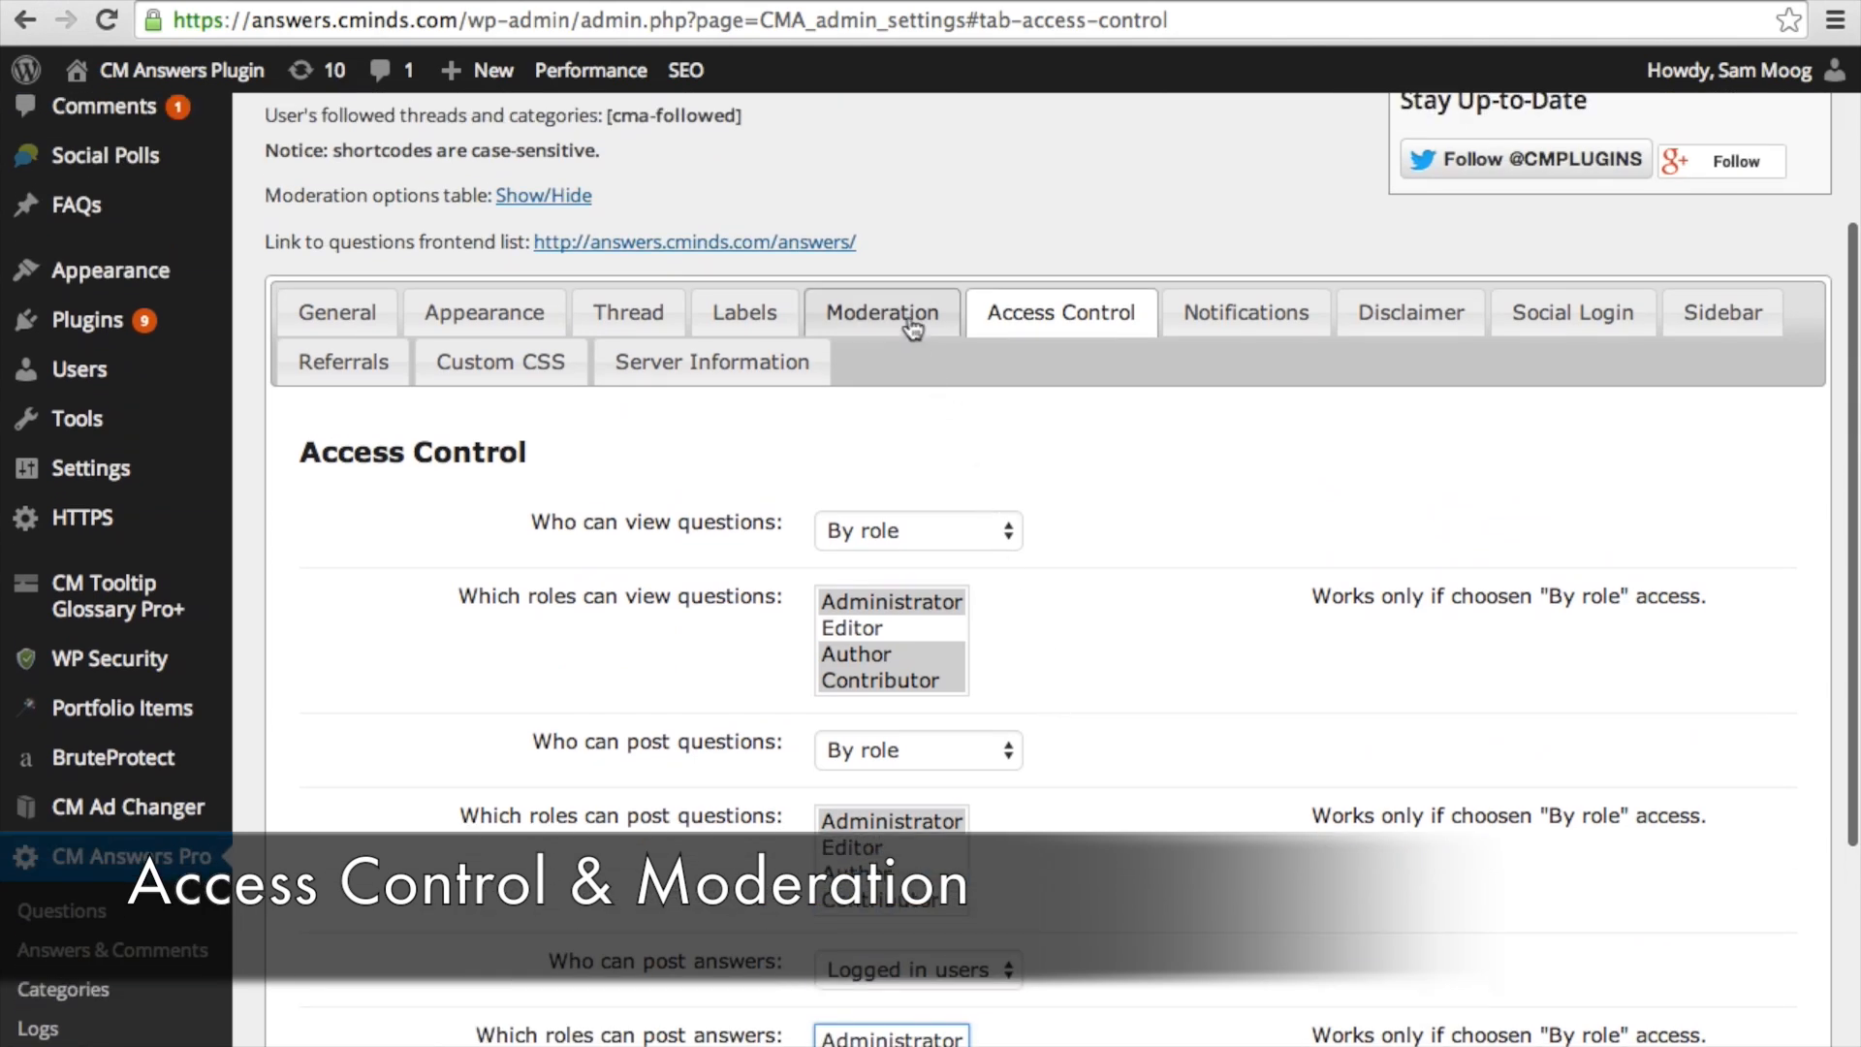
left_click(882, 312)
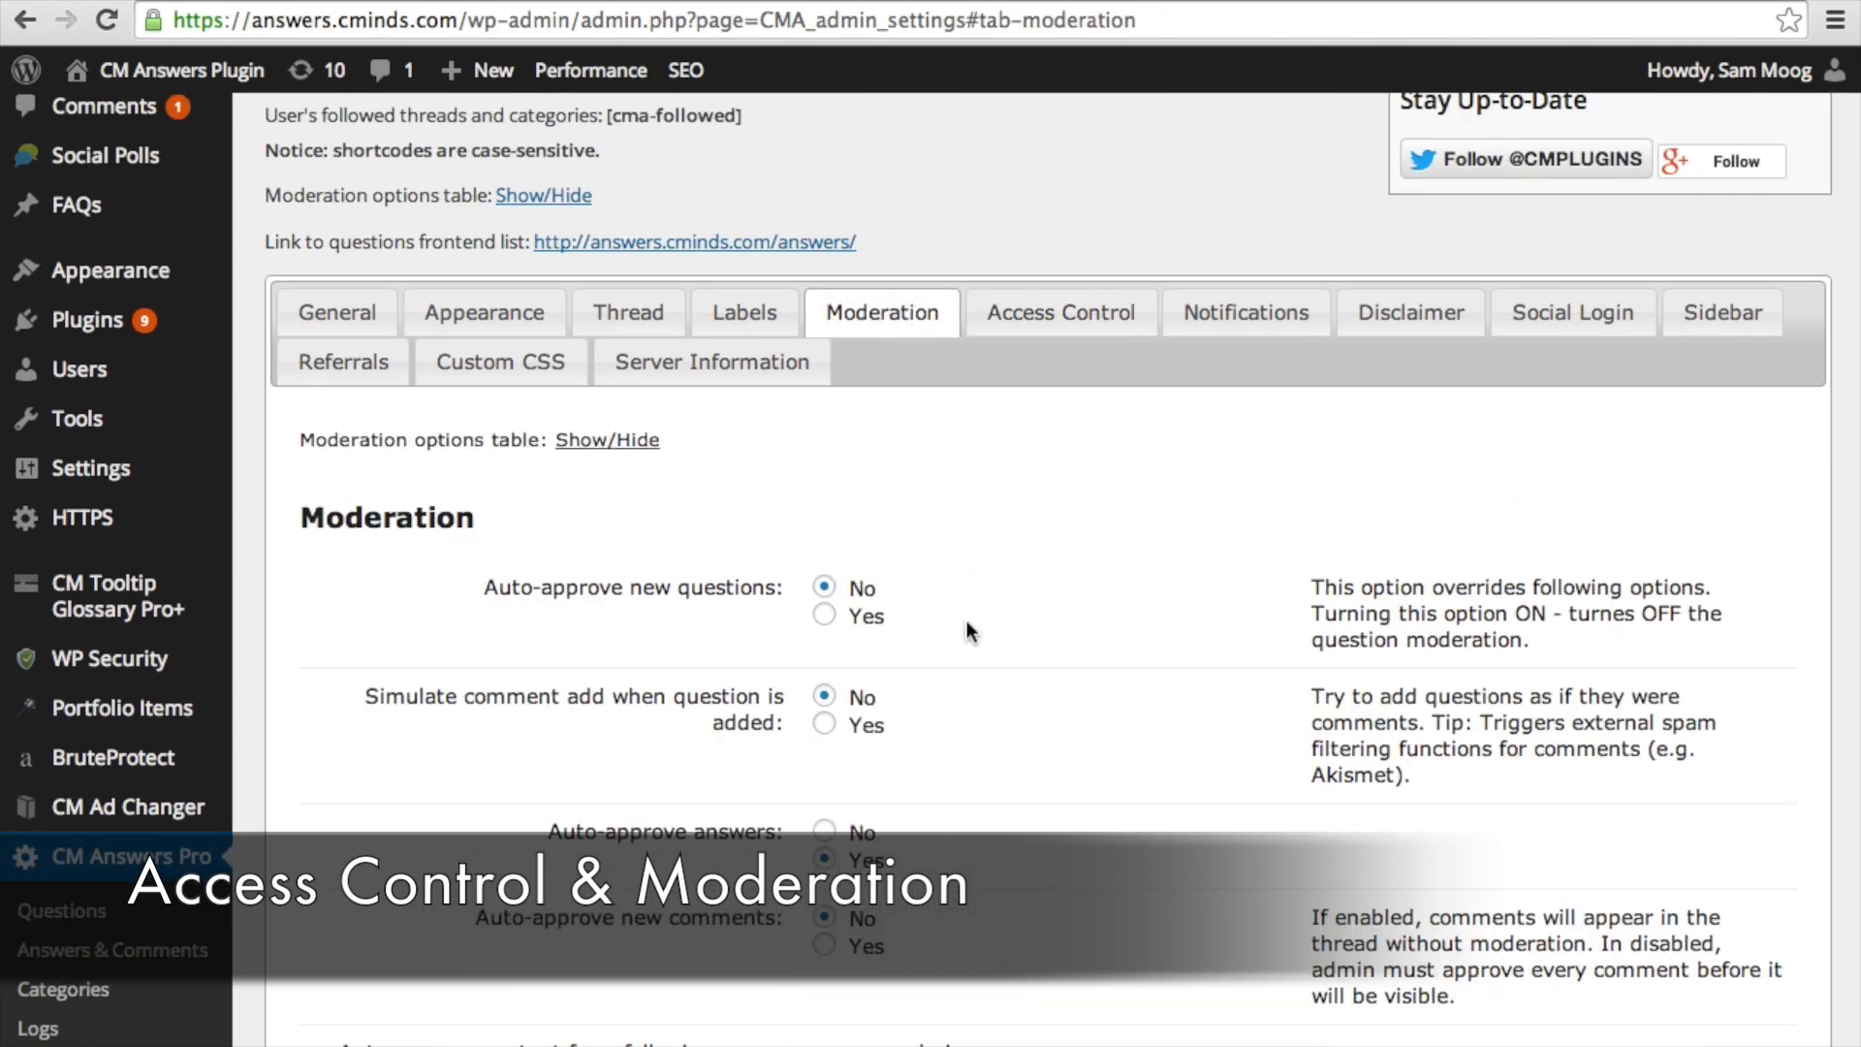
scroll("down", 3)
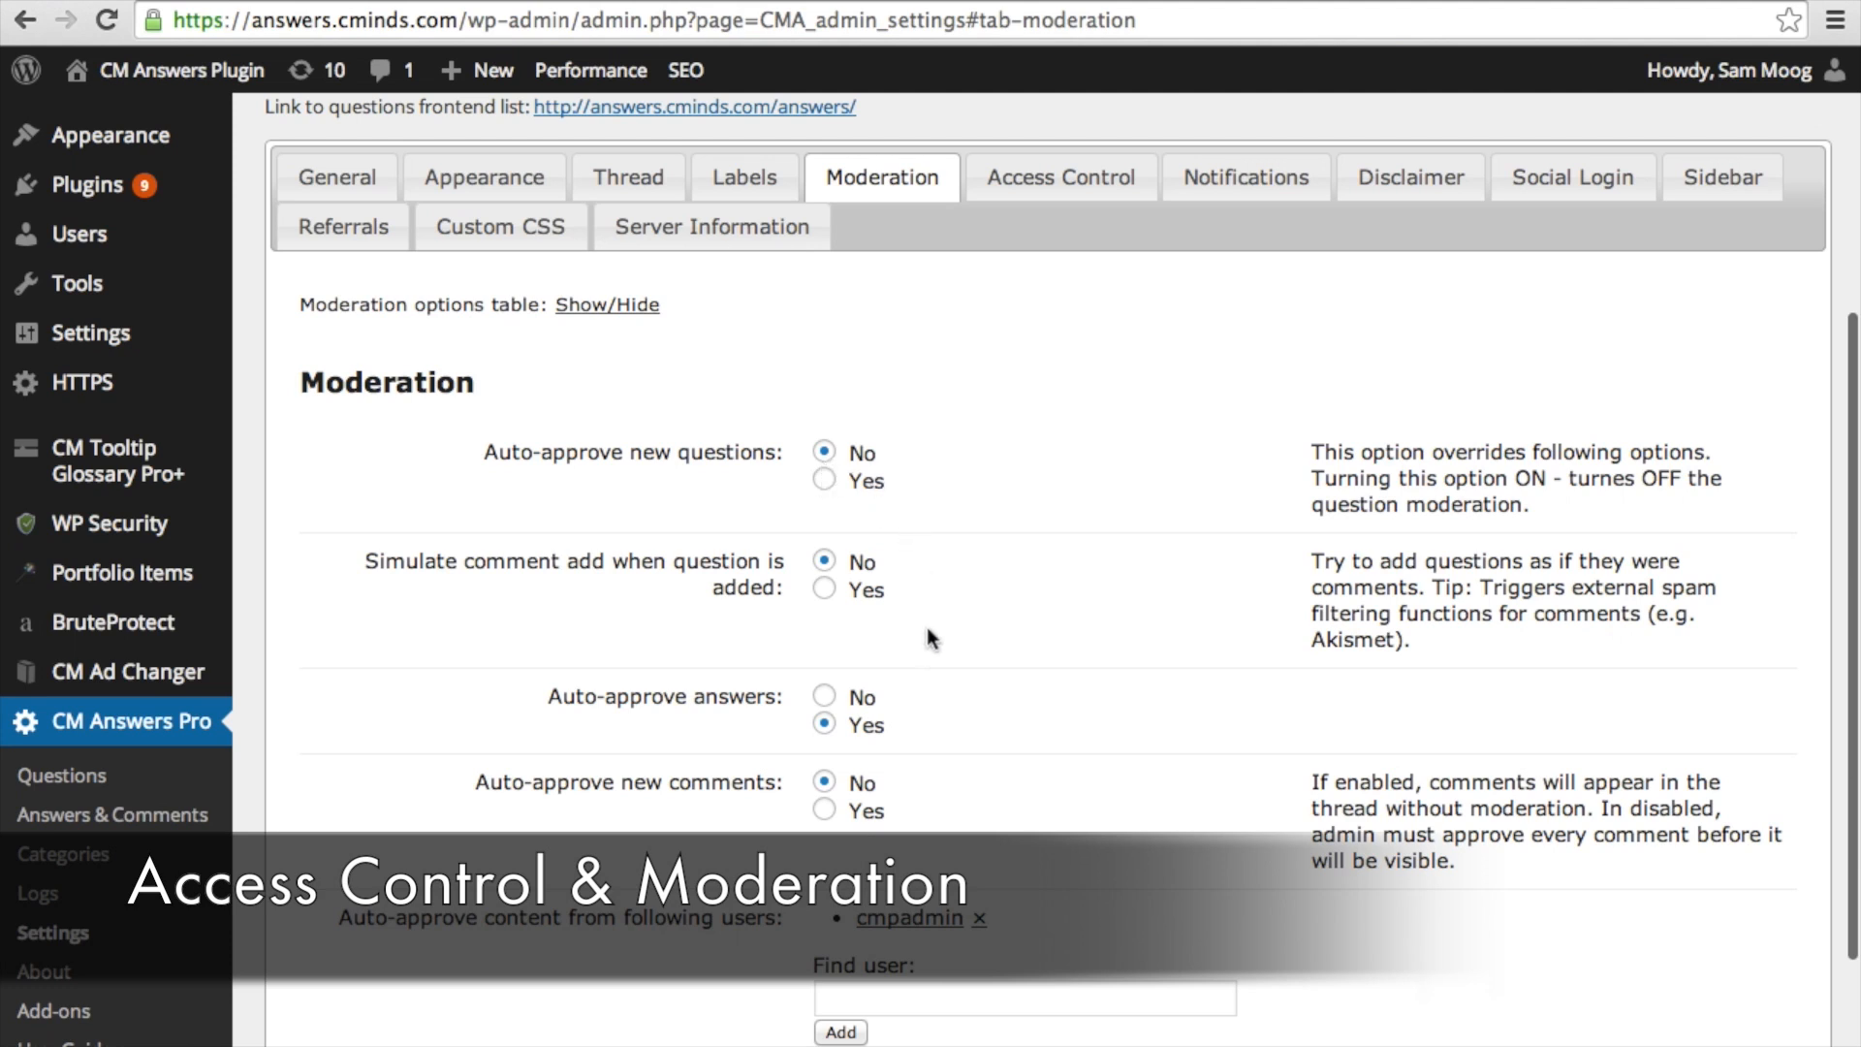
scroll("down", 3)
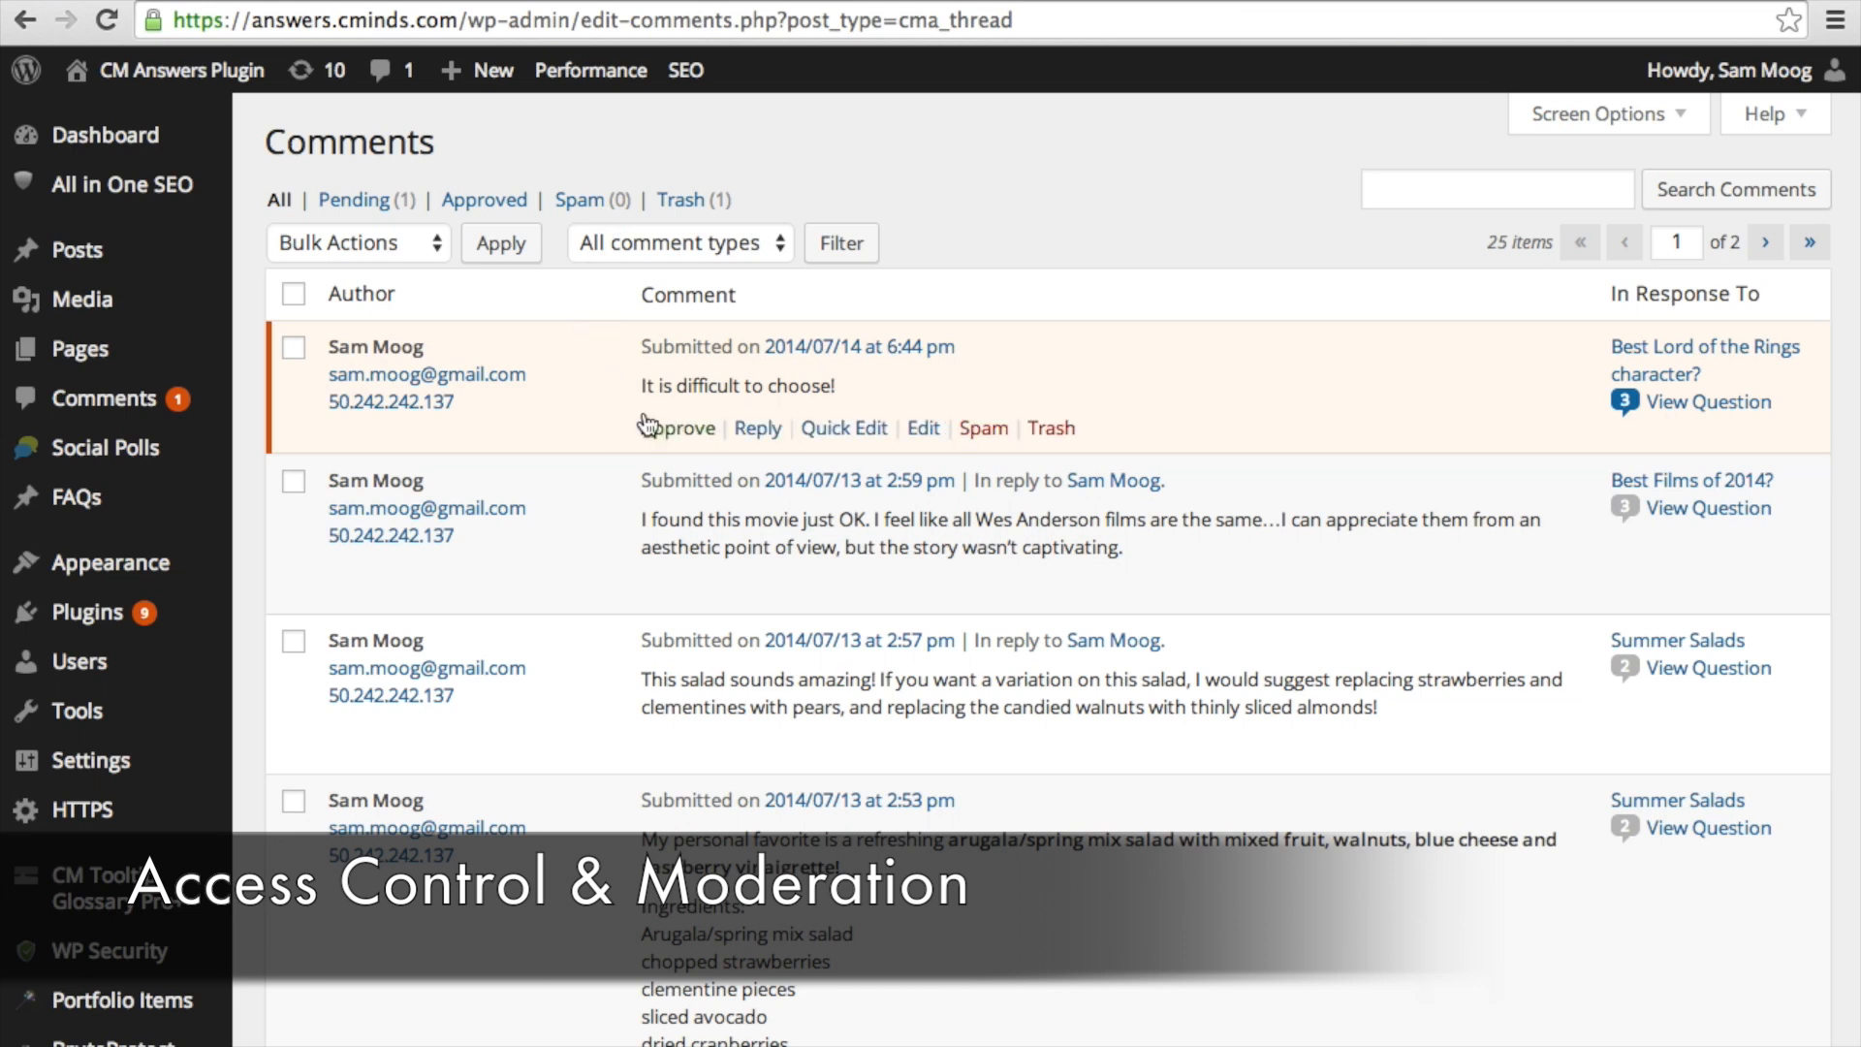
mouse_move(677, 428)
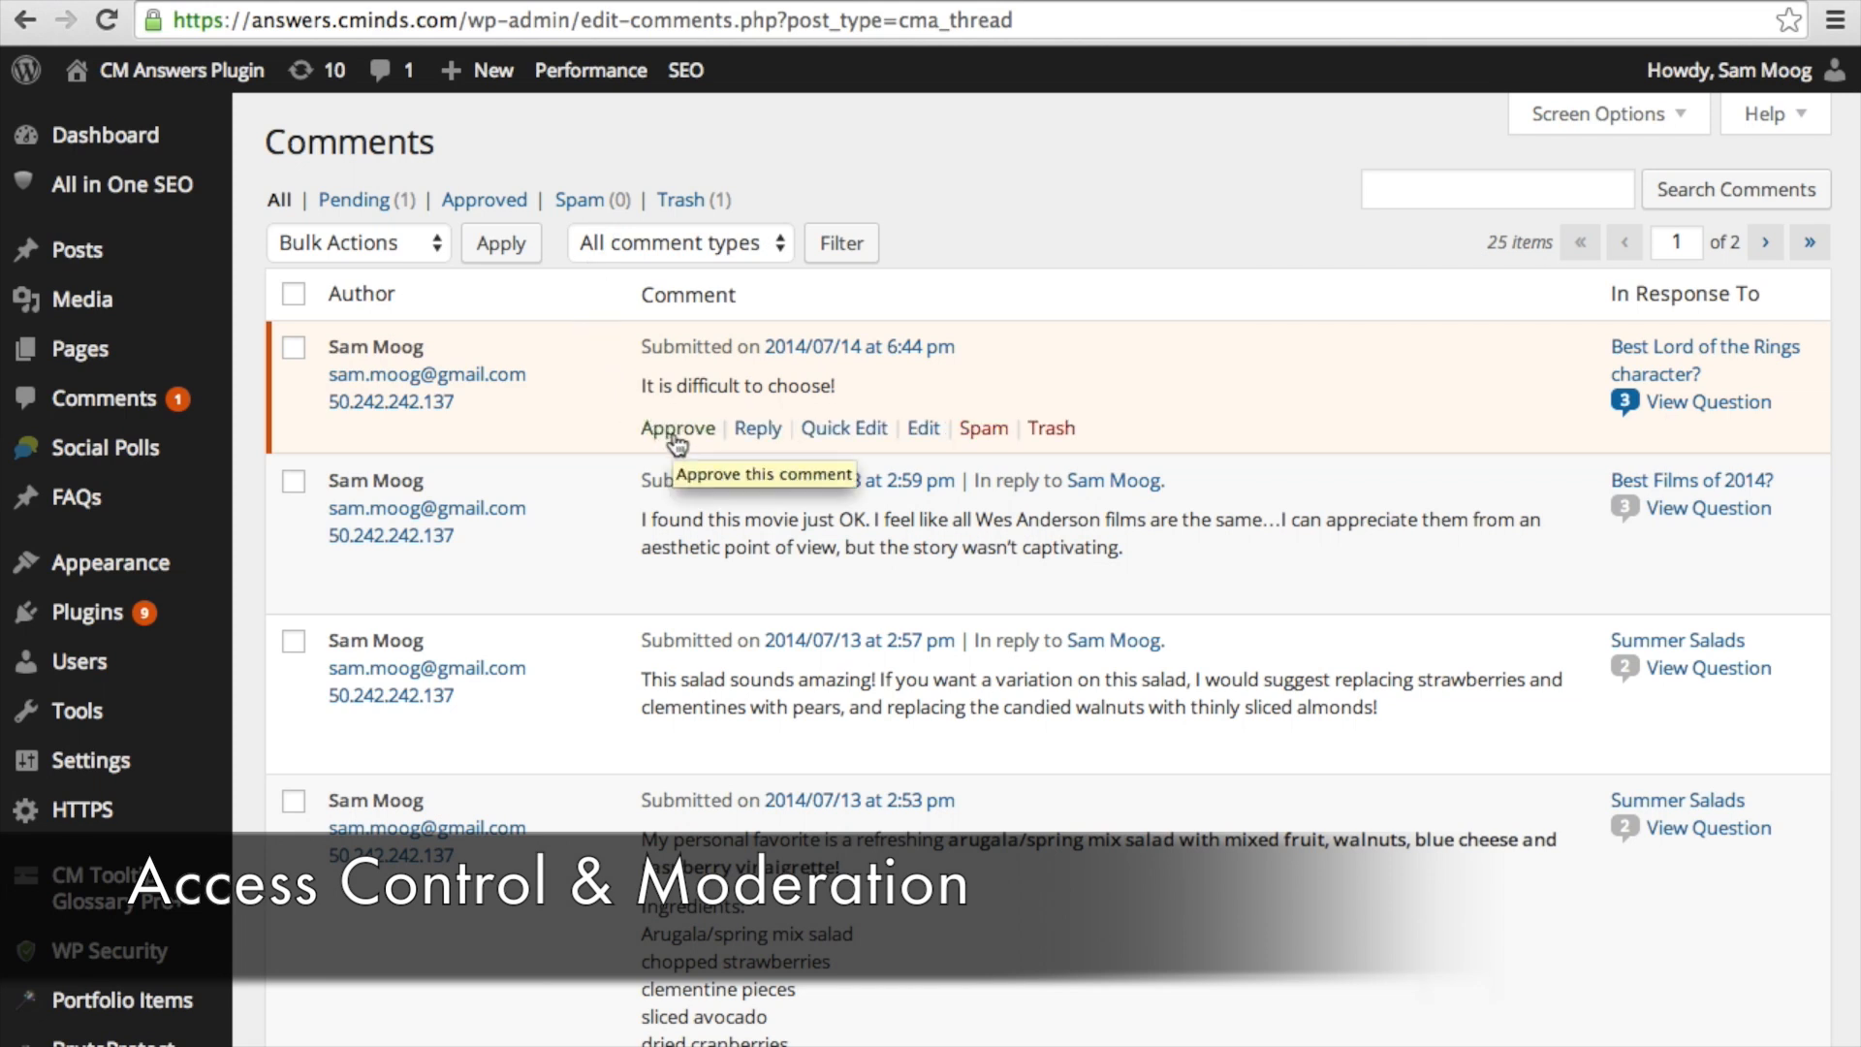
Approve the pending 'It is difficult to choose!' comment
left_click(678, 428)
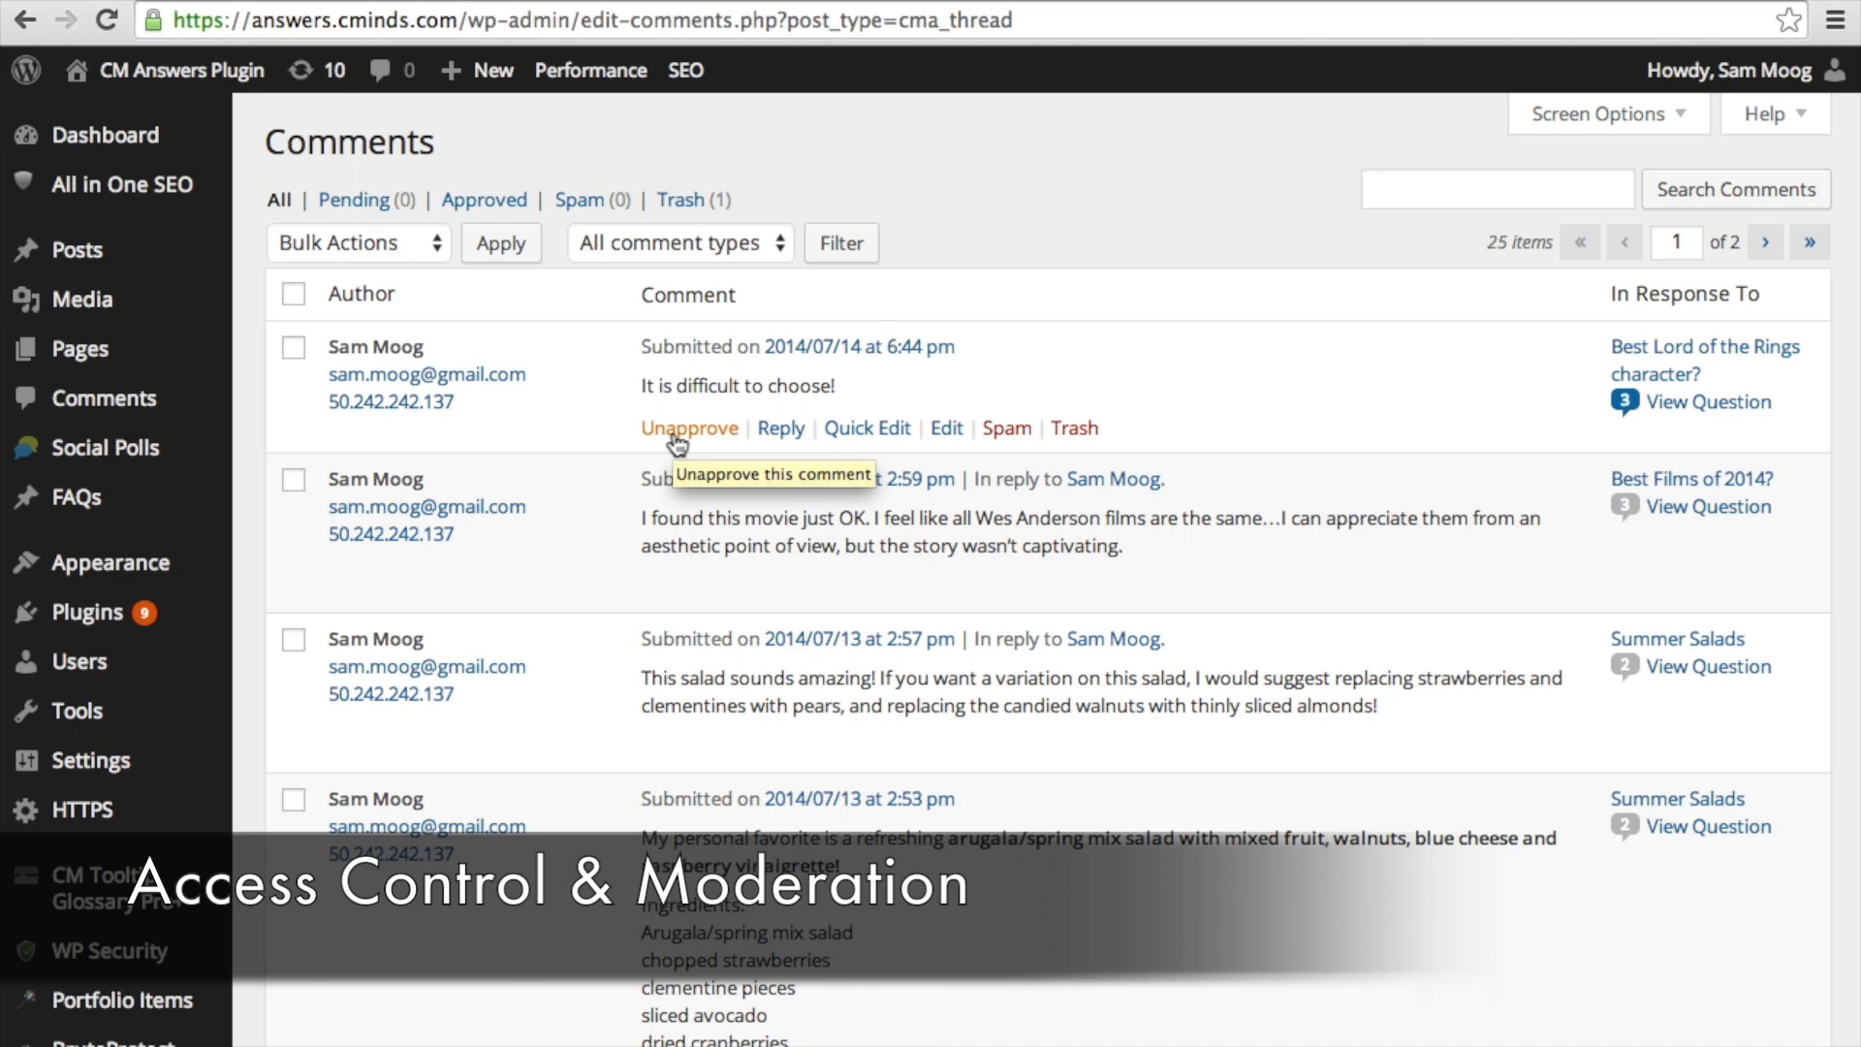
left_click(689, 429)
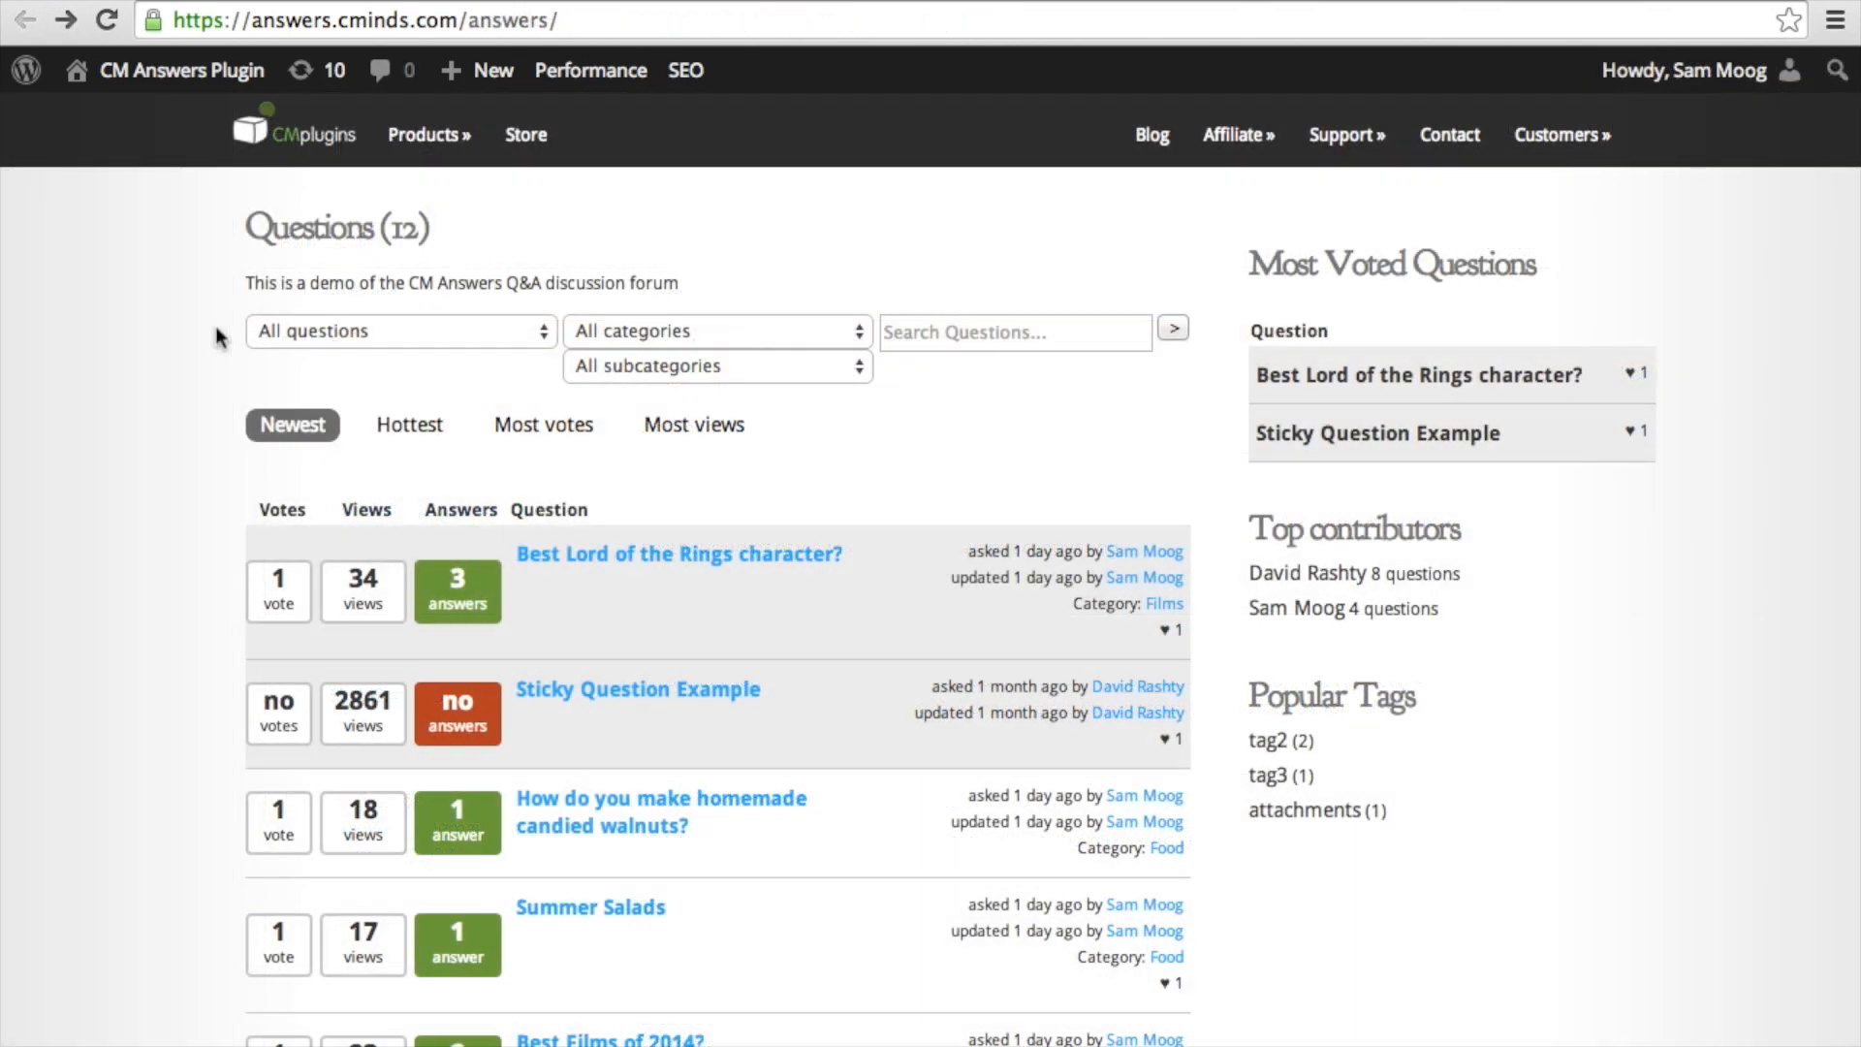
mouse_move(819, 327)
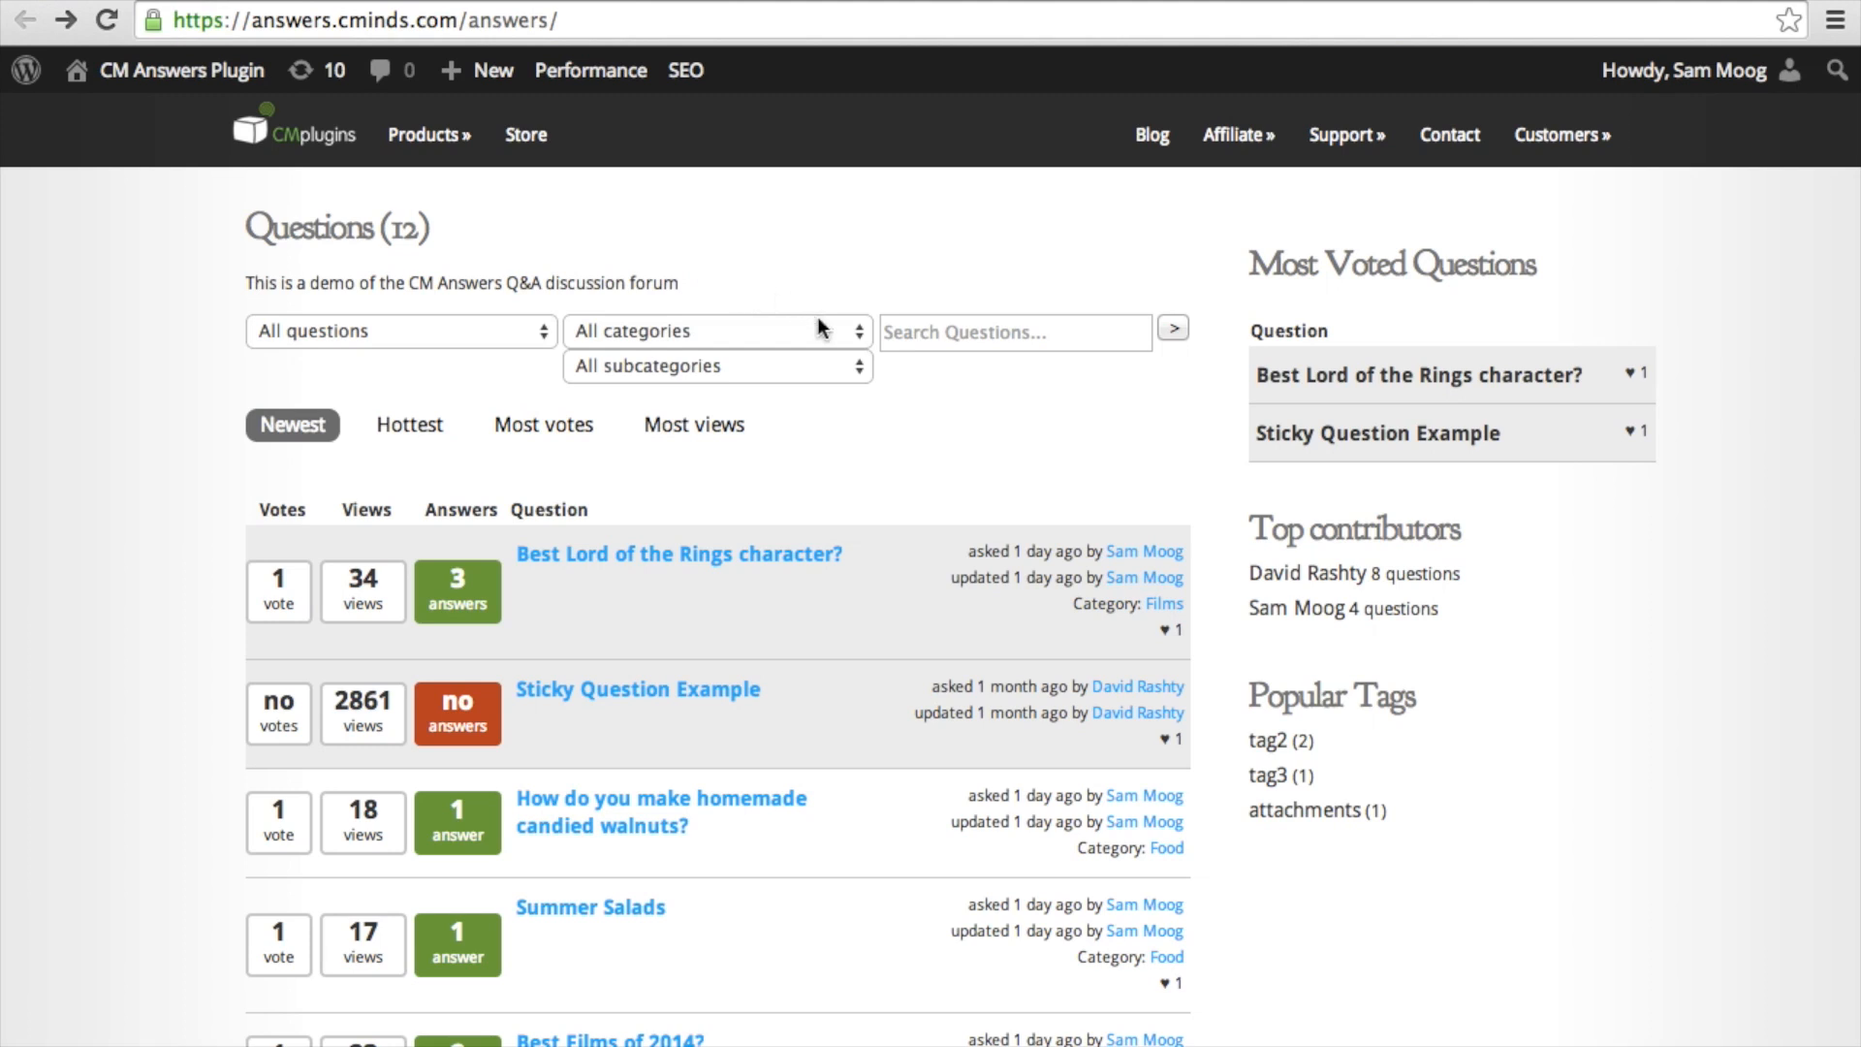
Filter the questions list to the Food category and open the Summer Salads question
left_click(713, 329)
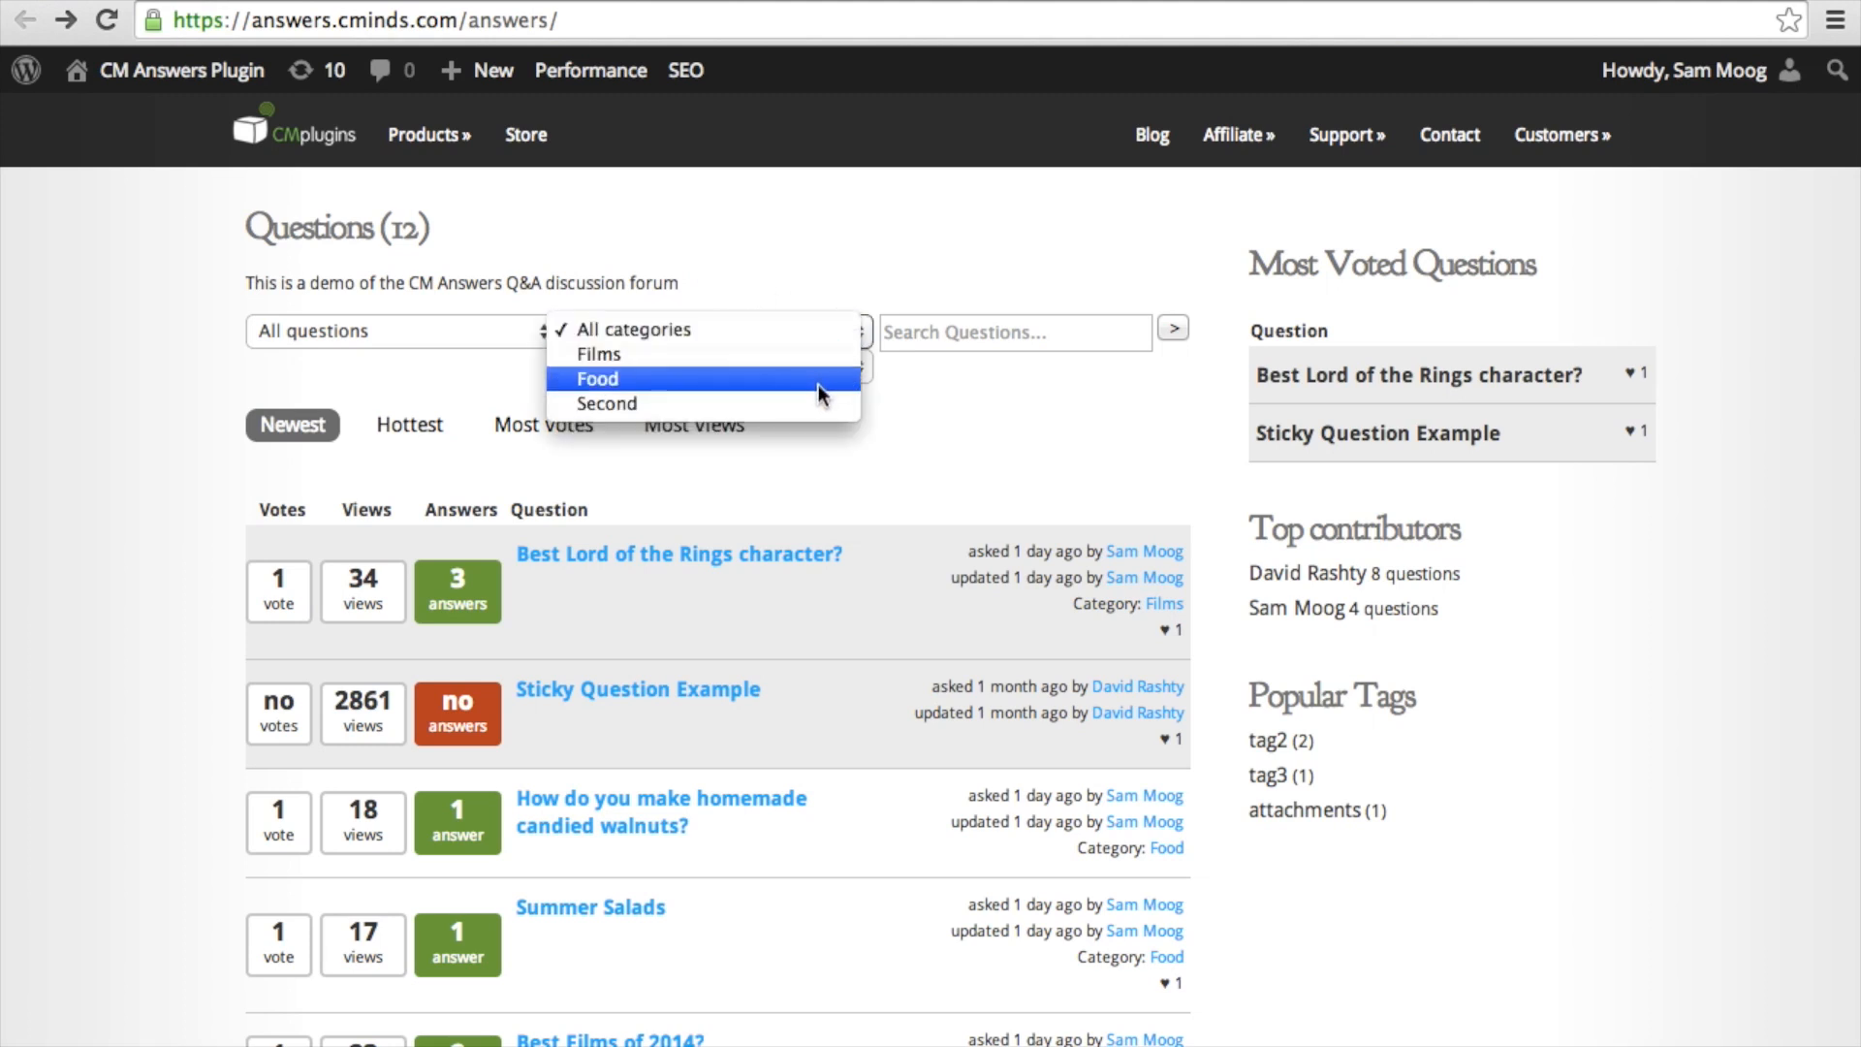
left_click(597, 379)
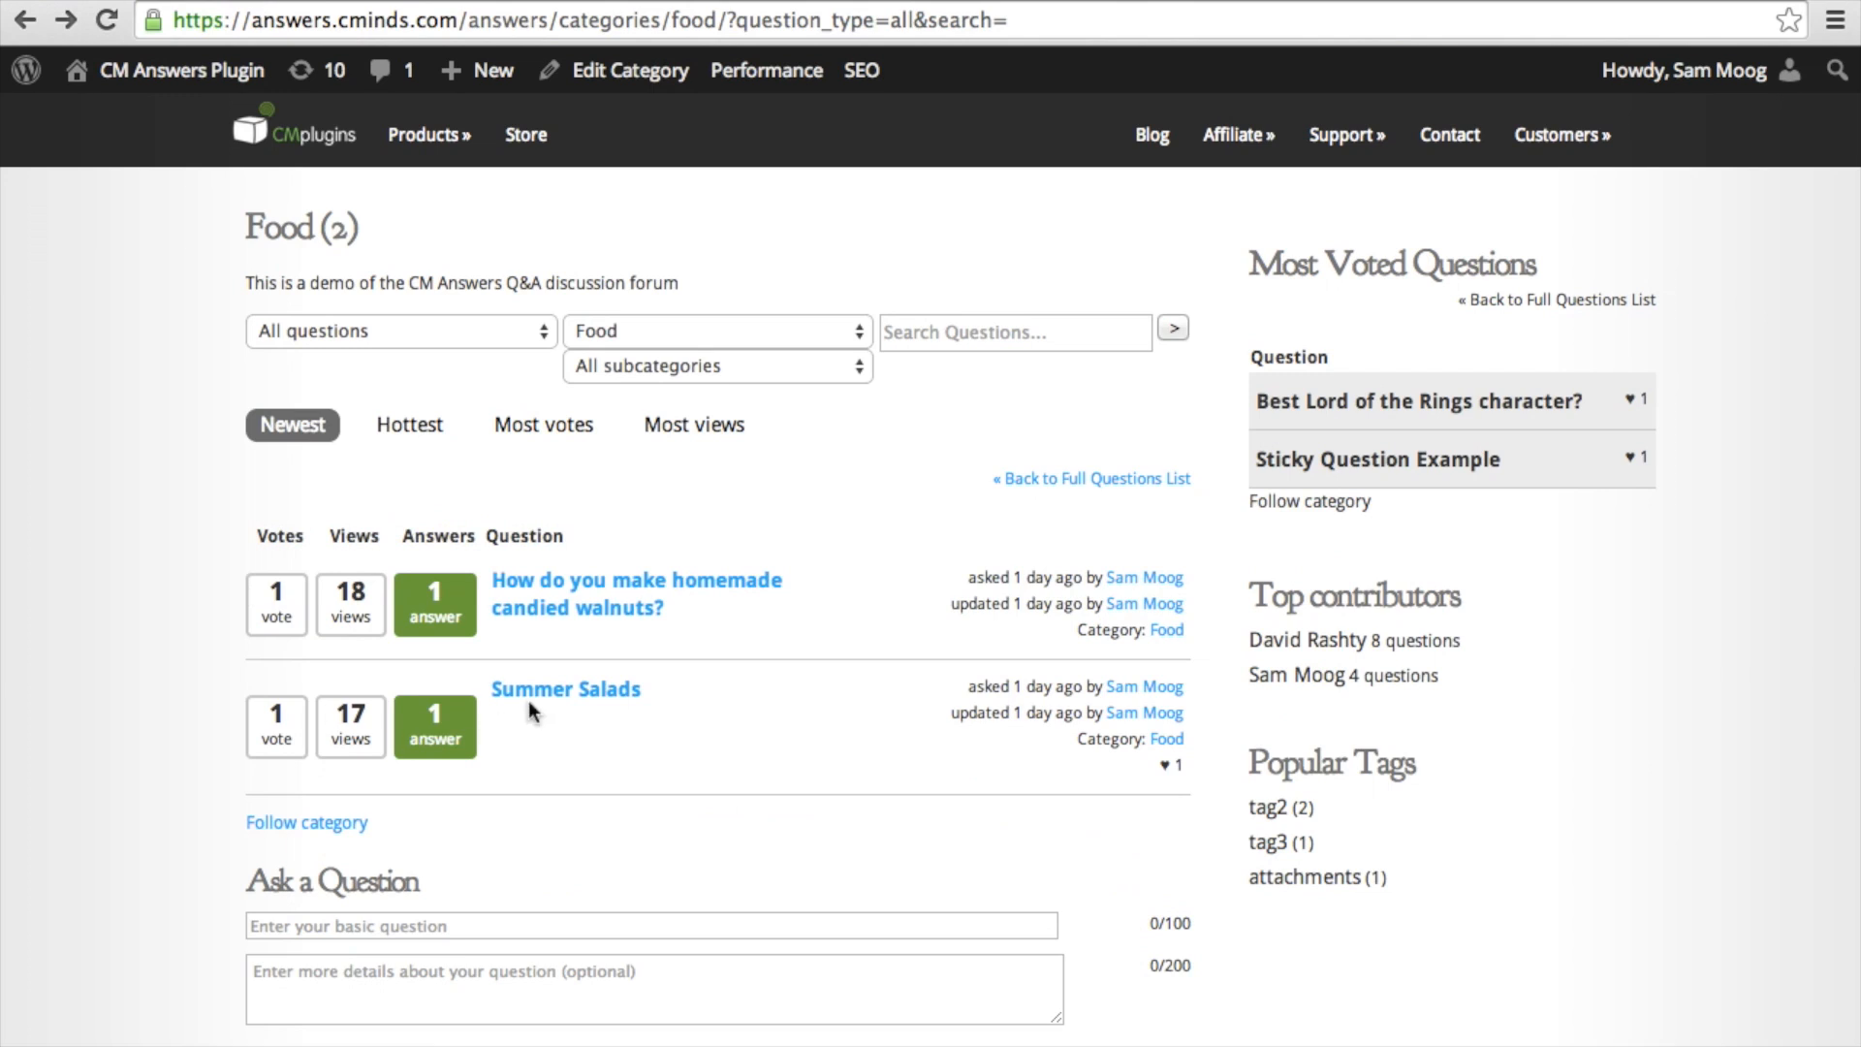
left_click(565, 688)
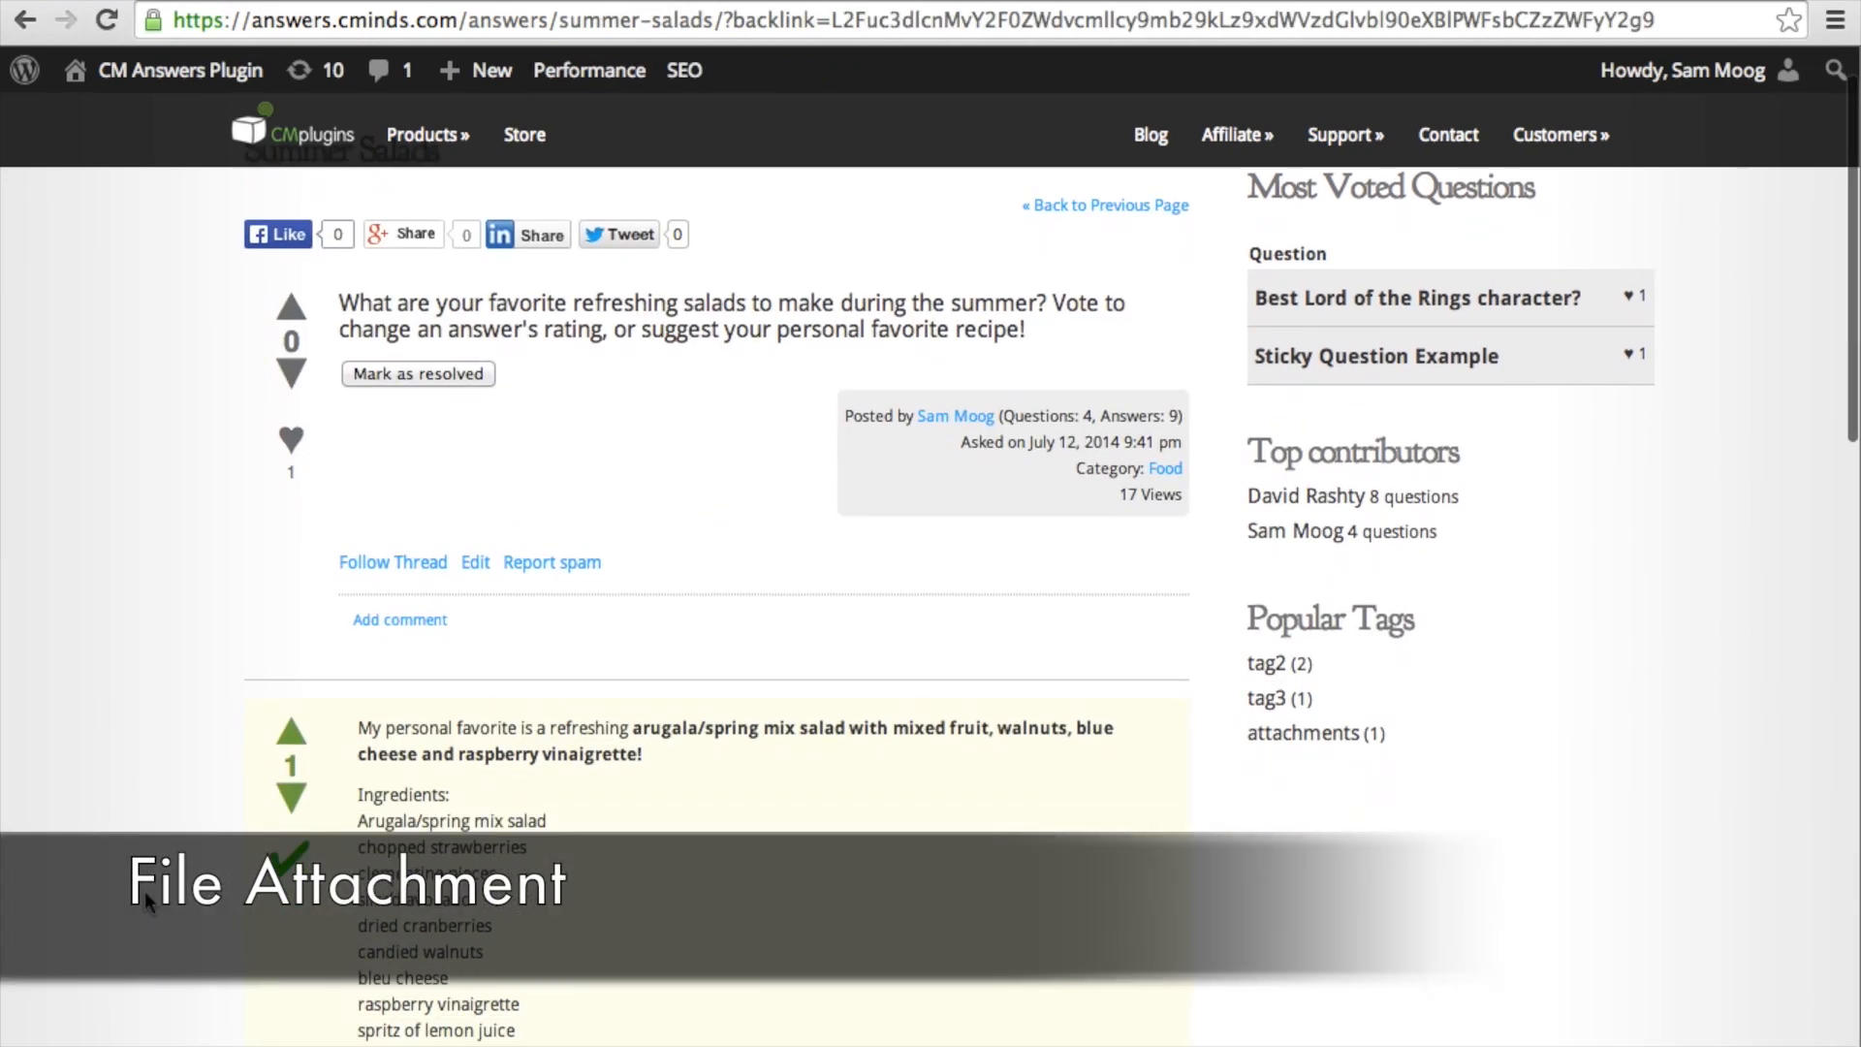
scroll("down", 3)
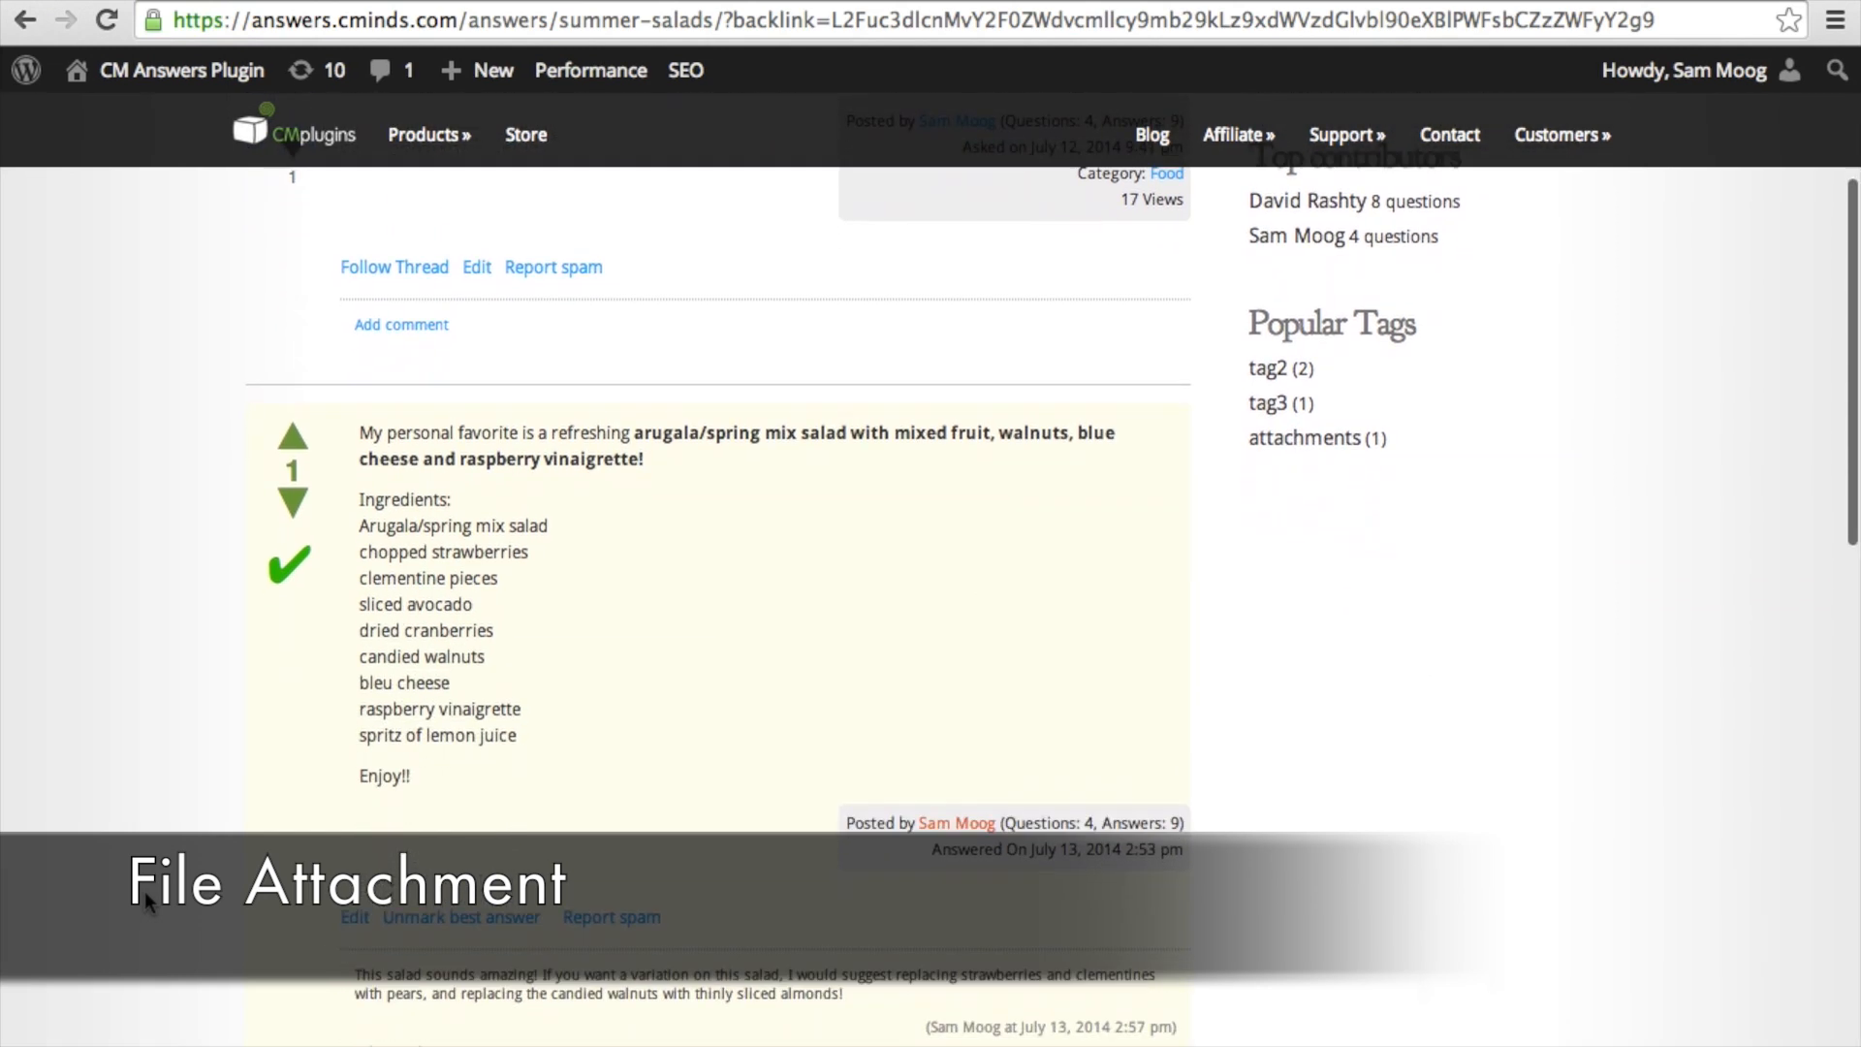
scroll("down", 3)
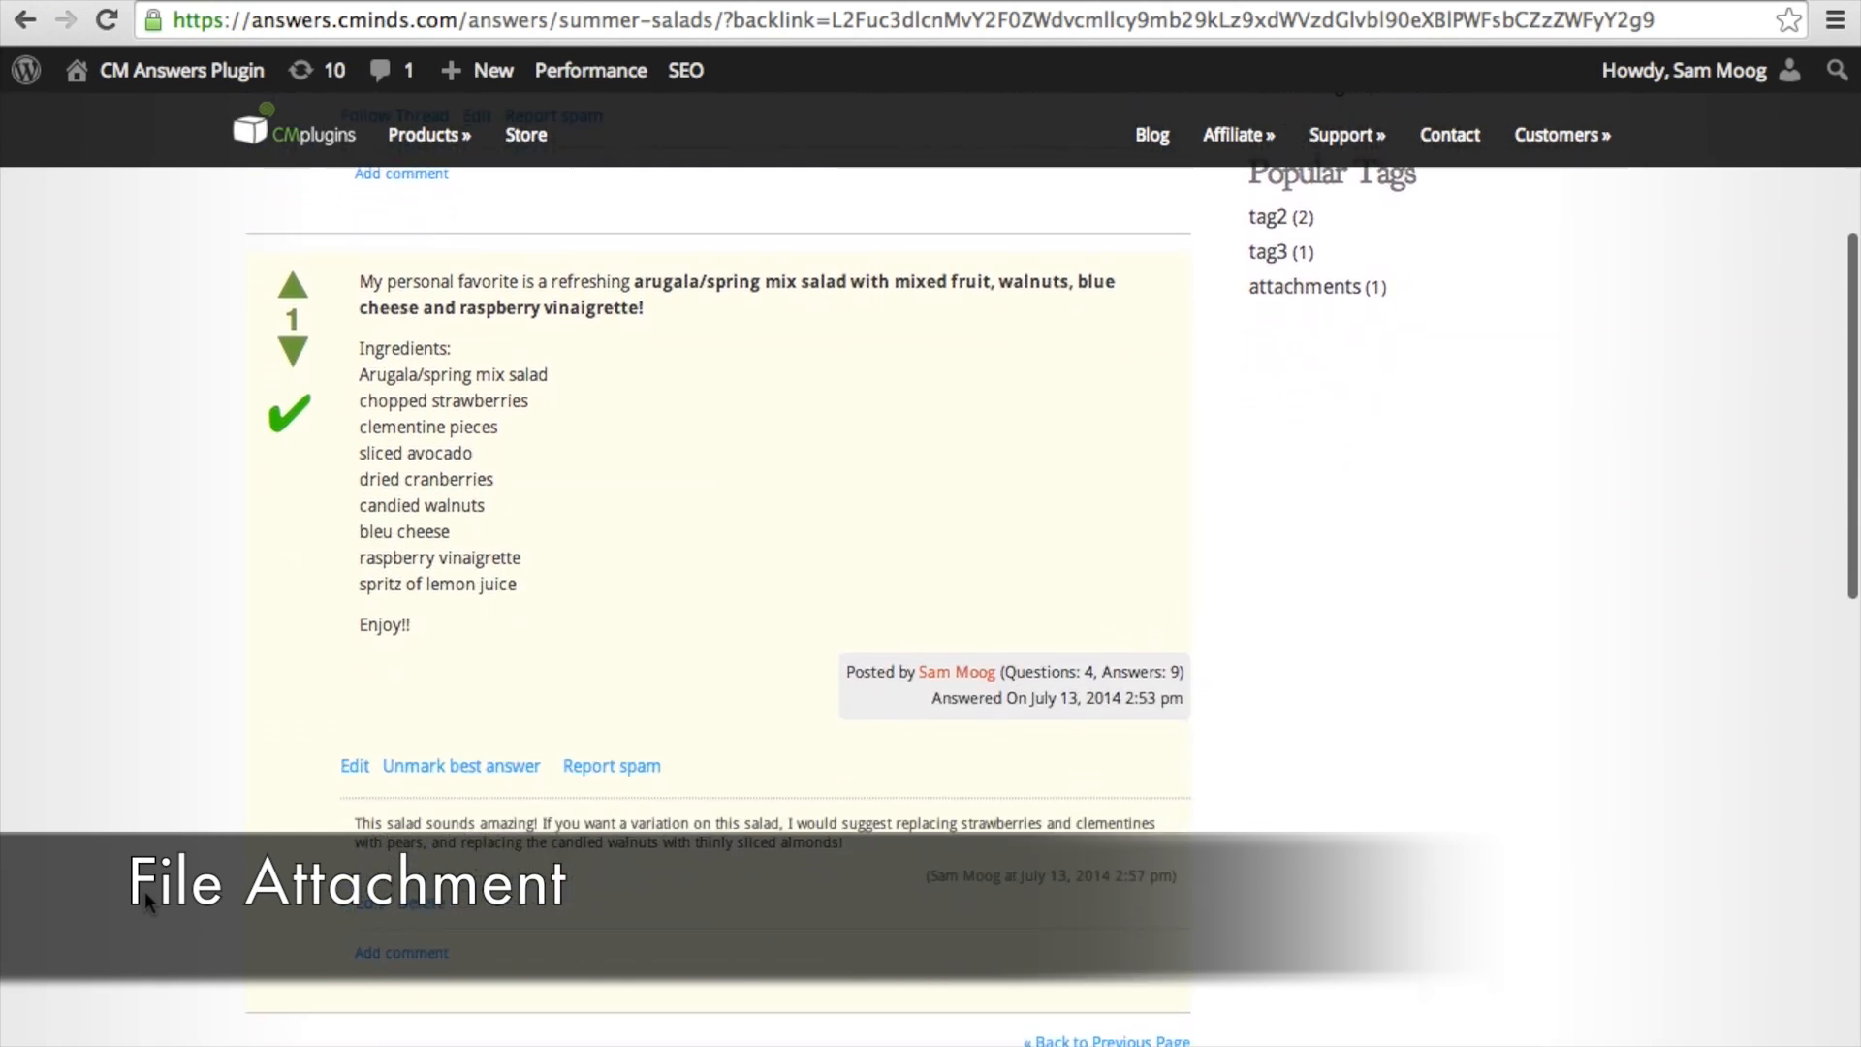
scroll("down", 3)
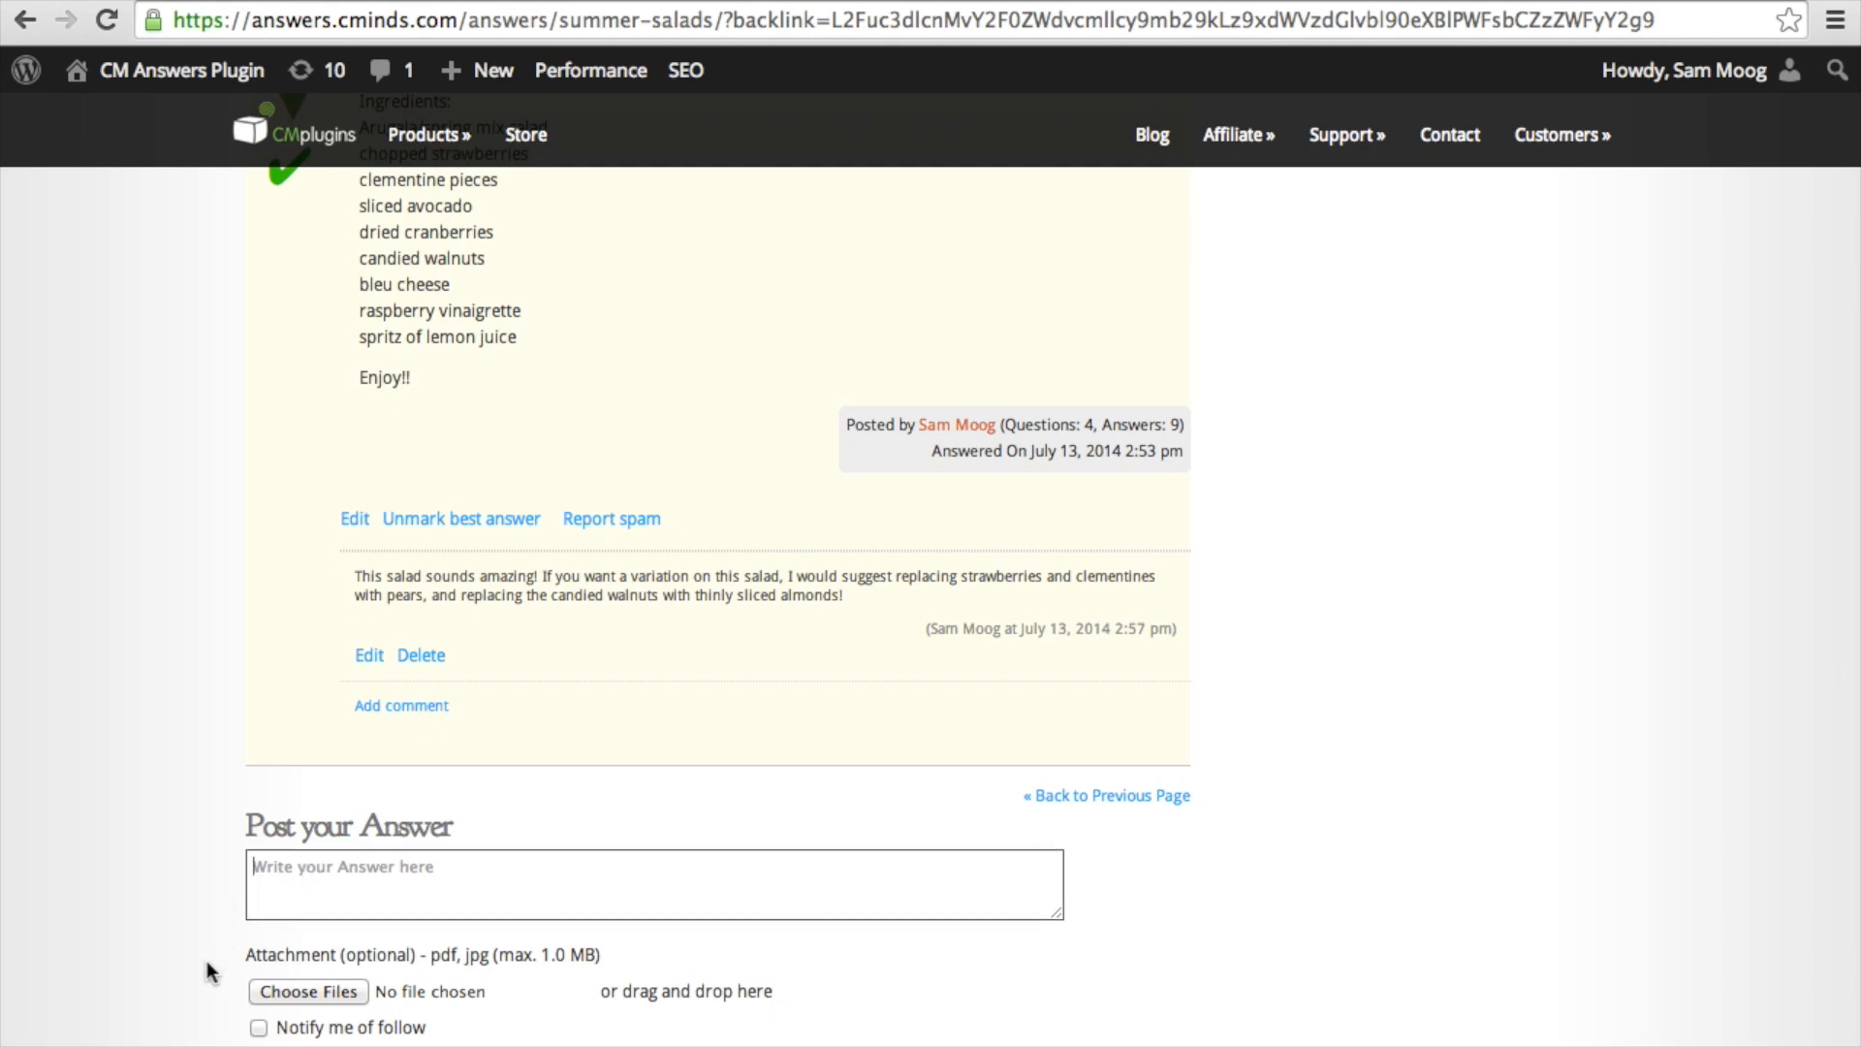
scroll("down", 3)
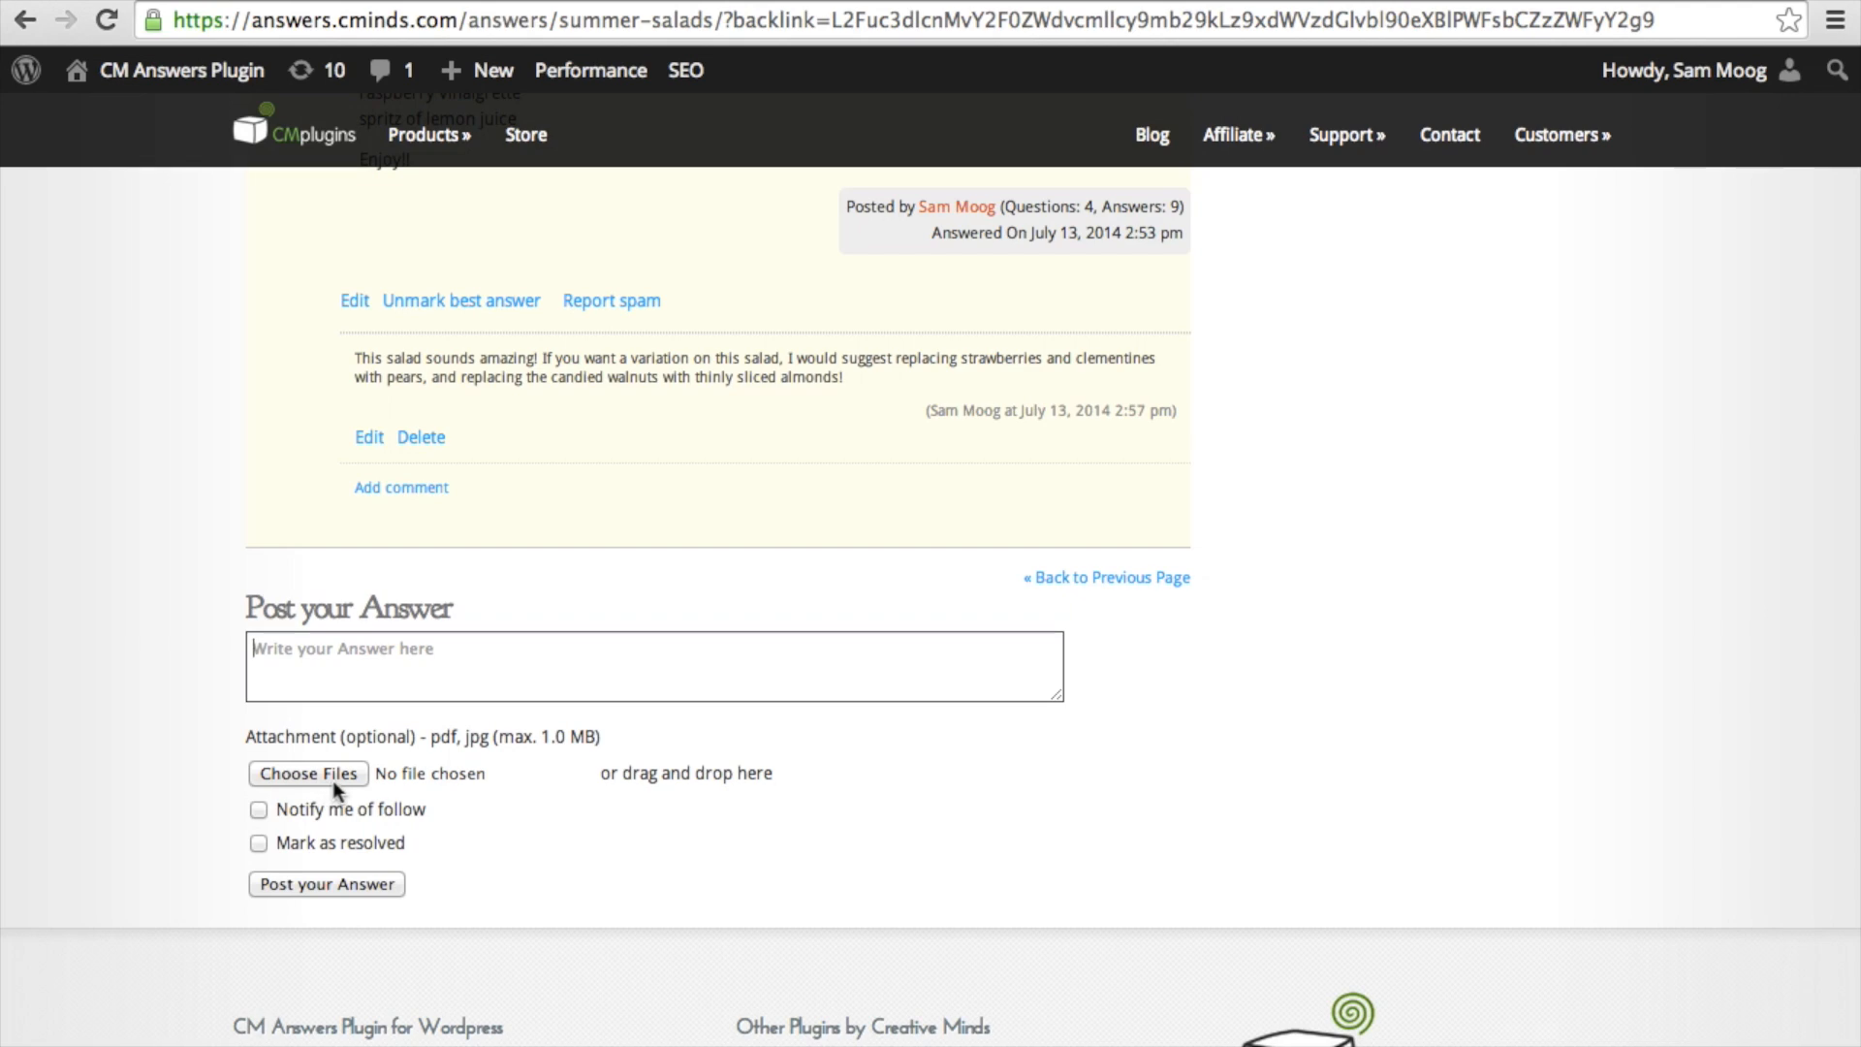
mouse_move(533, 750)
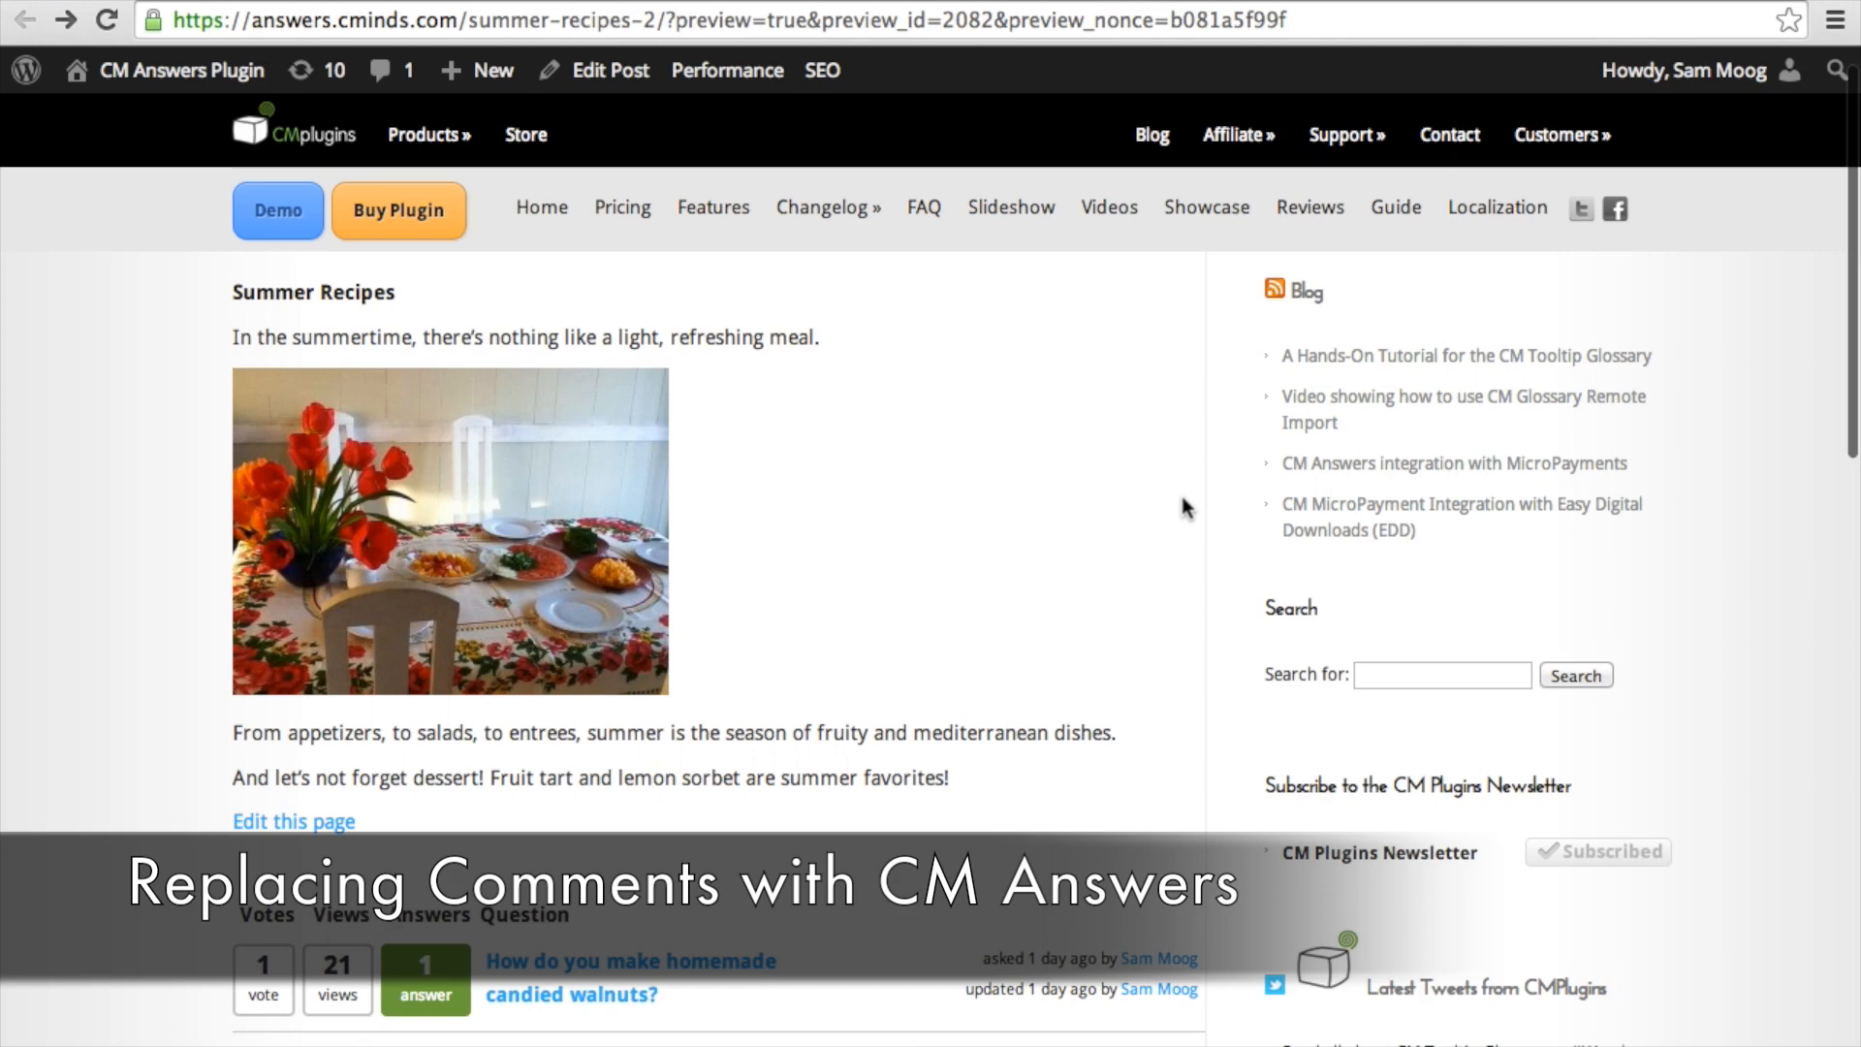
Scroll the Summer Recipes preview to the embedded list and select 'How do you make homemade candied walnuts?'
scroll("down", 3)
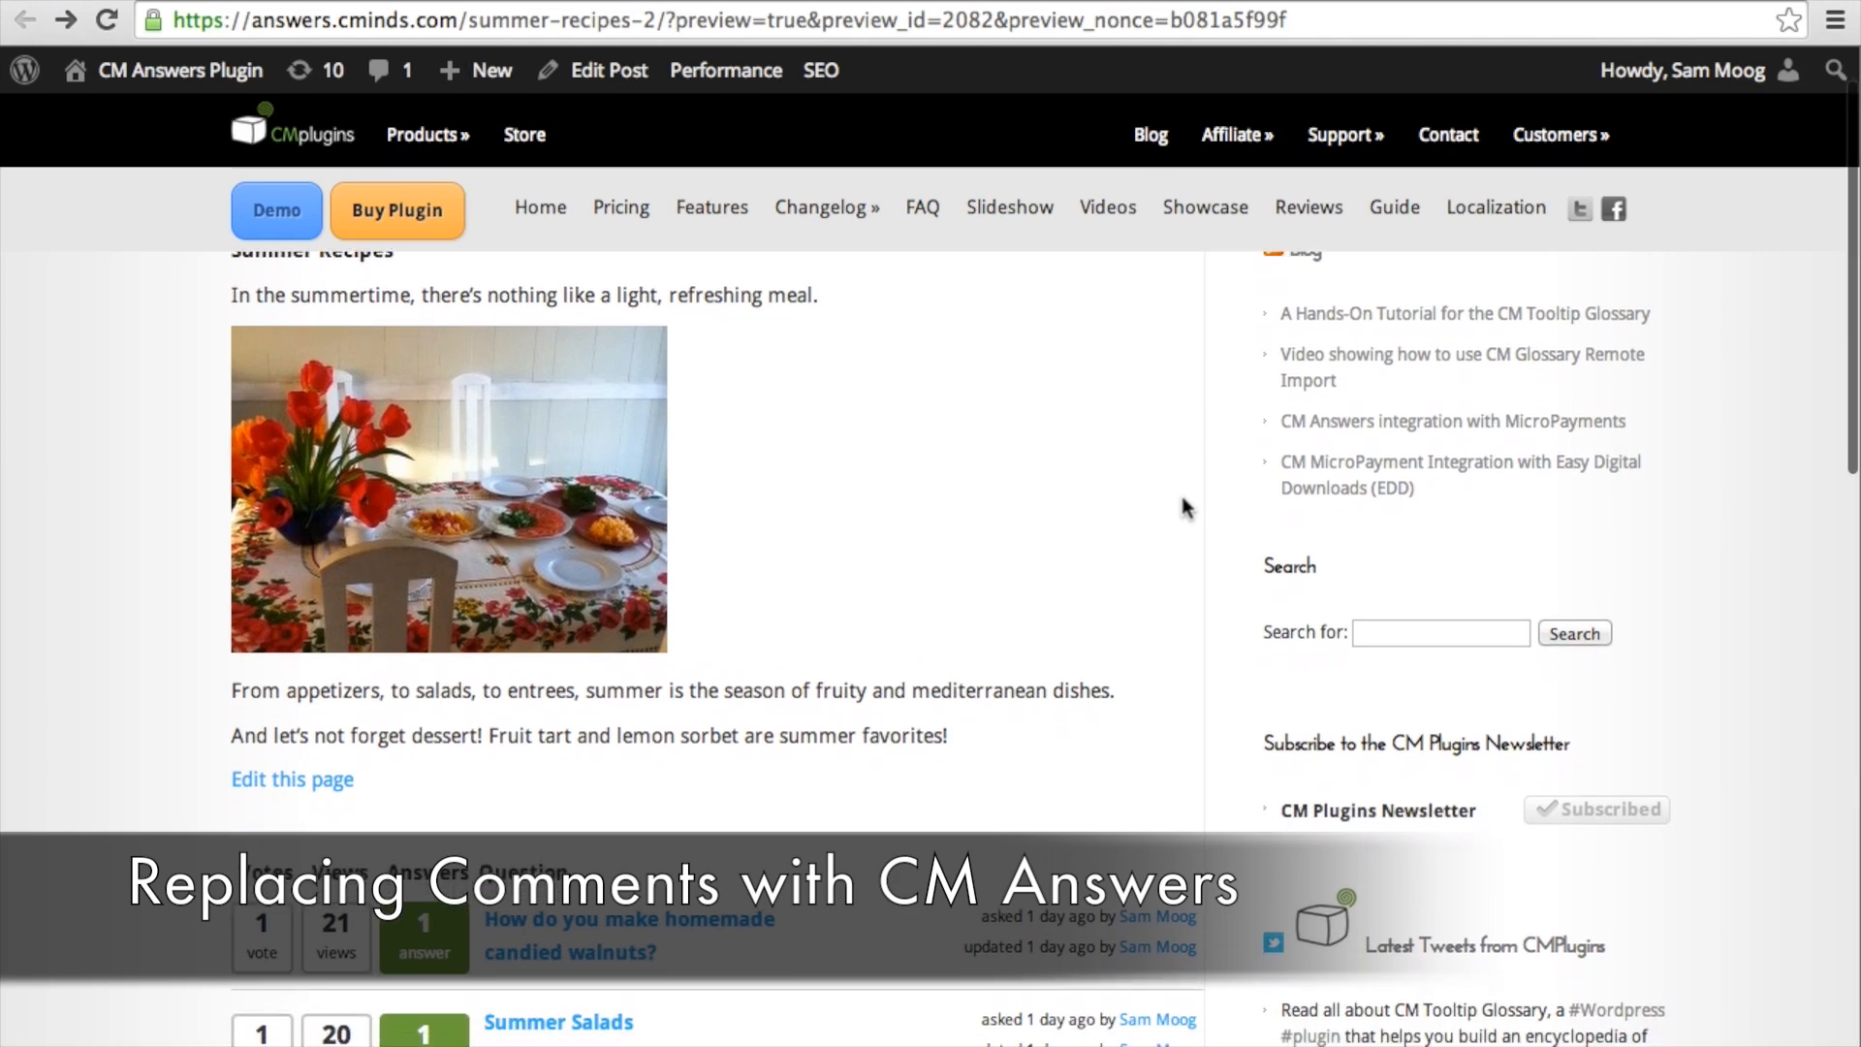
scroll("down", 3)
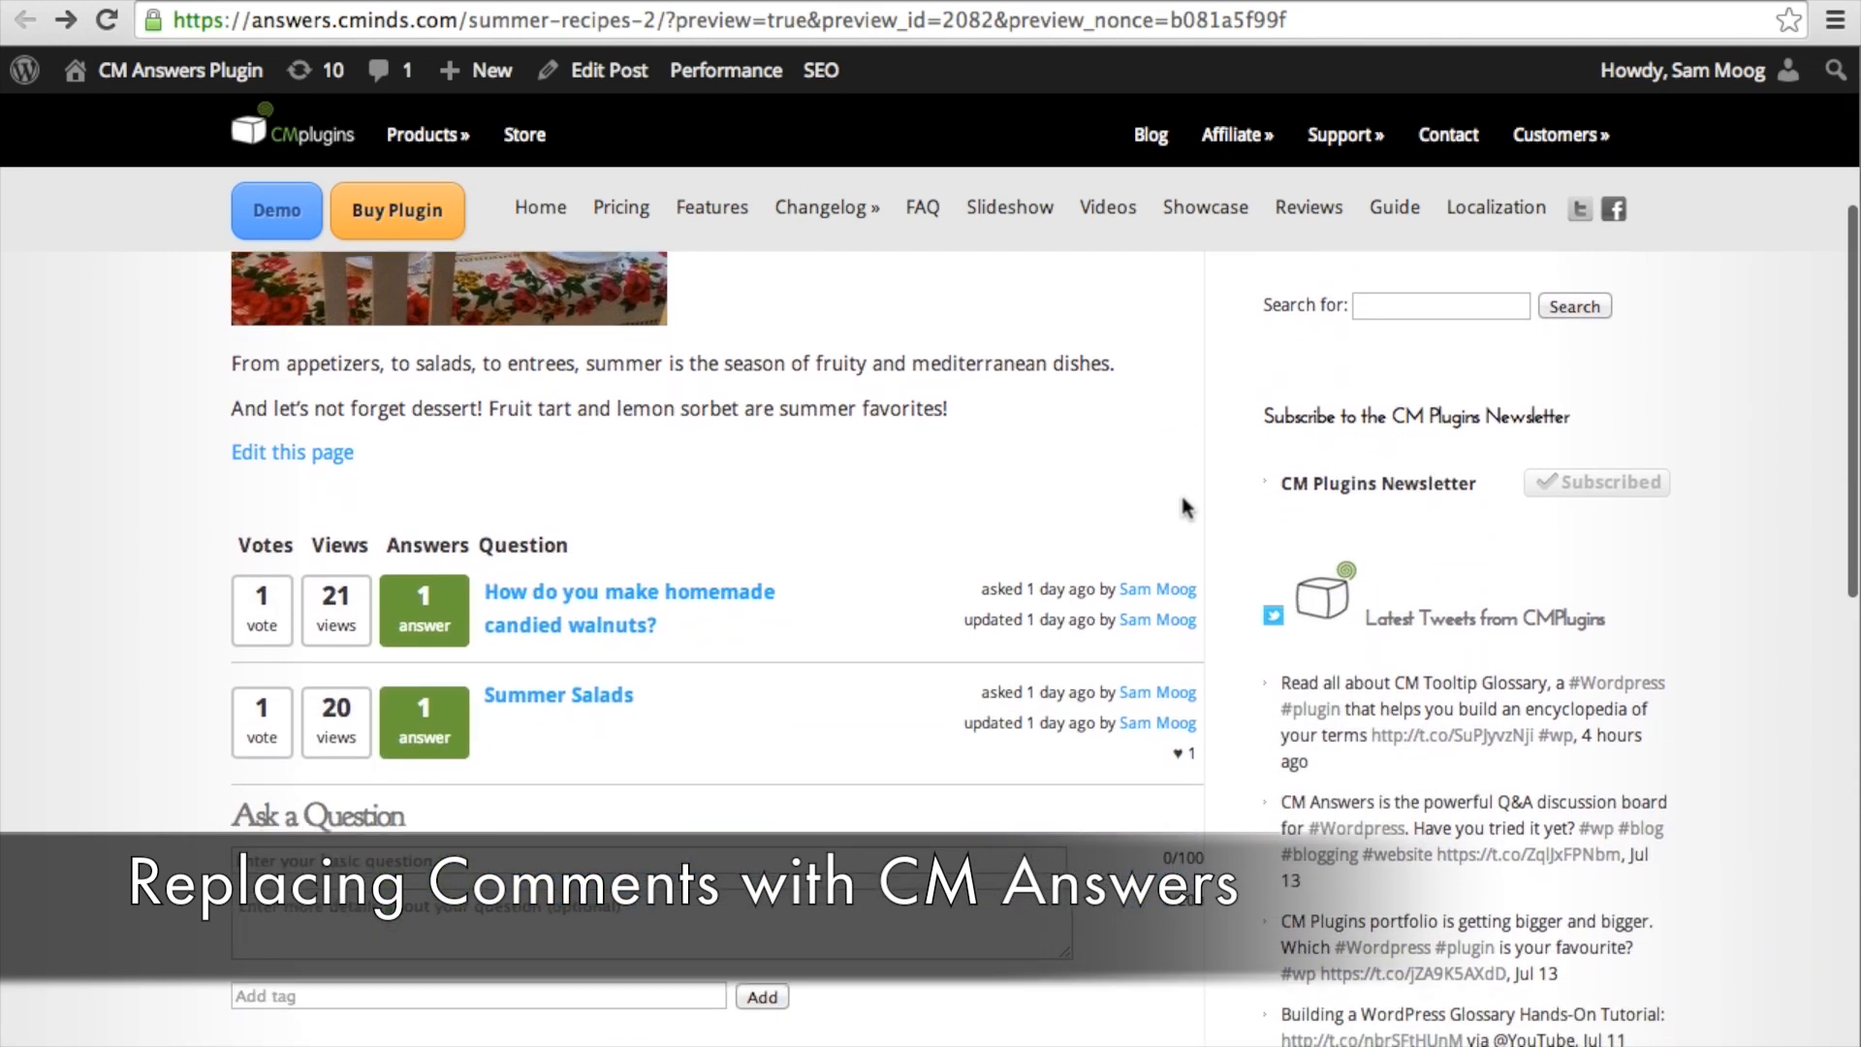
scroll("down", 3)
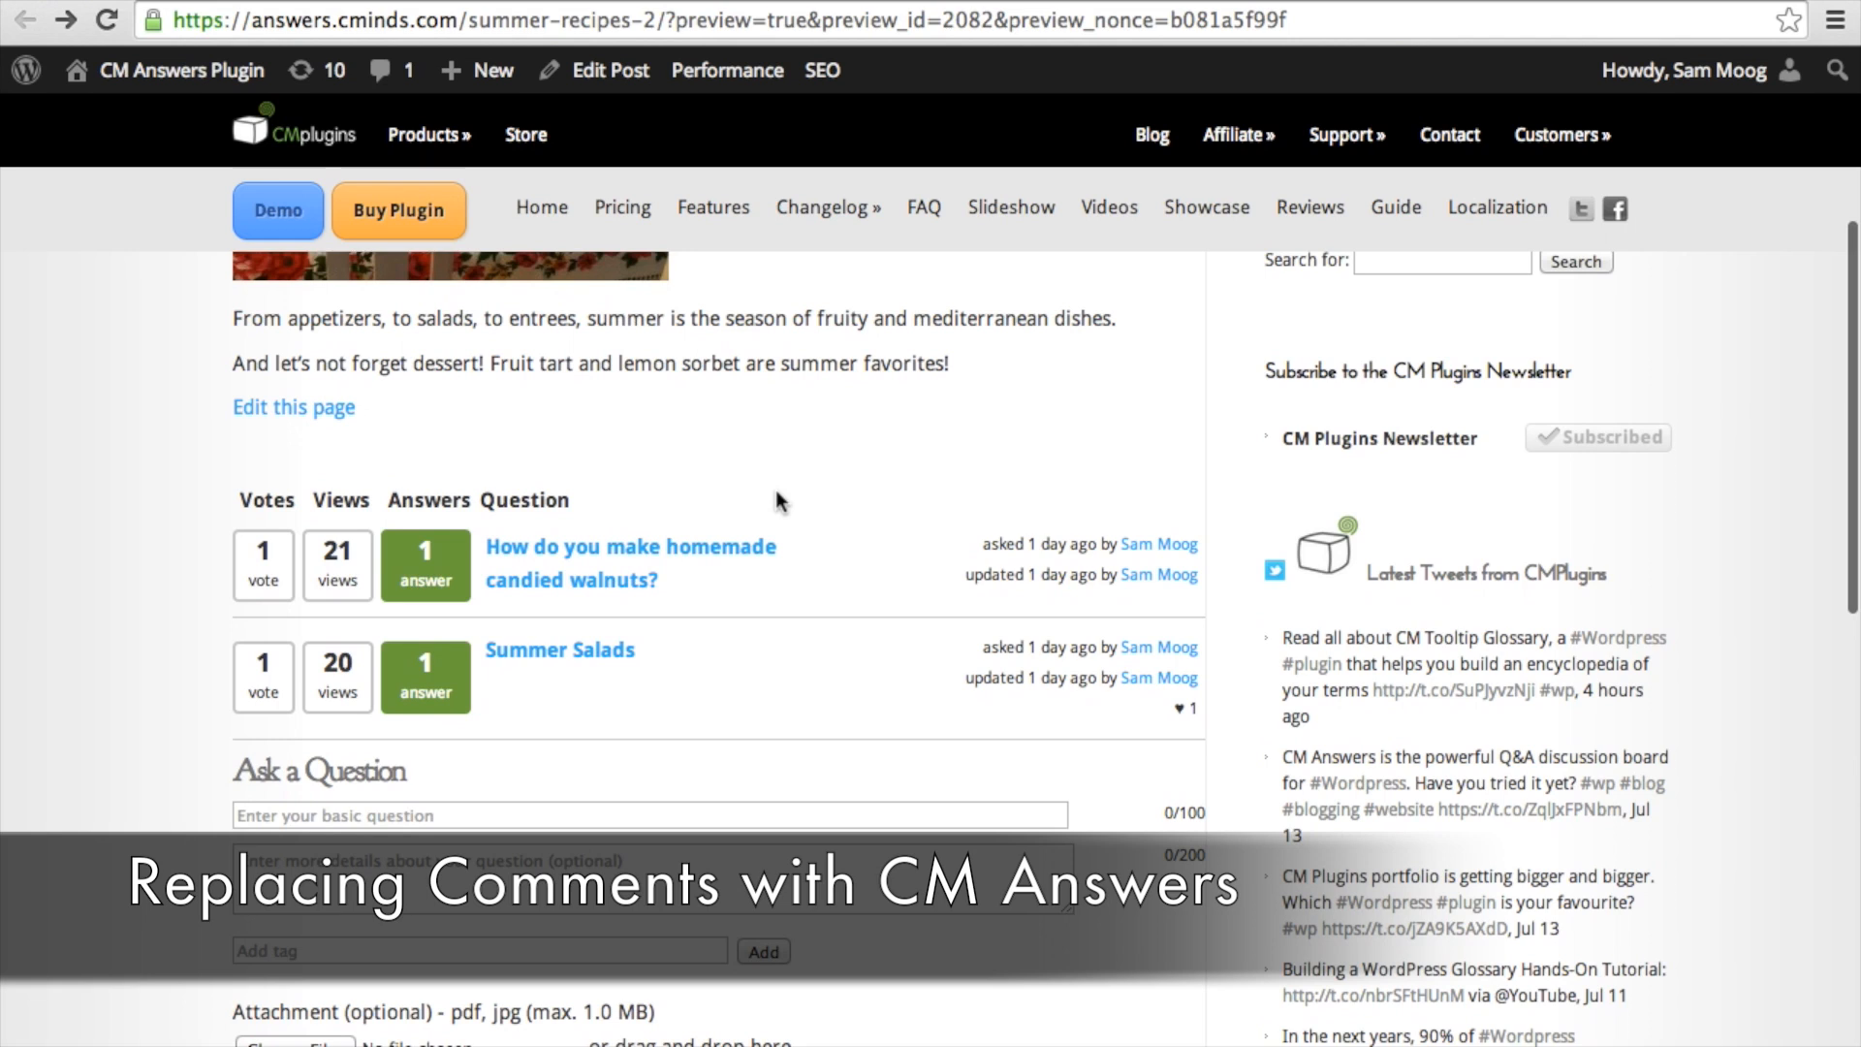
mouse_move(561, 491)
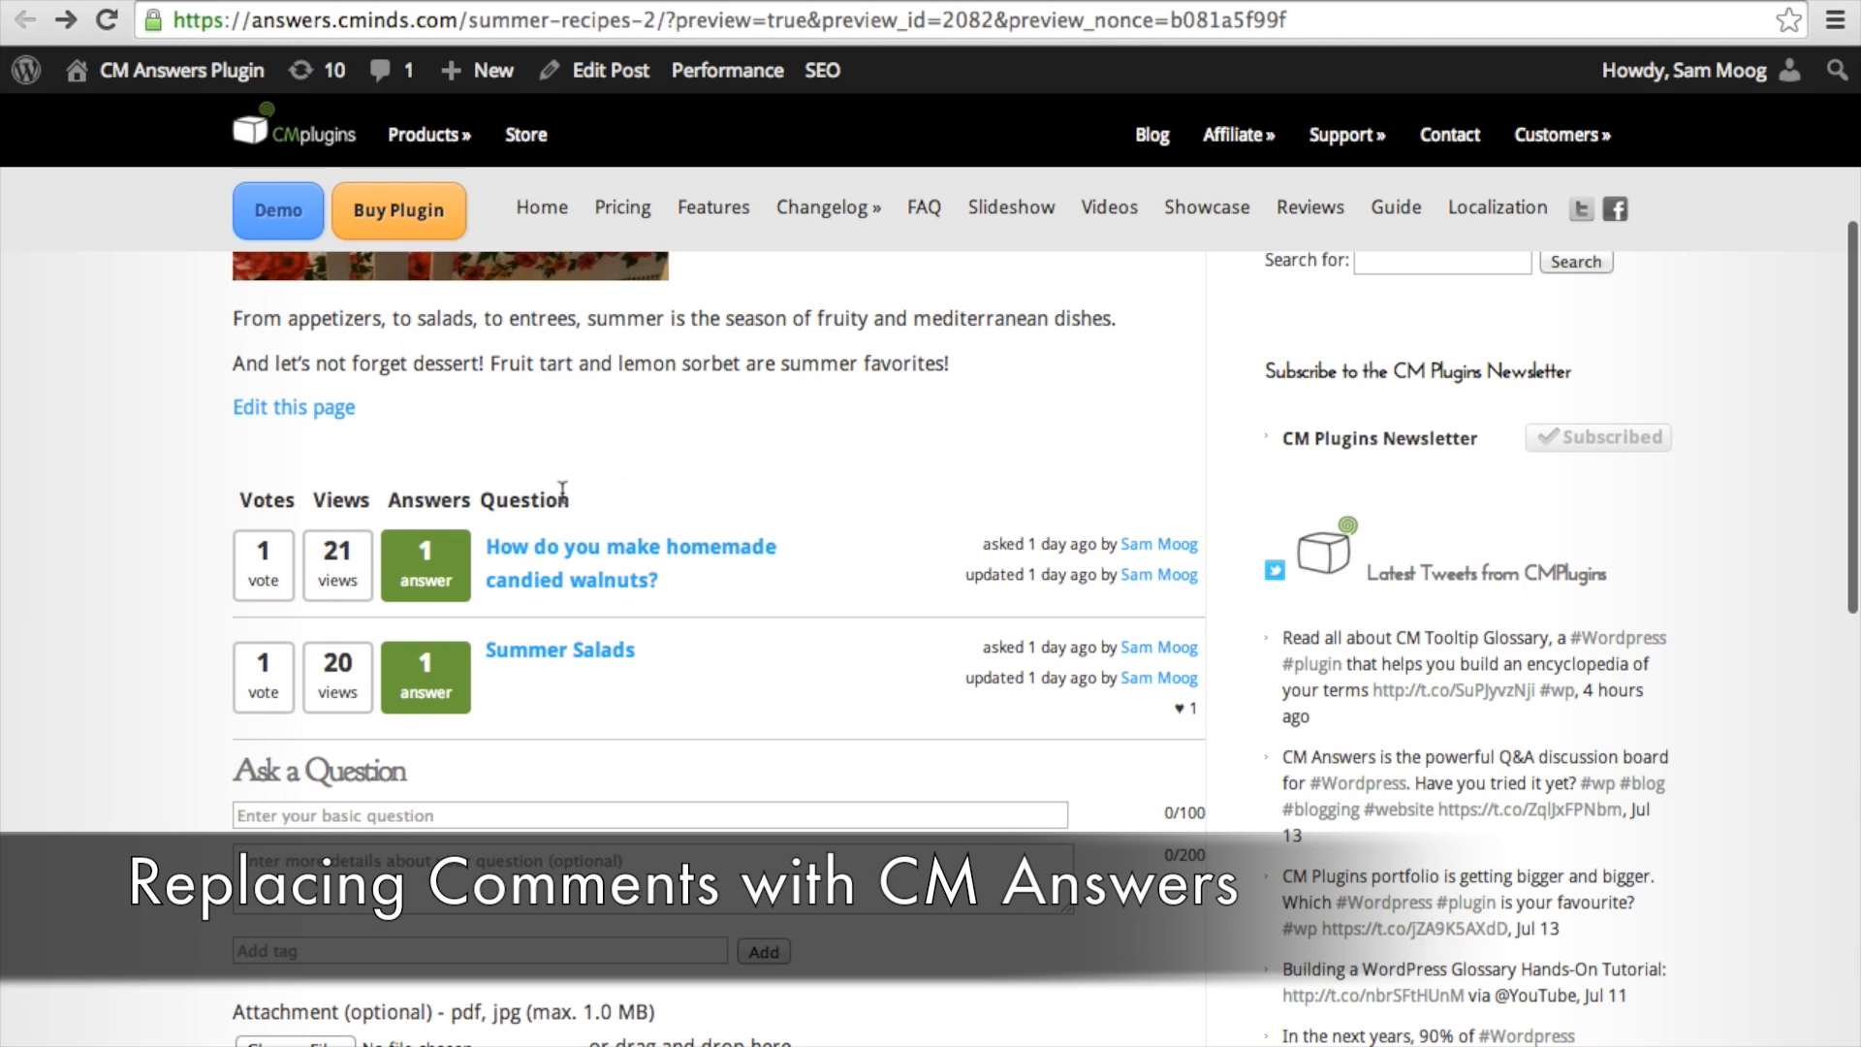
mouse_move(724, 692)
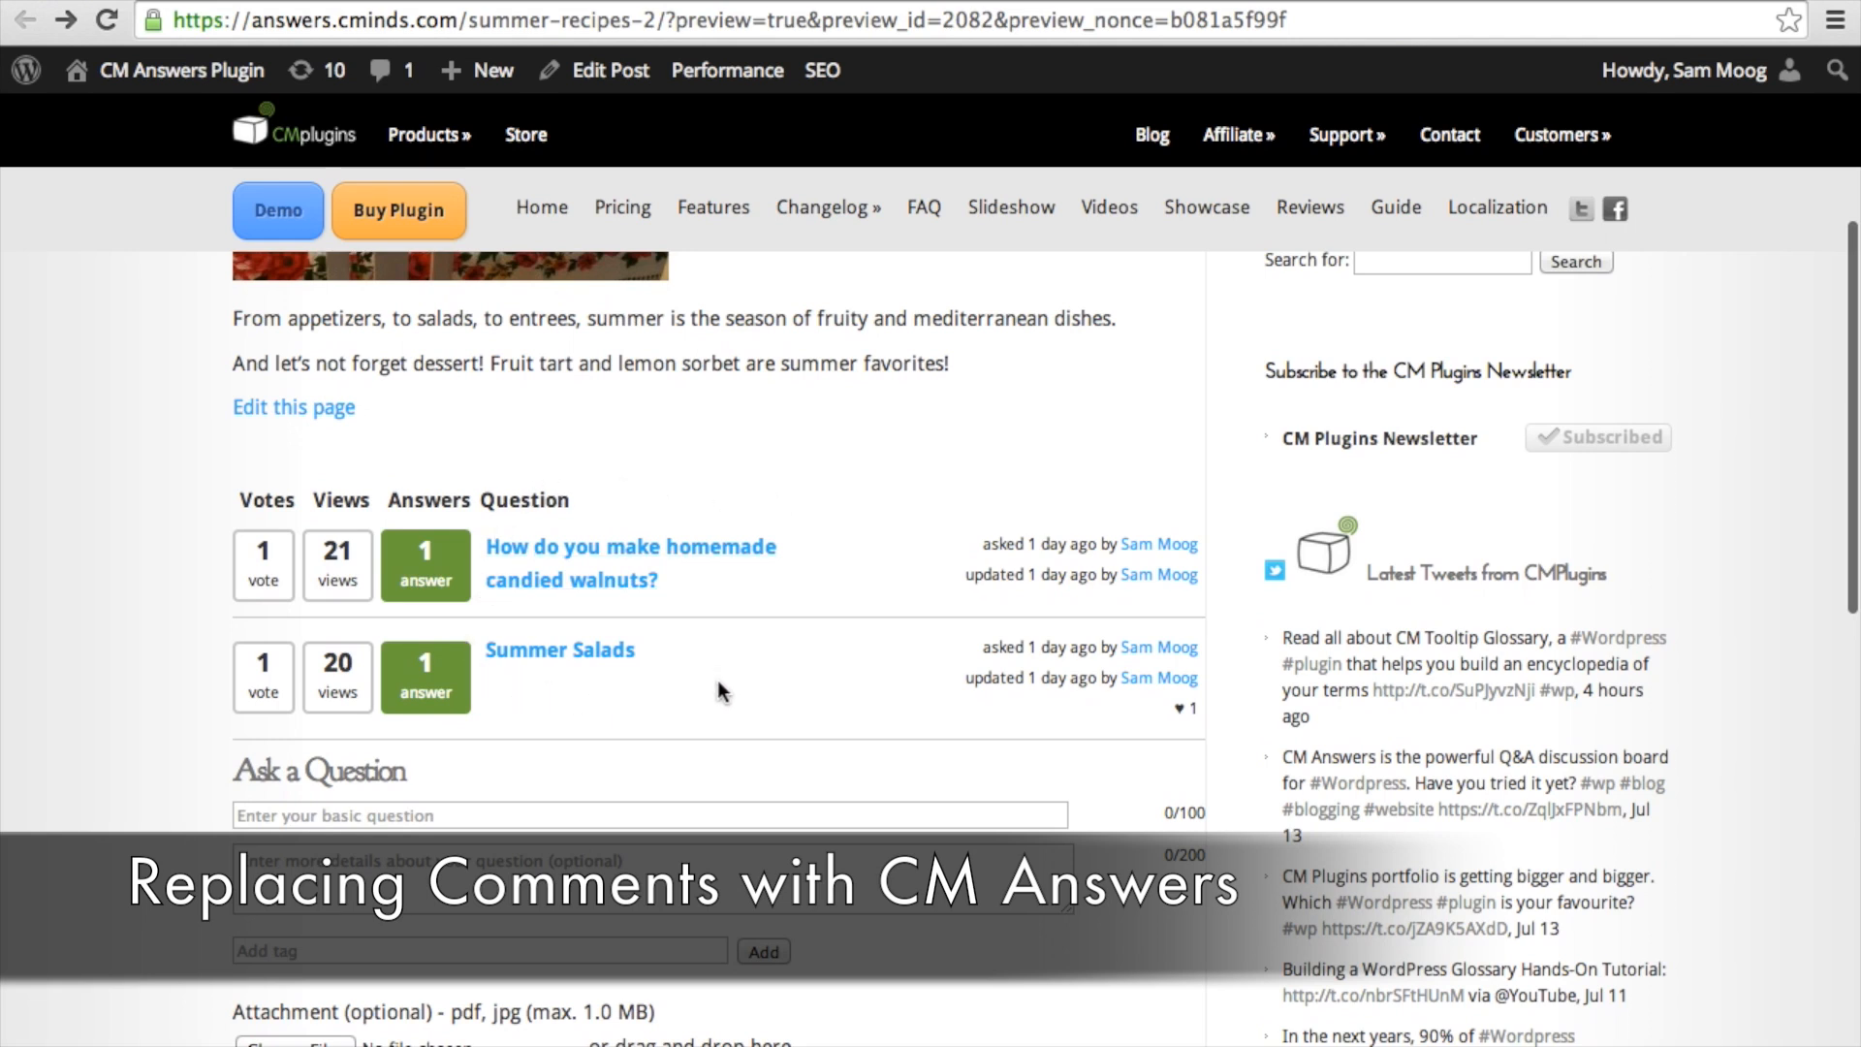
scroll("down", 3)
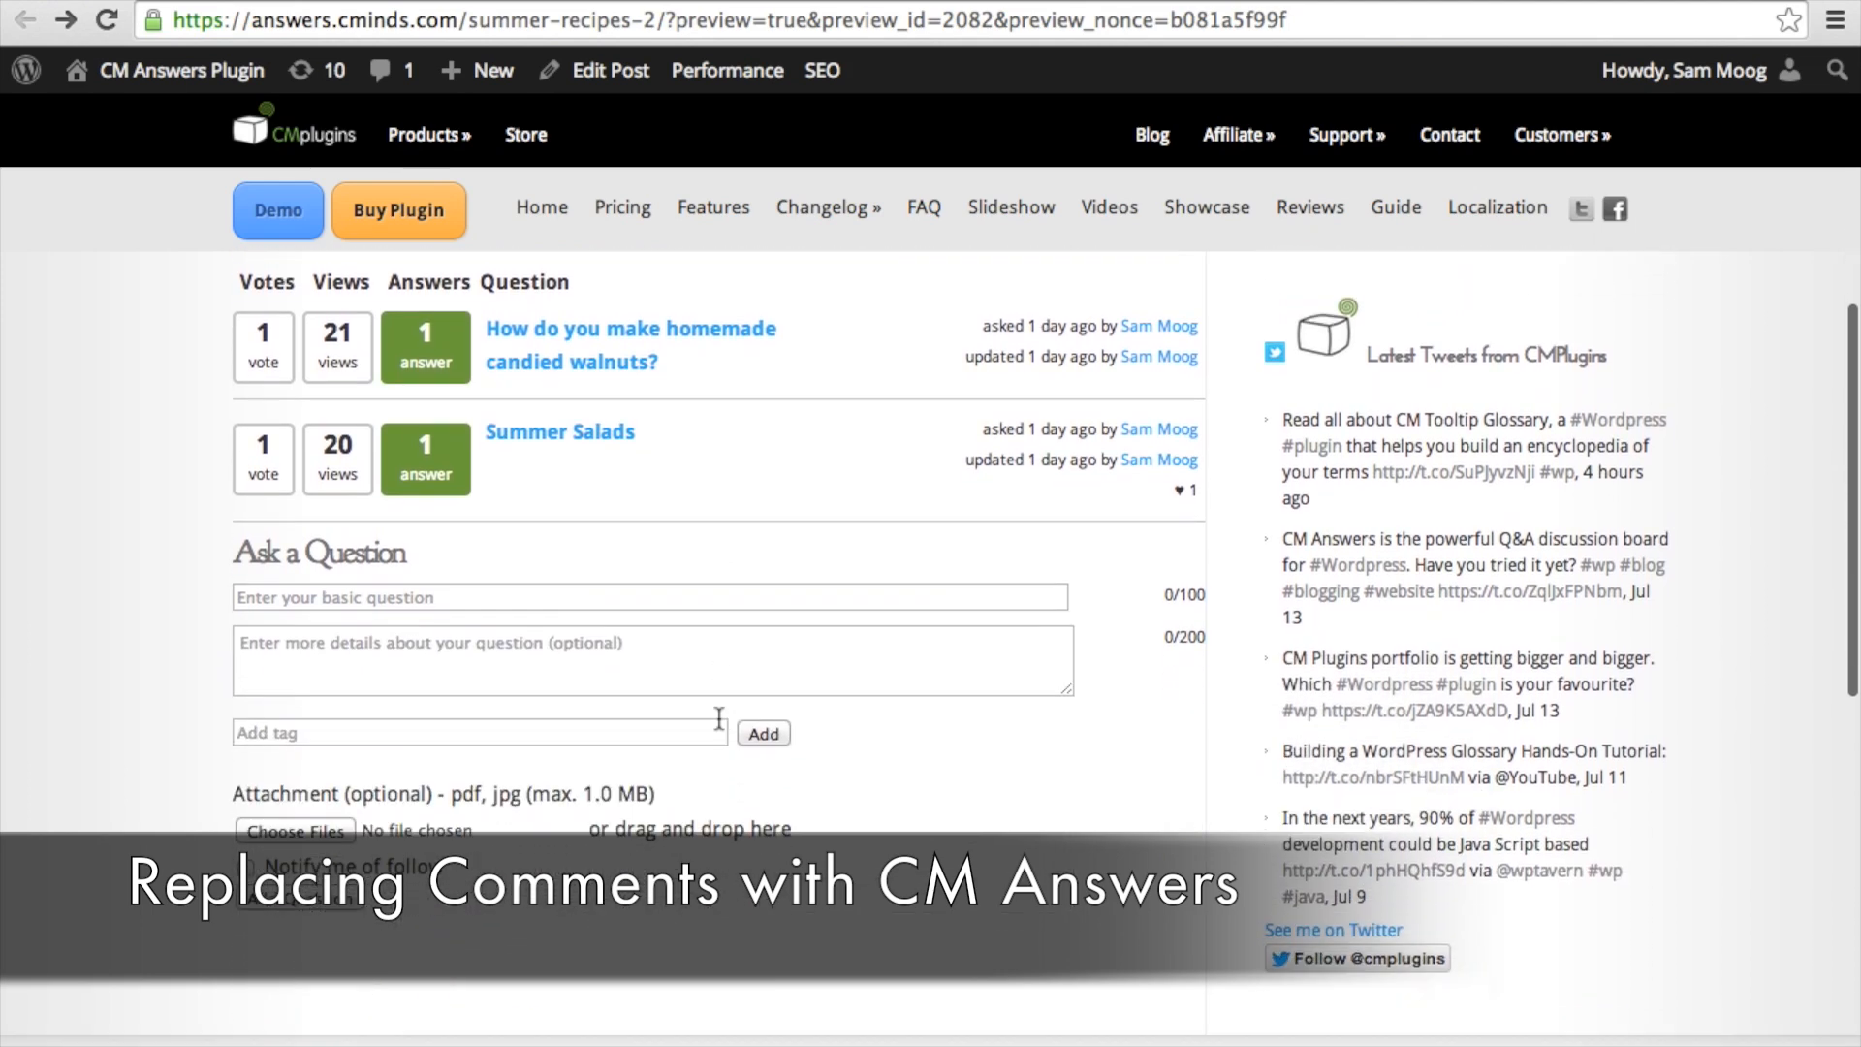
scroll("down", 3)
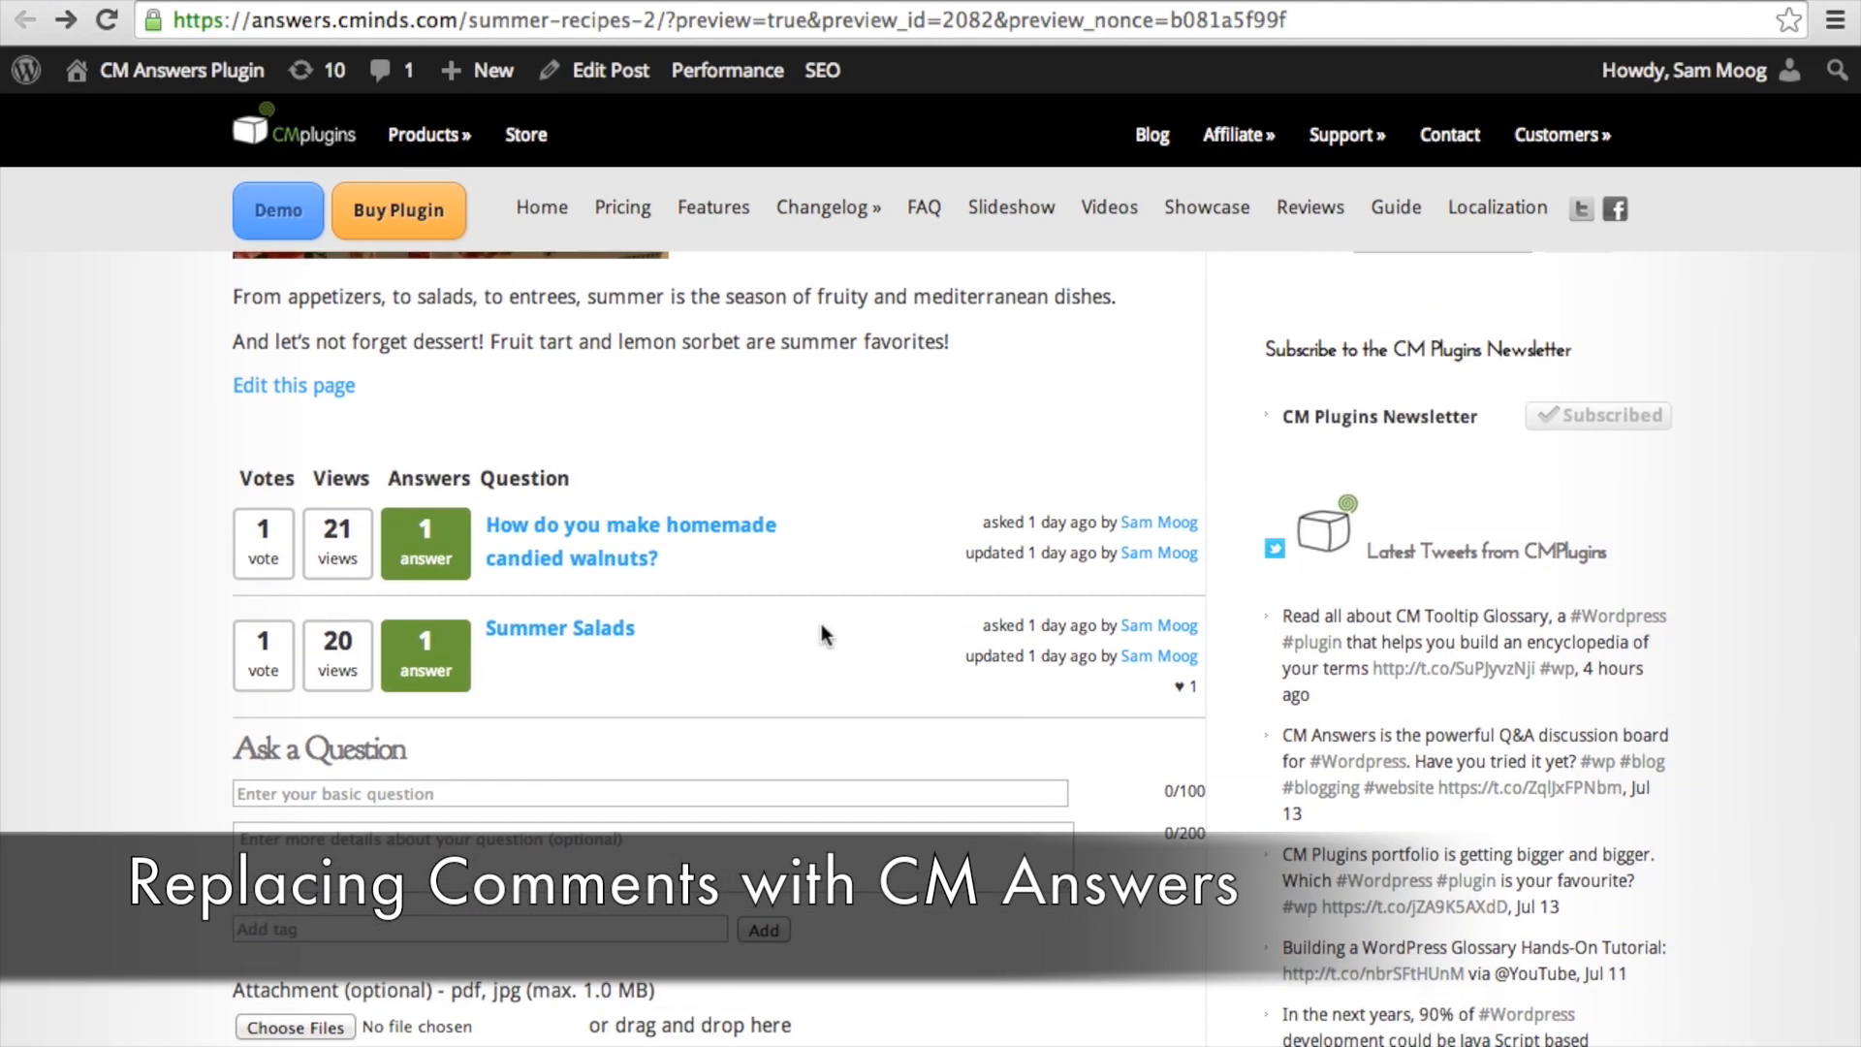
left_click(630, 525)
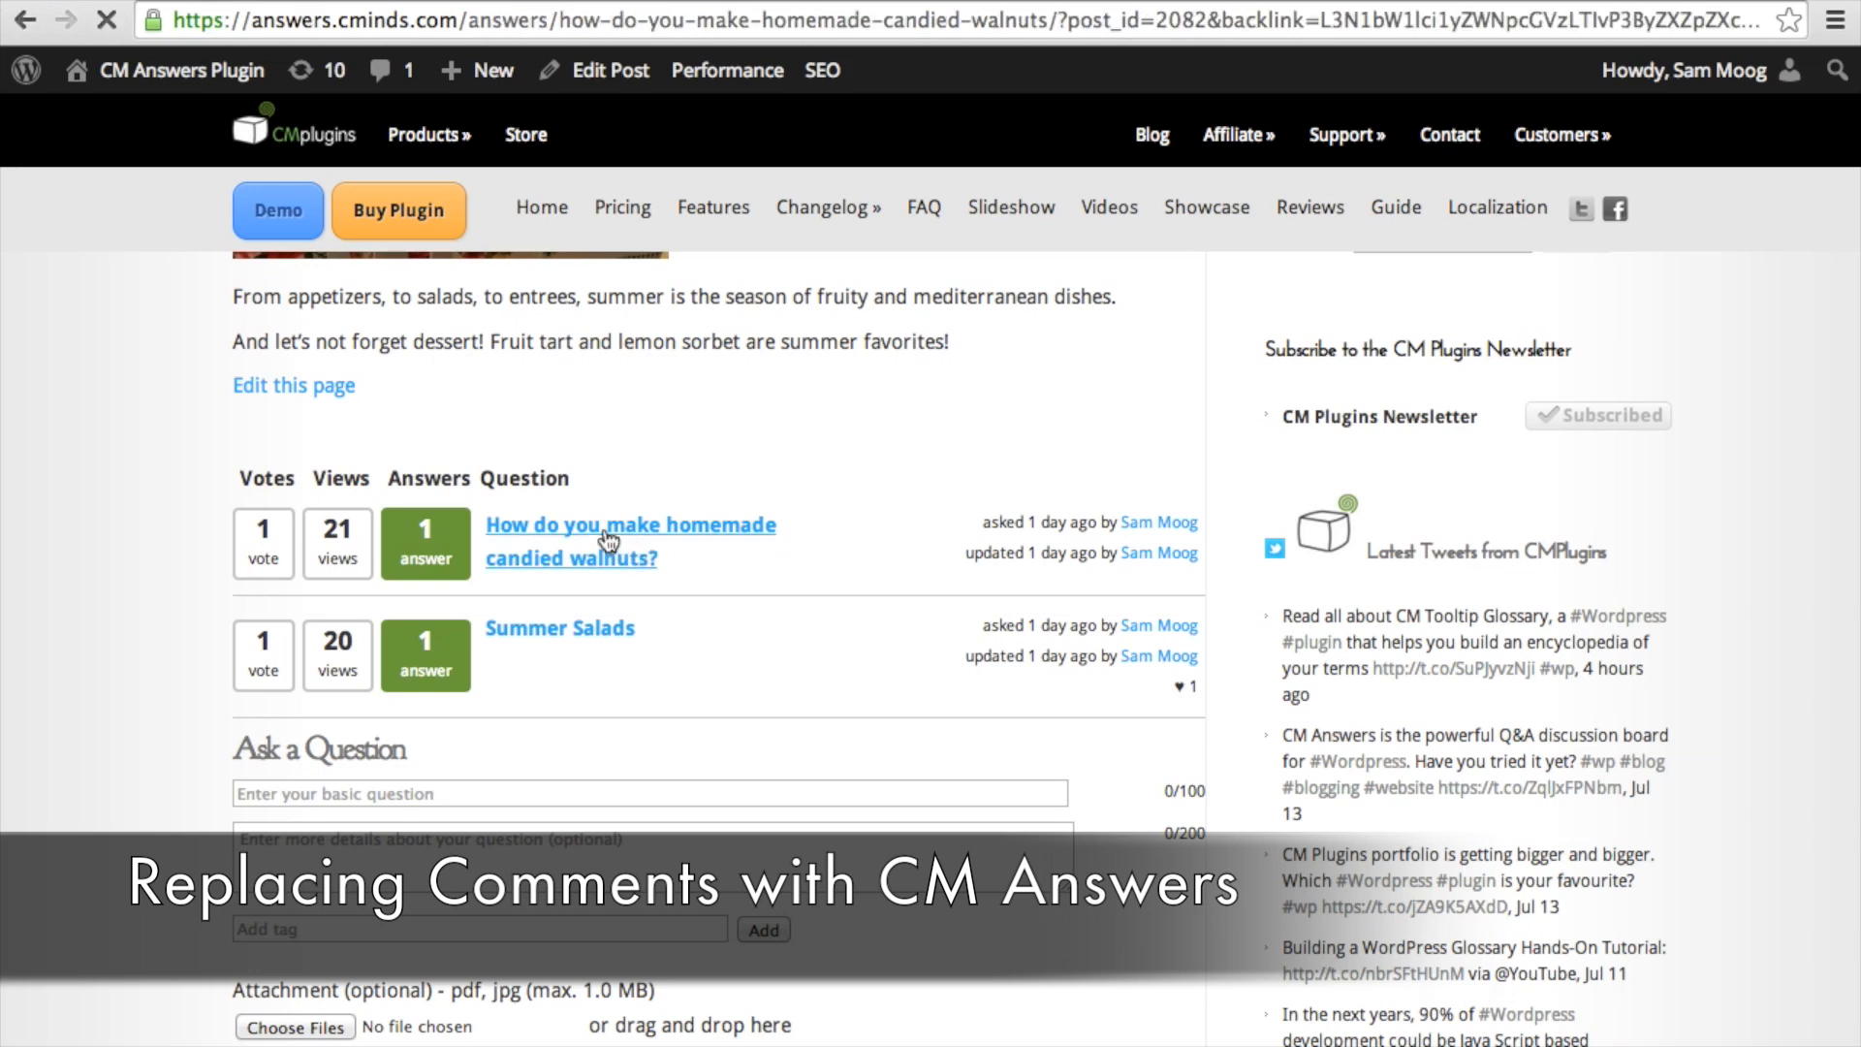
View the candied walnuts question page and its recipe answer
left_click(630, 525)
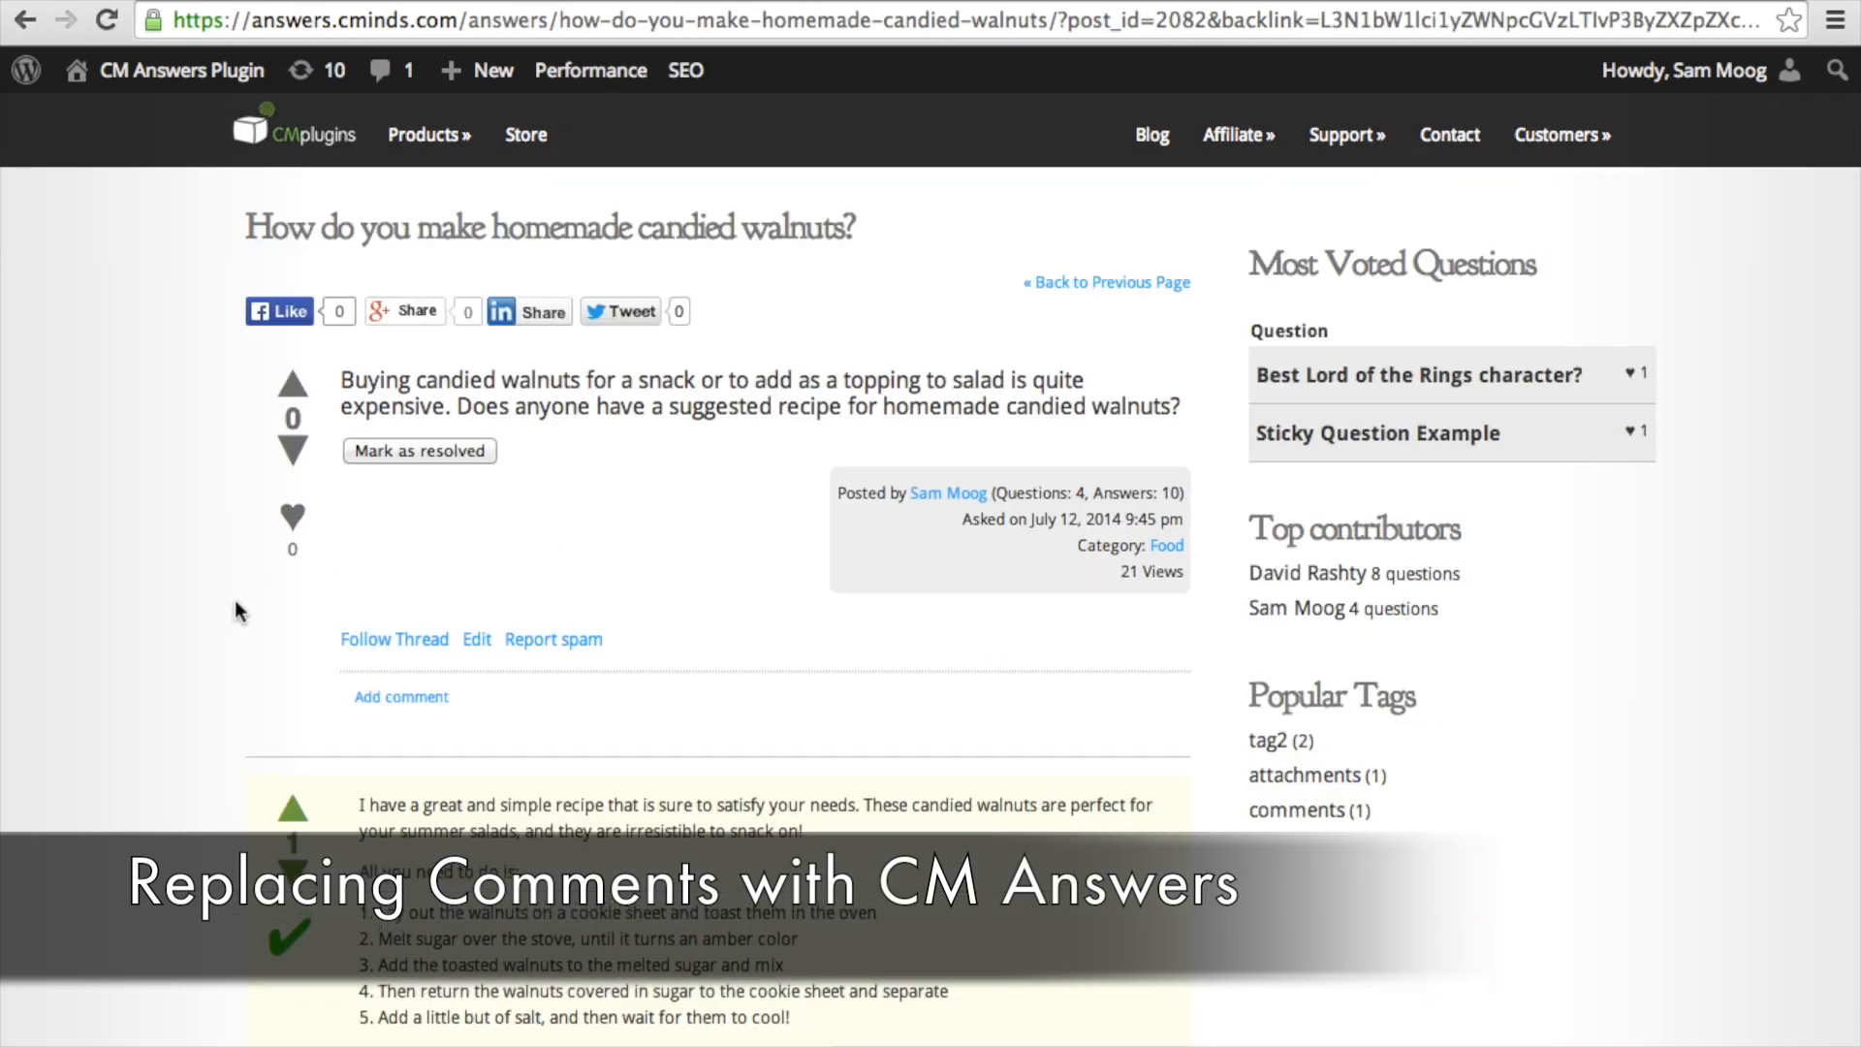
scroll("down", 3)
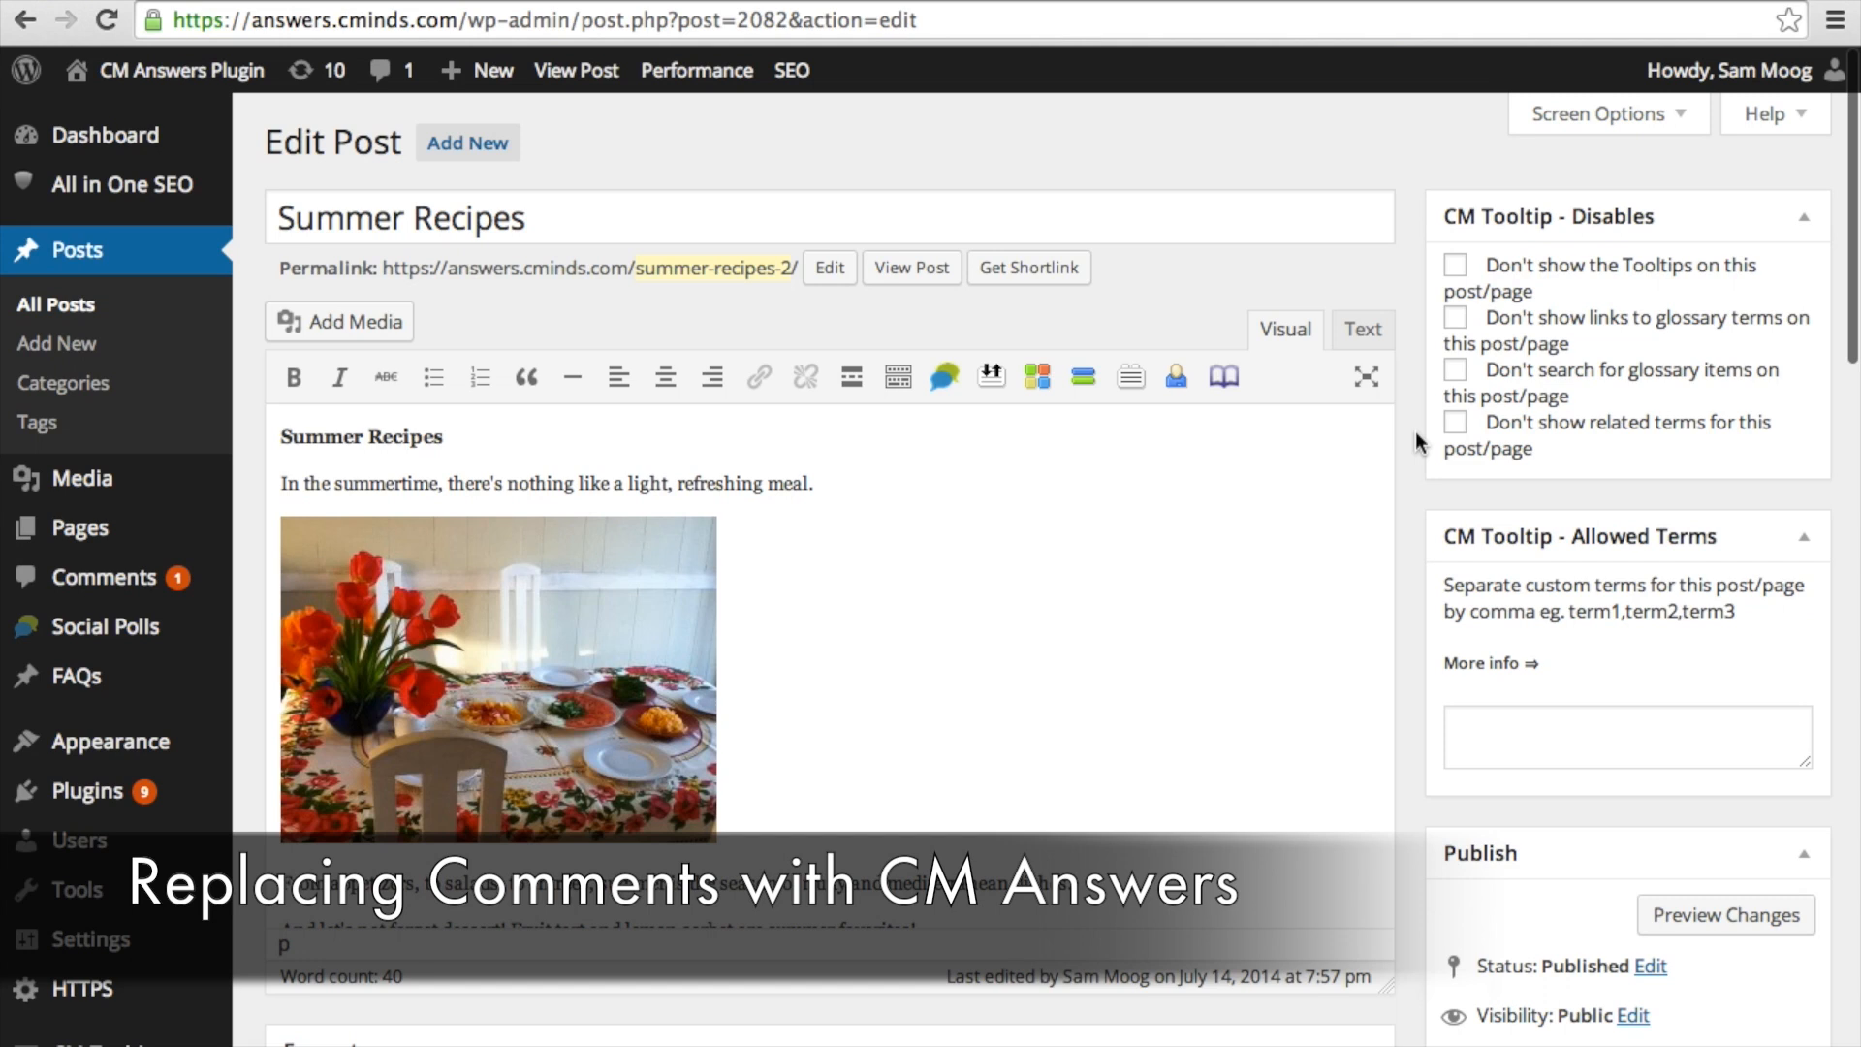
In the Discussion box, choose a CM Answers category to replace the post's comments
scroll("down", 3)
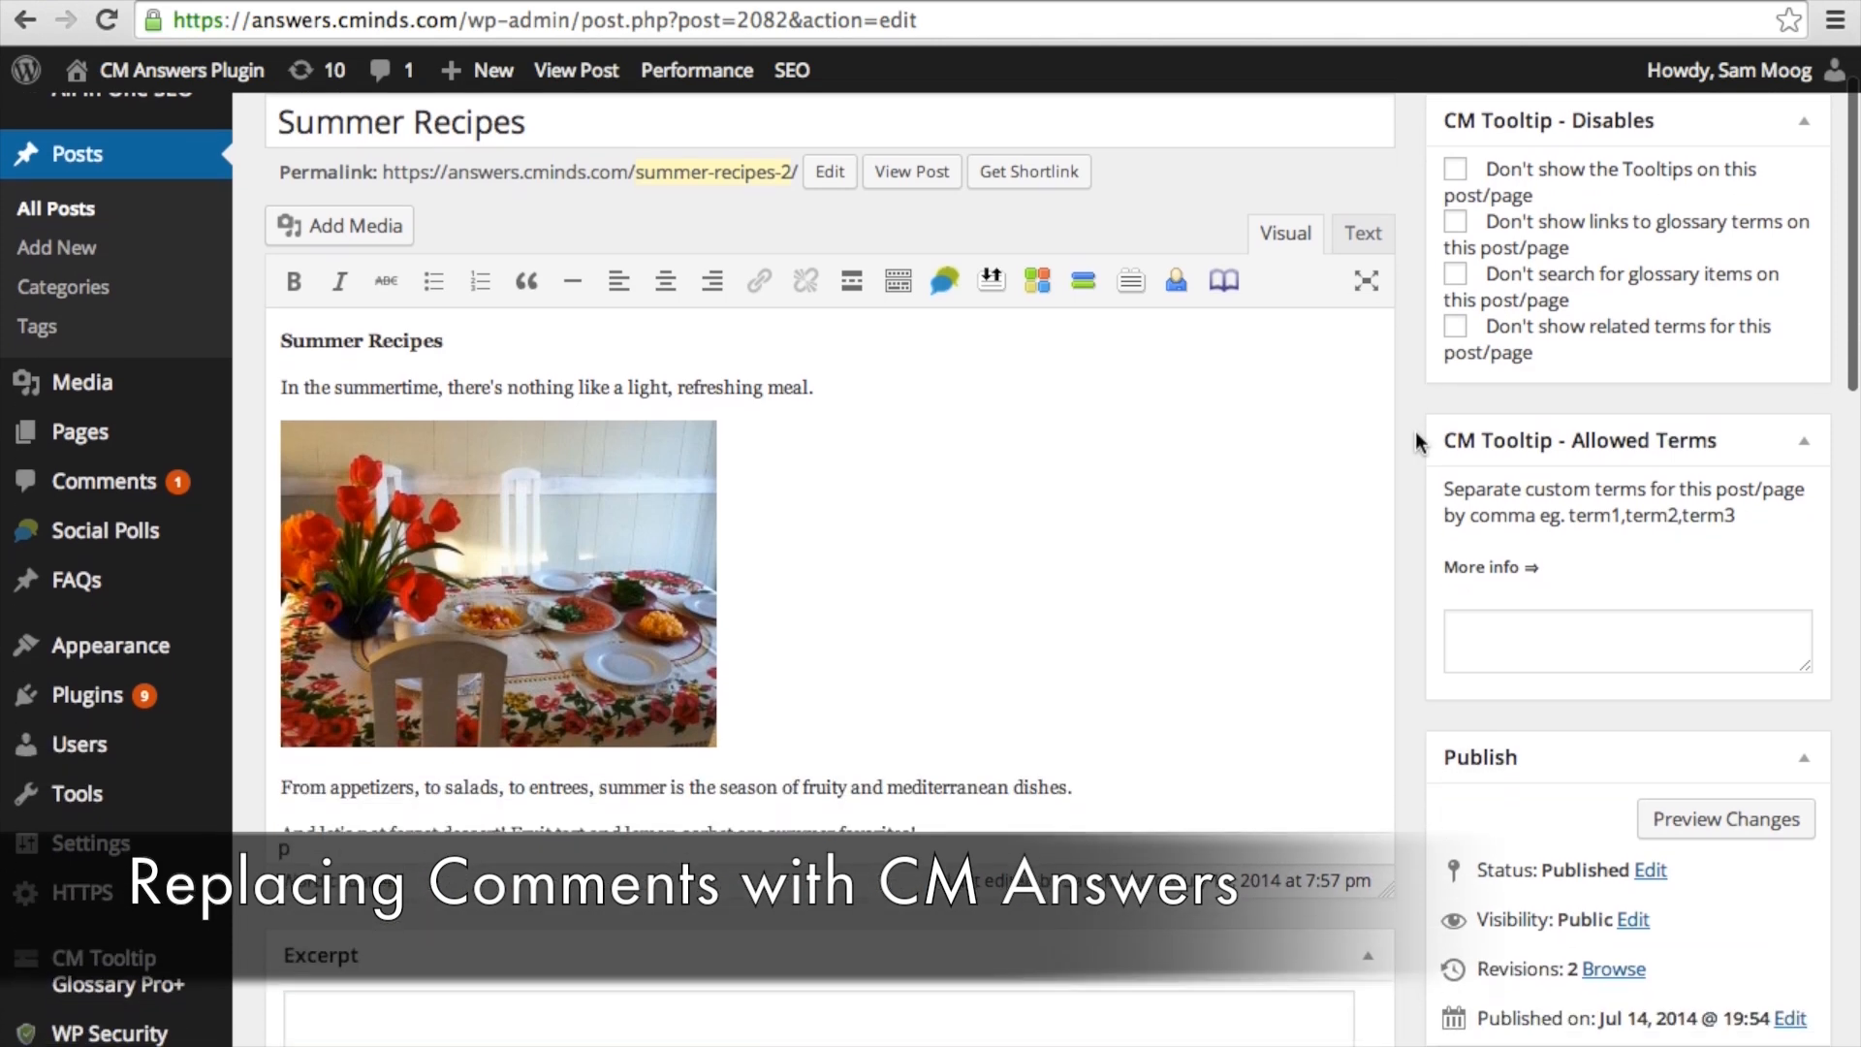
scroll("down", 3)
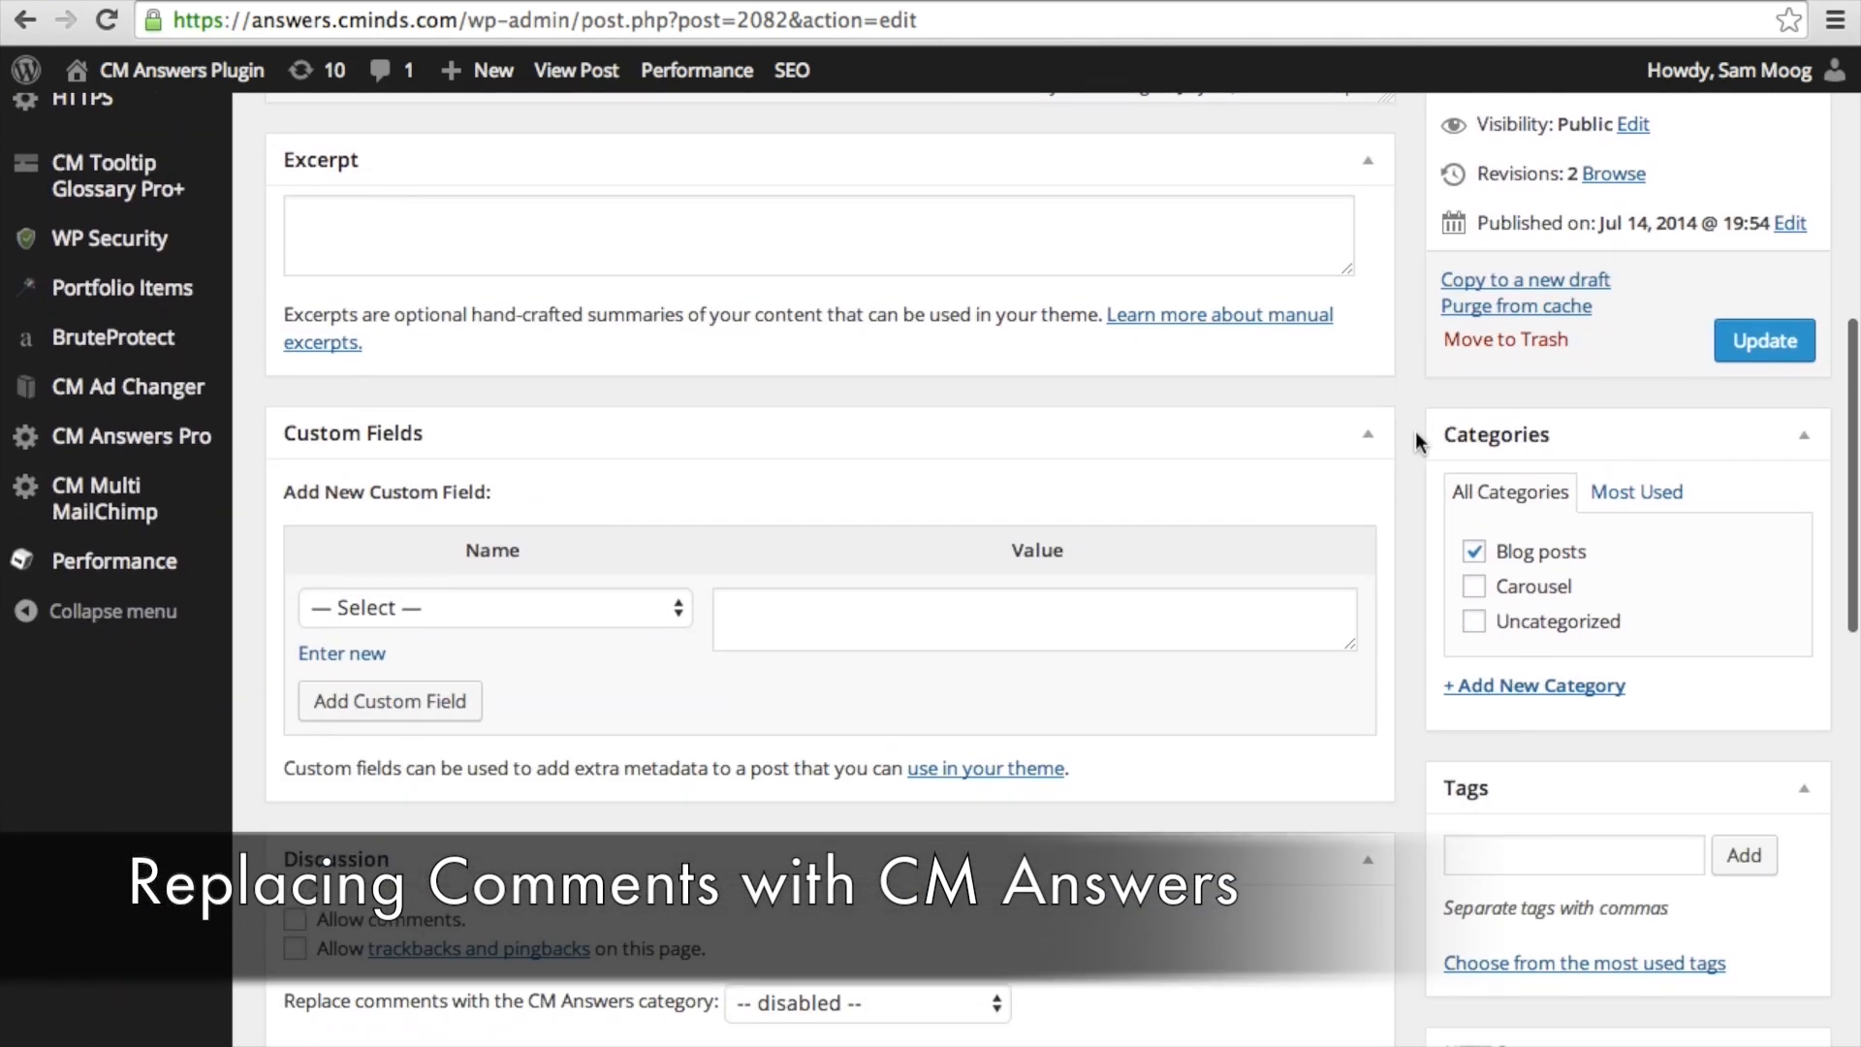
scroll("down", 3)
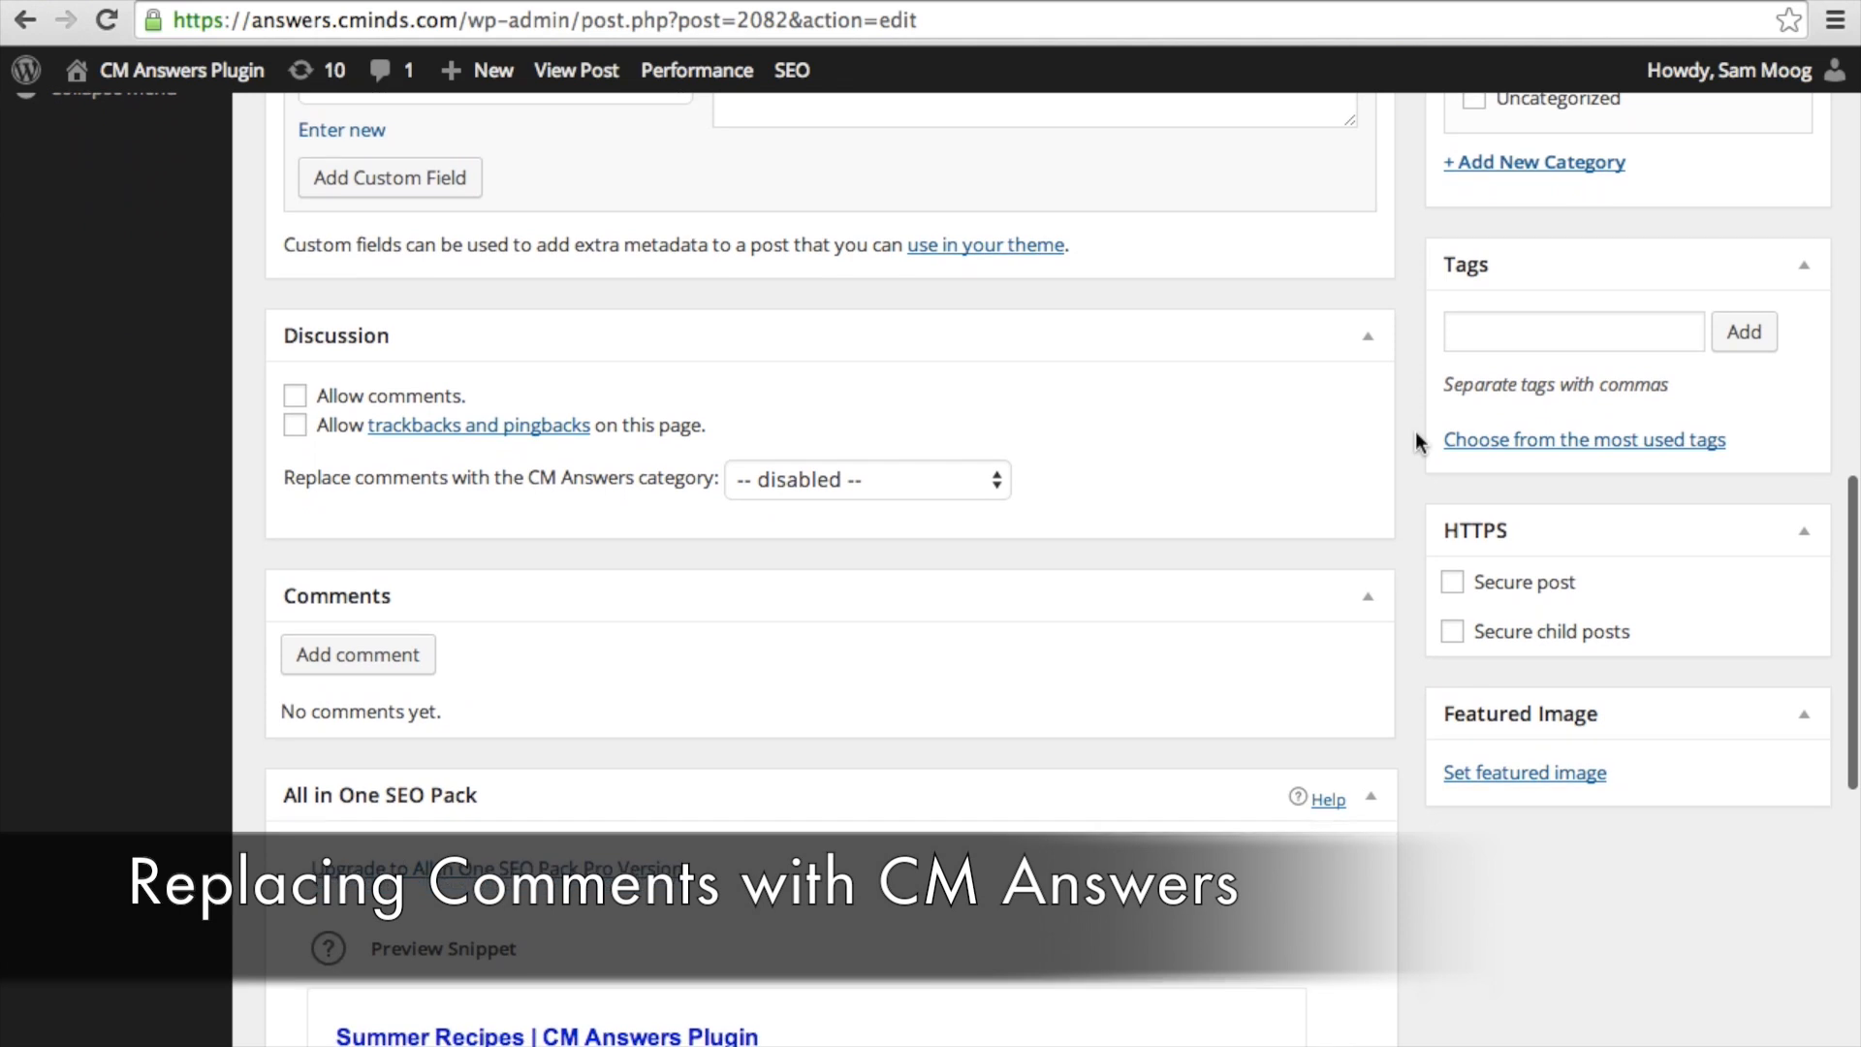
mouse_move(442, 407)
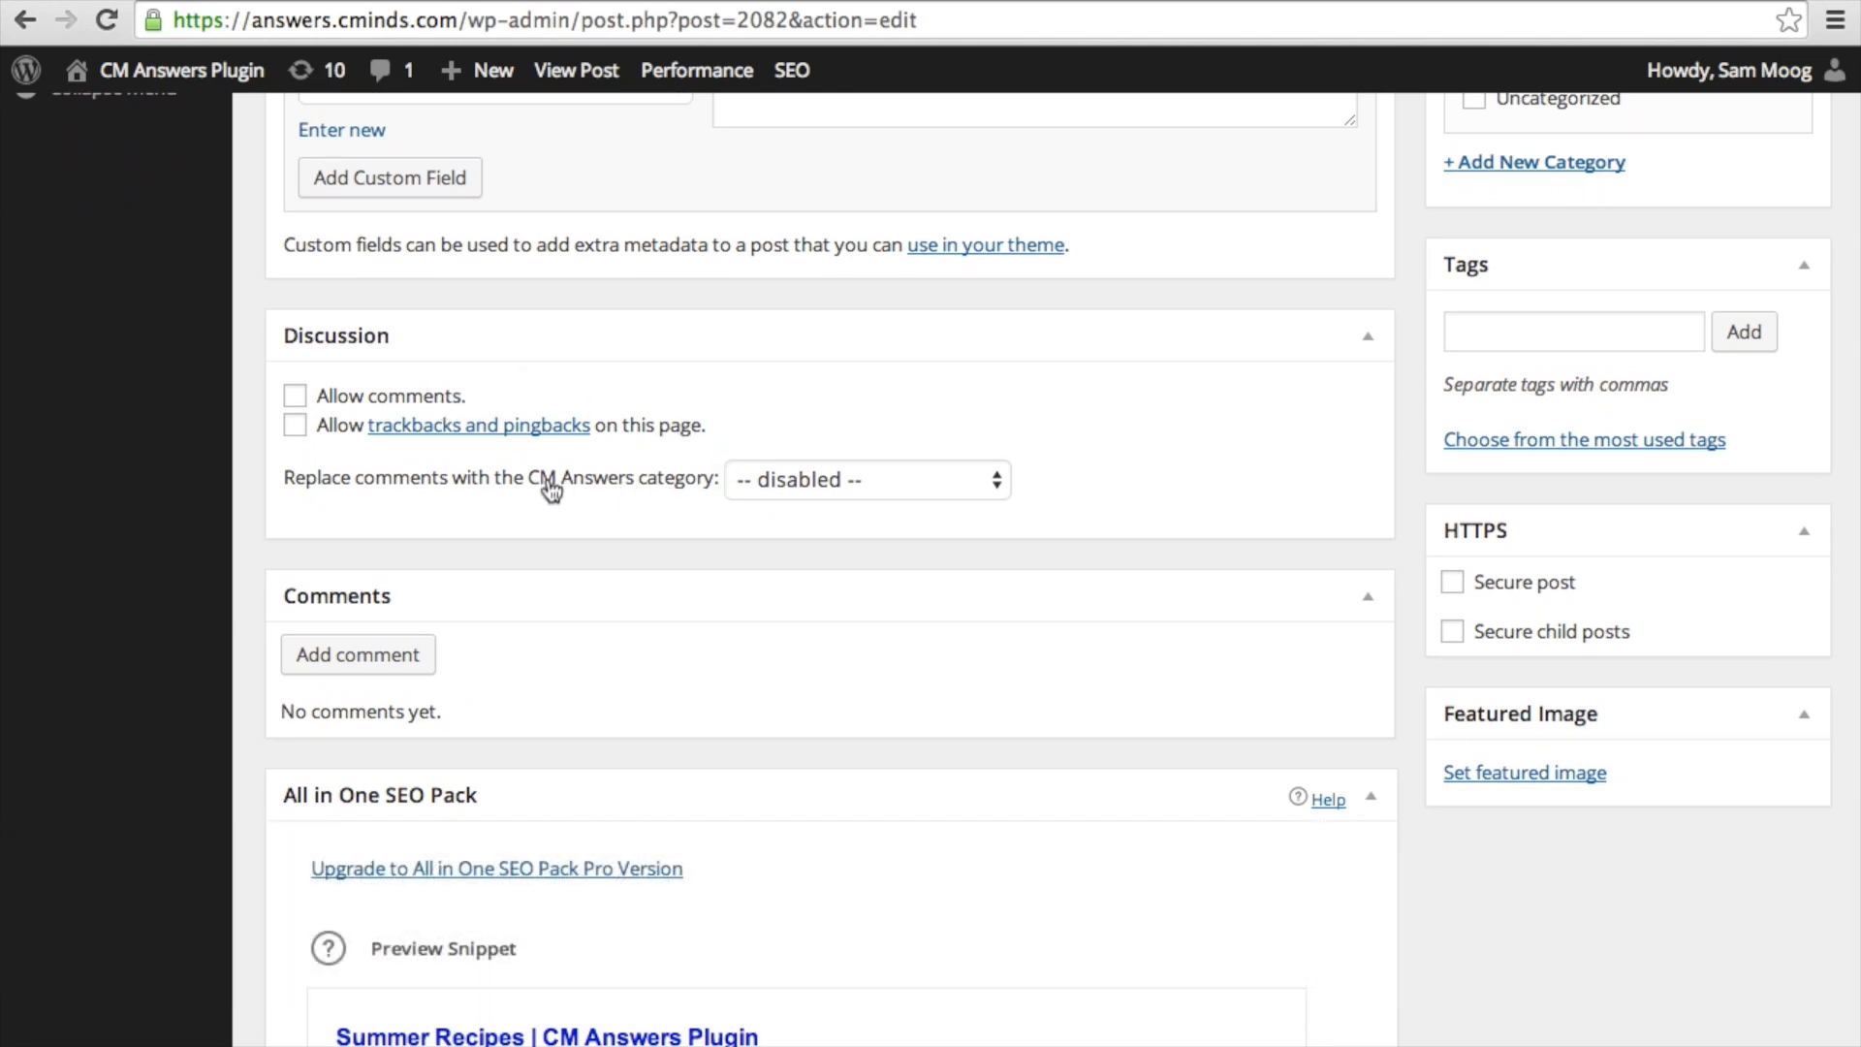
left_click(866, 480)
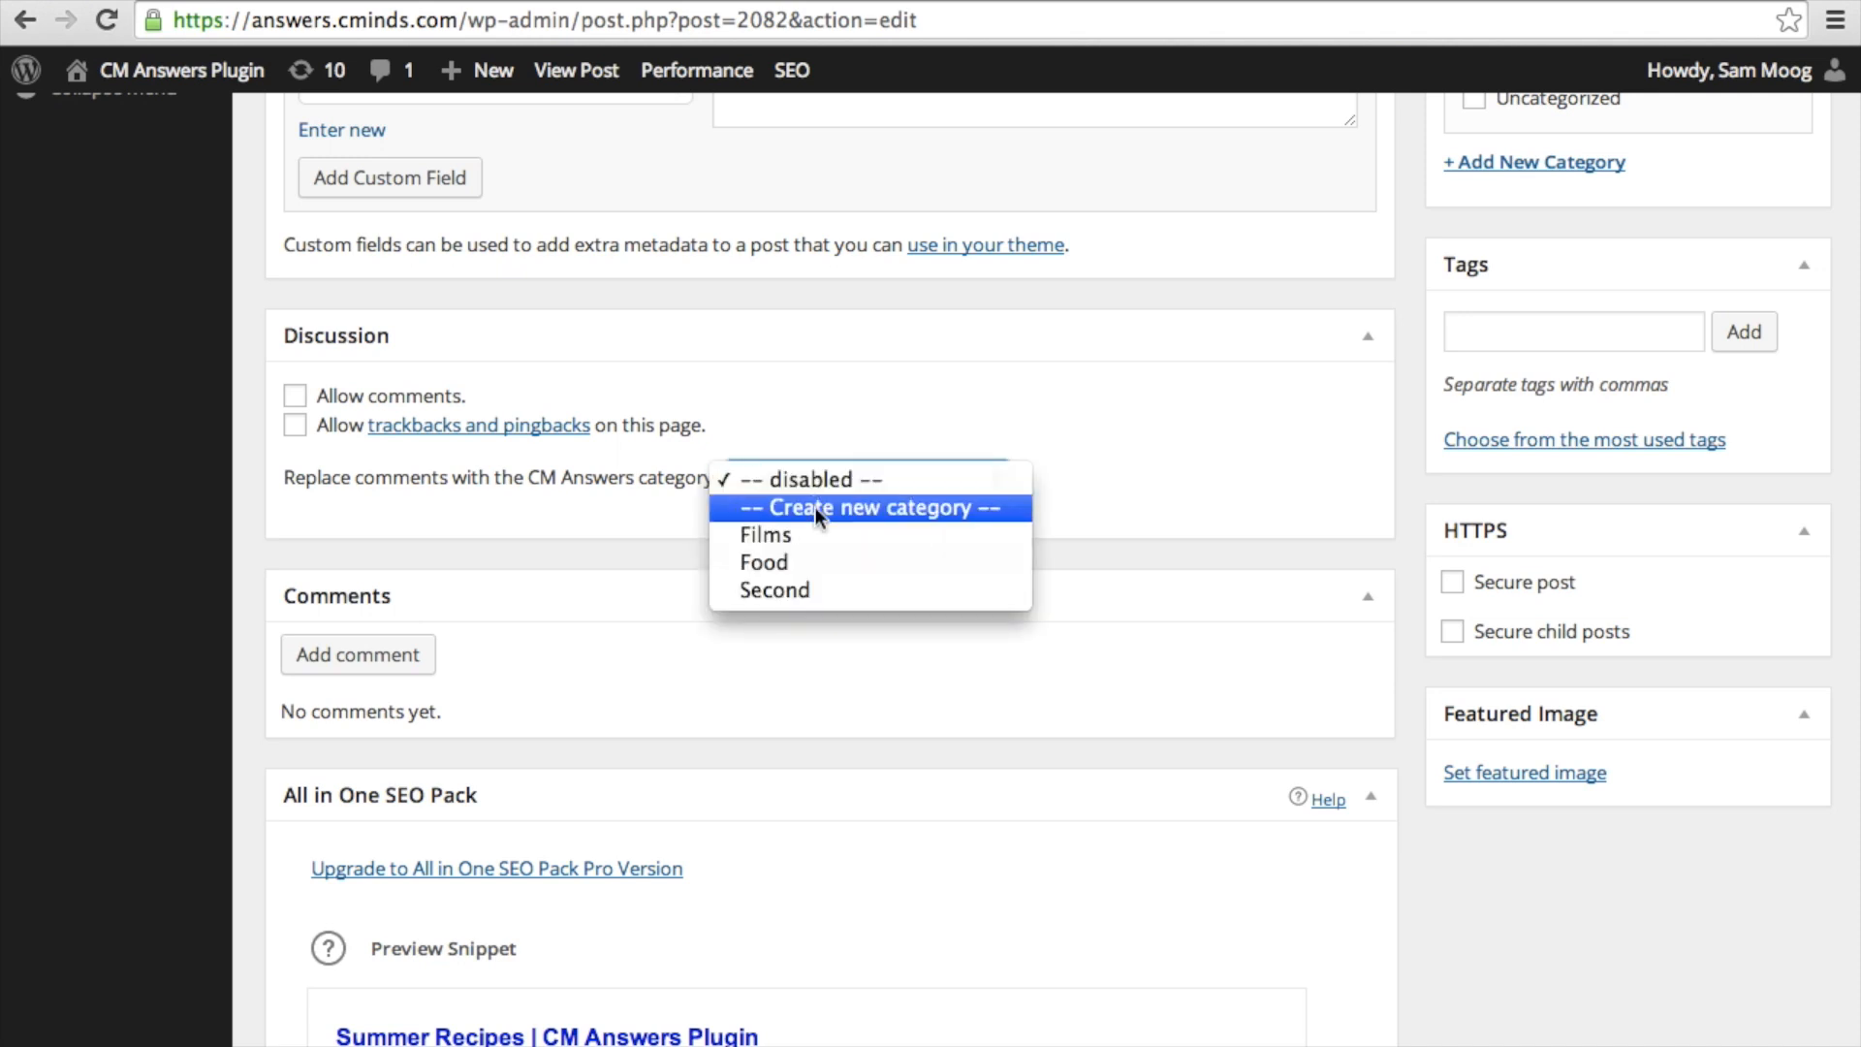
left_click(763, 561)
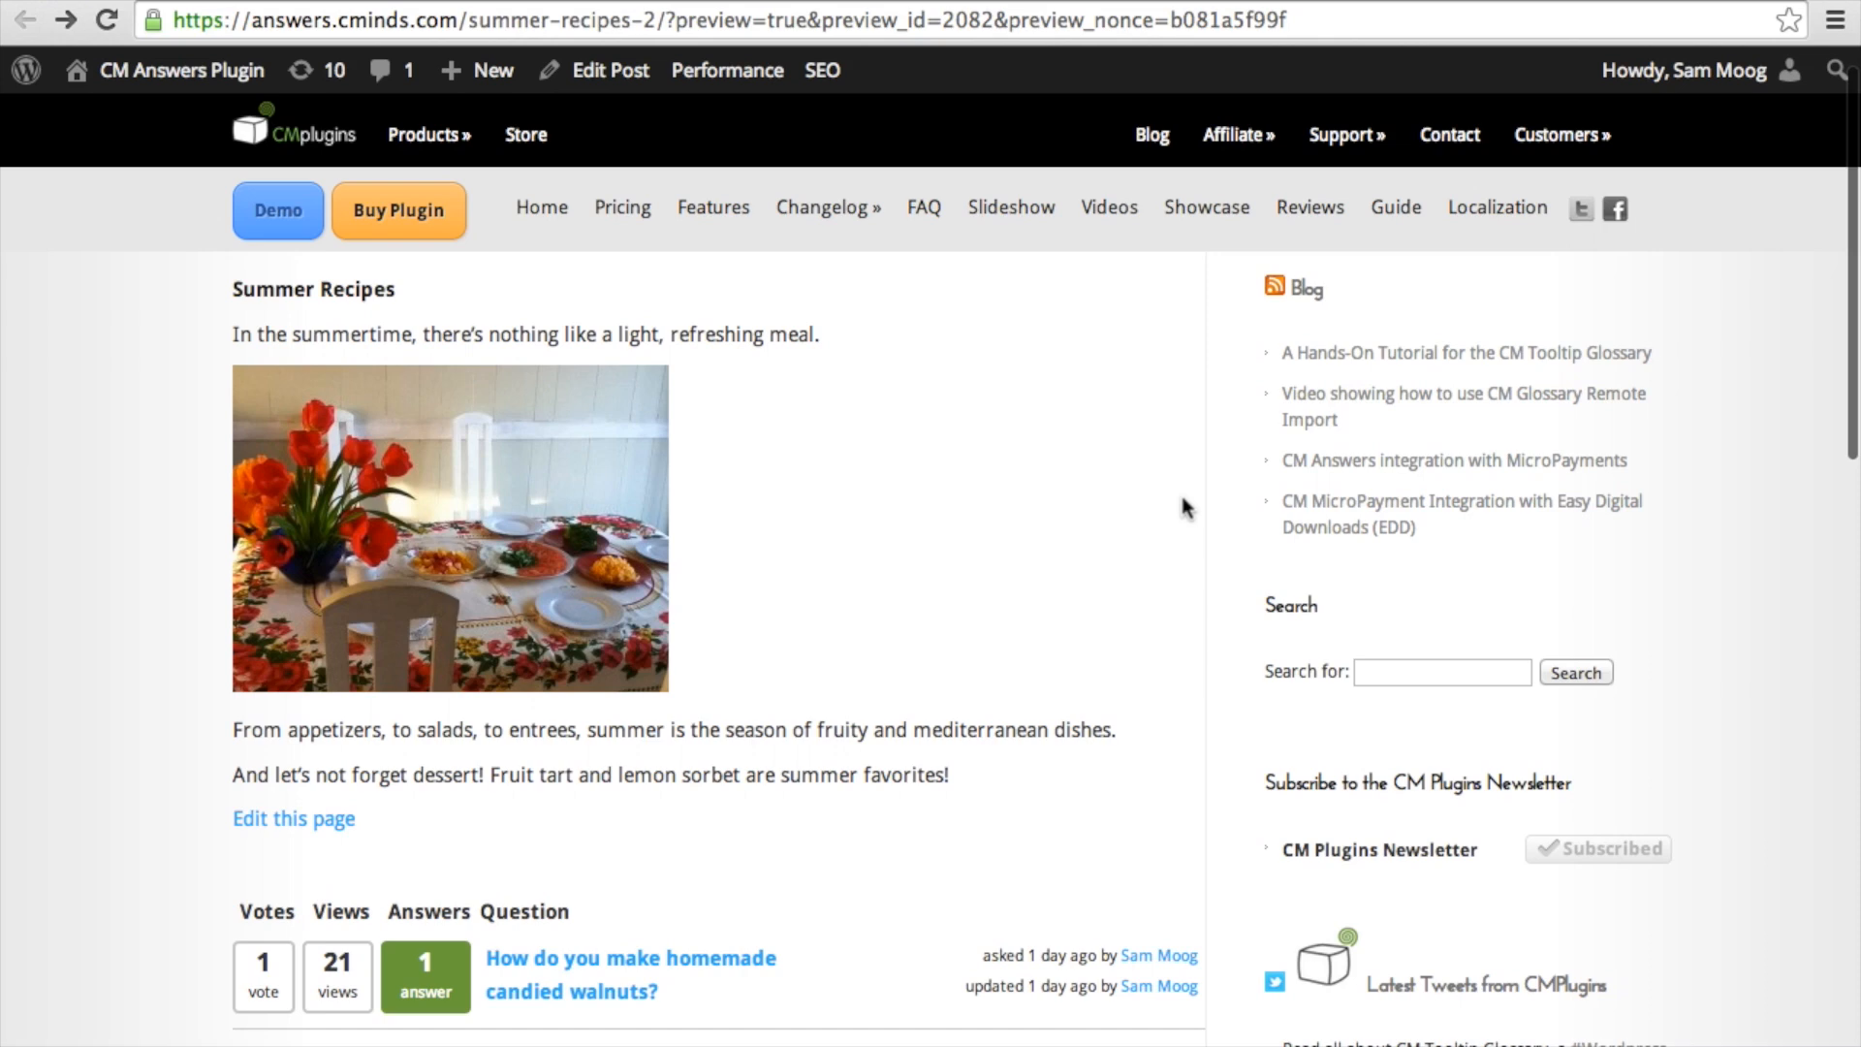
Scroll the preview to the embedded question list and Ask a Question form
scroll("down", 3)
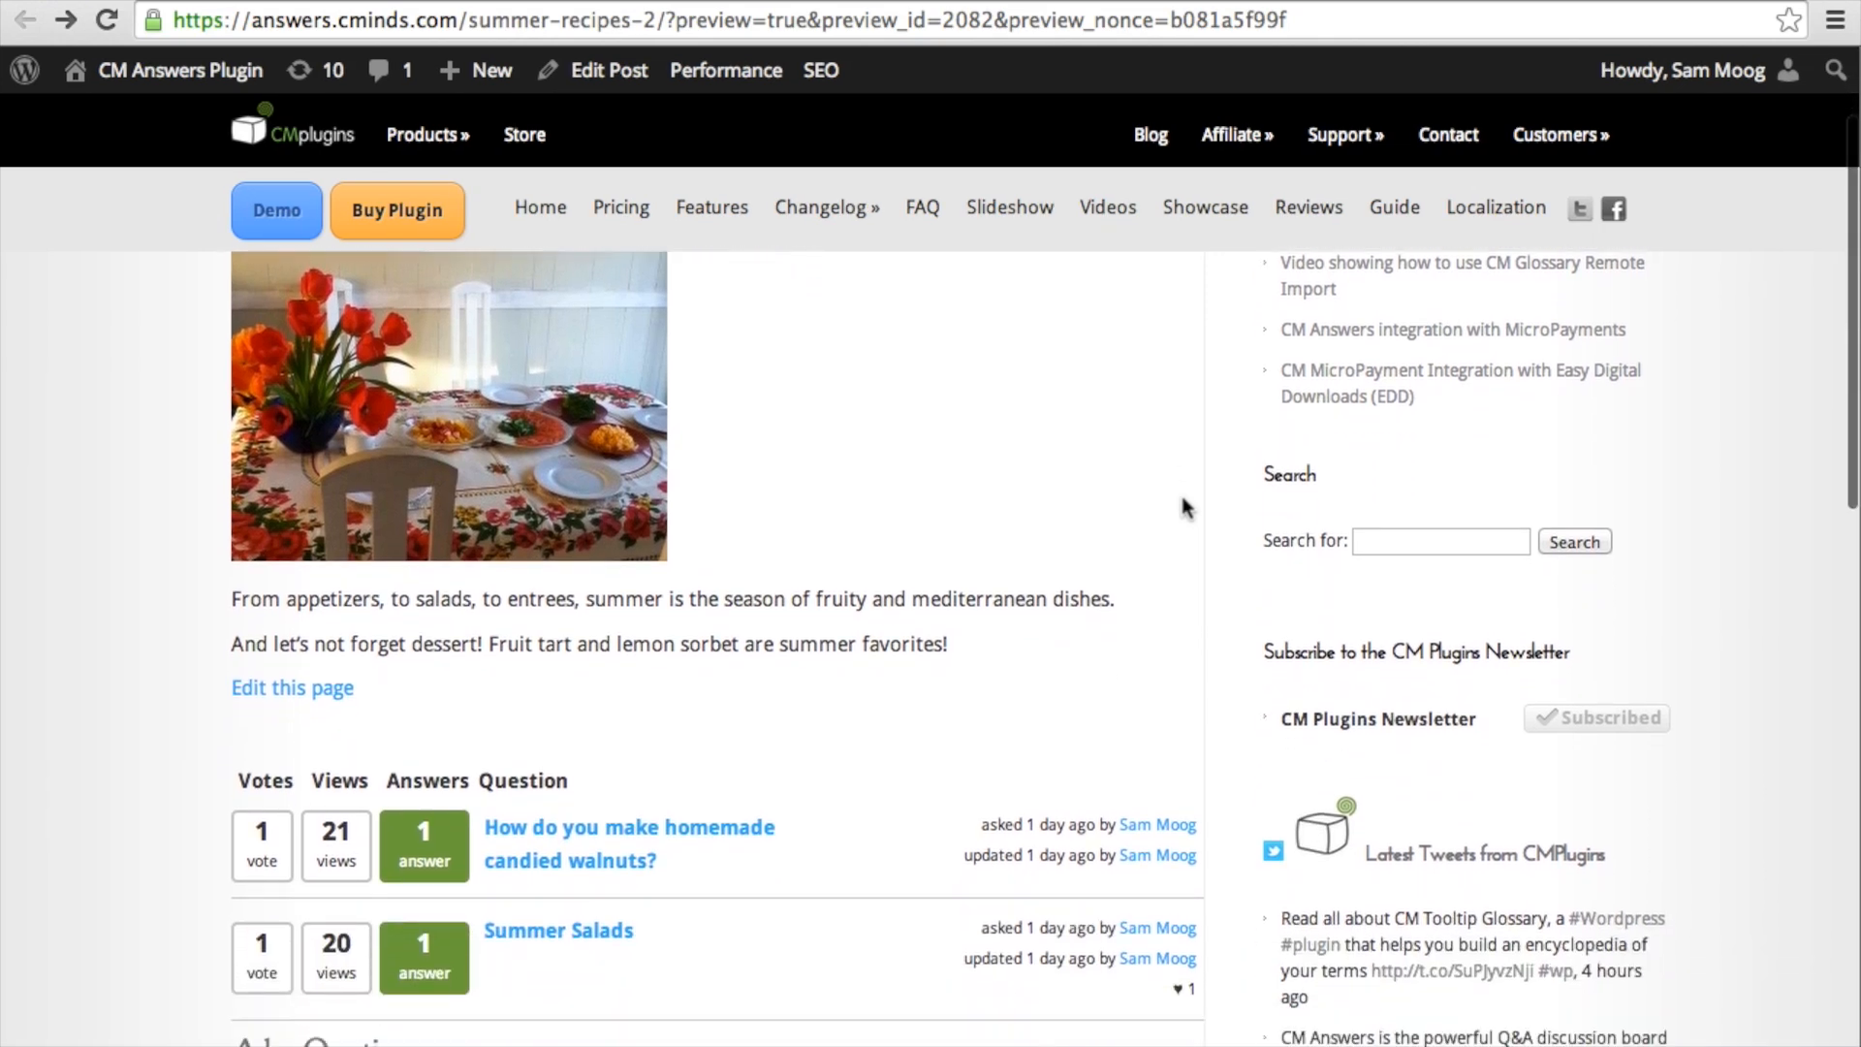
scroll("down", 3)
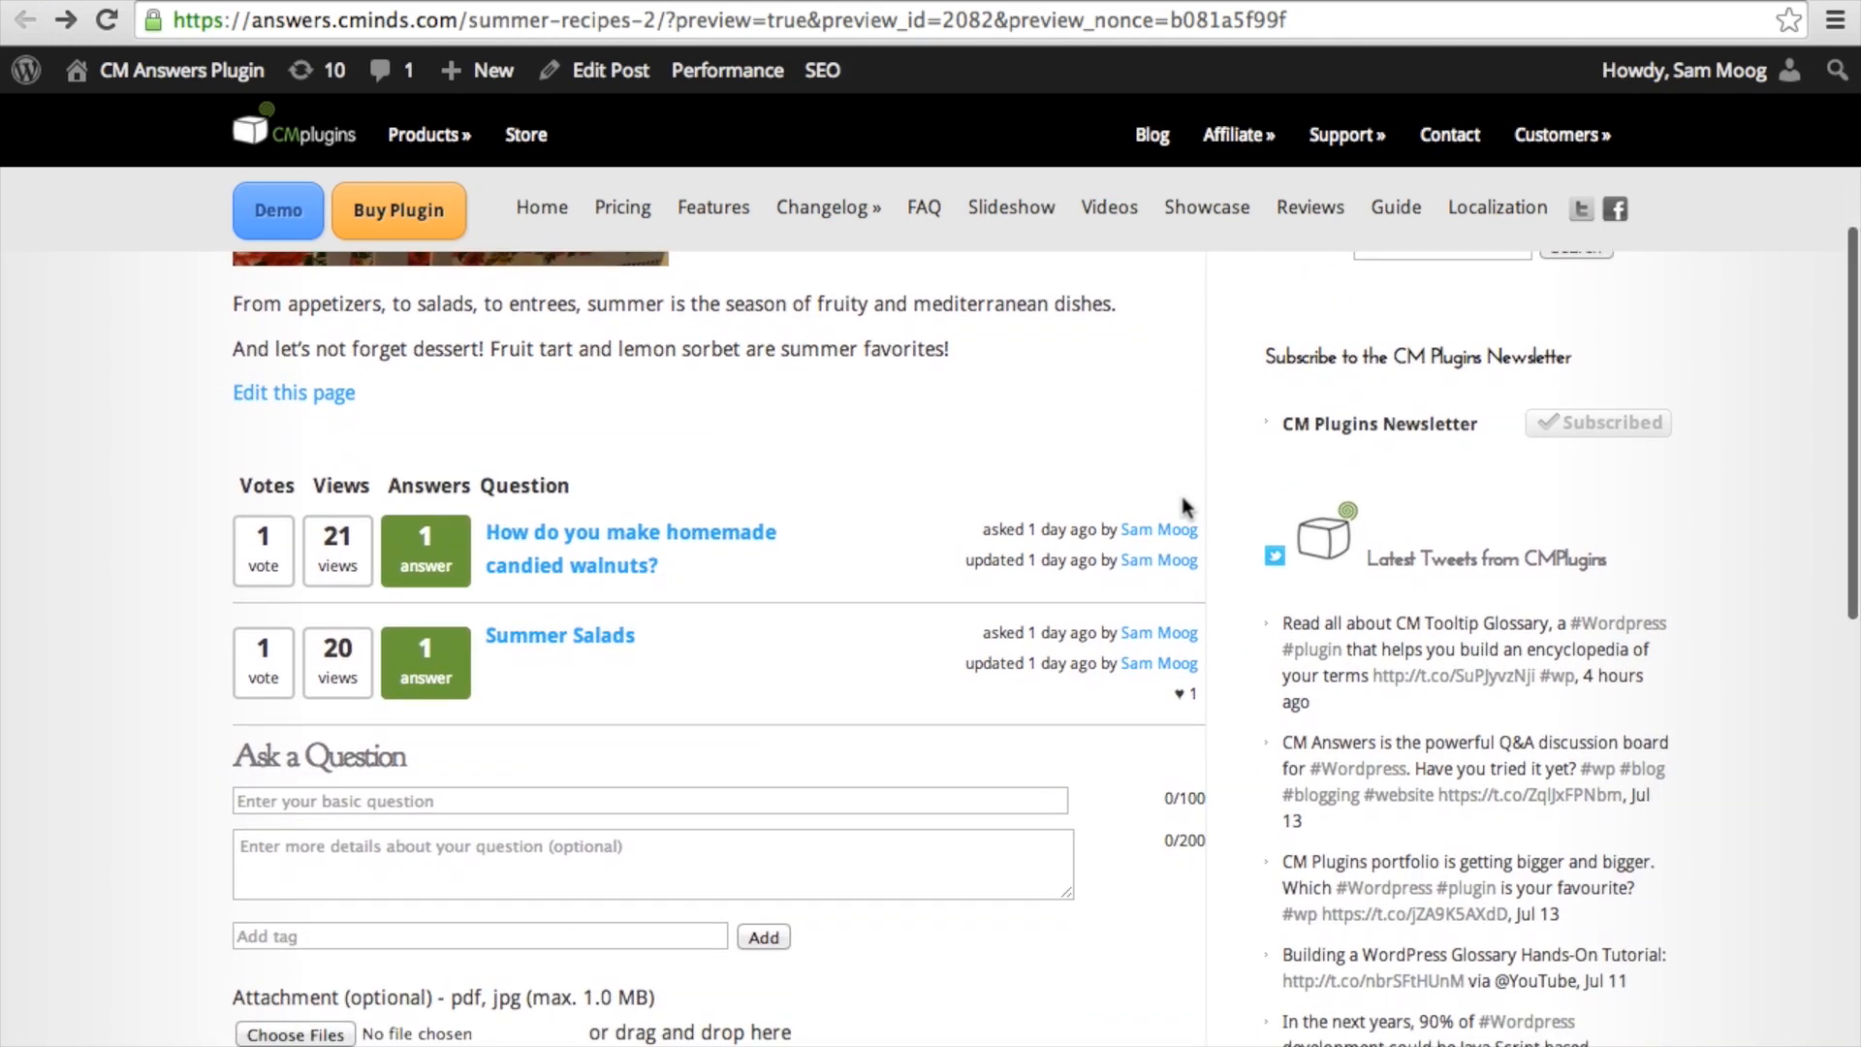